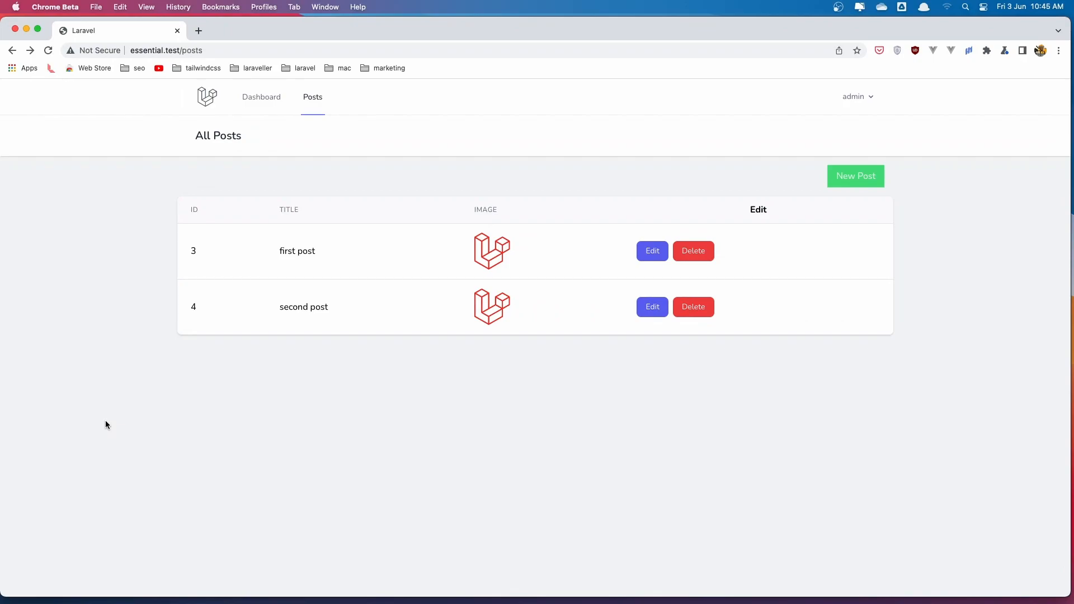
Glance at the first post's edit form, then delete it, hitting a post_tag foreign key violation
left_click(652, 251)
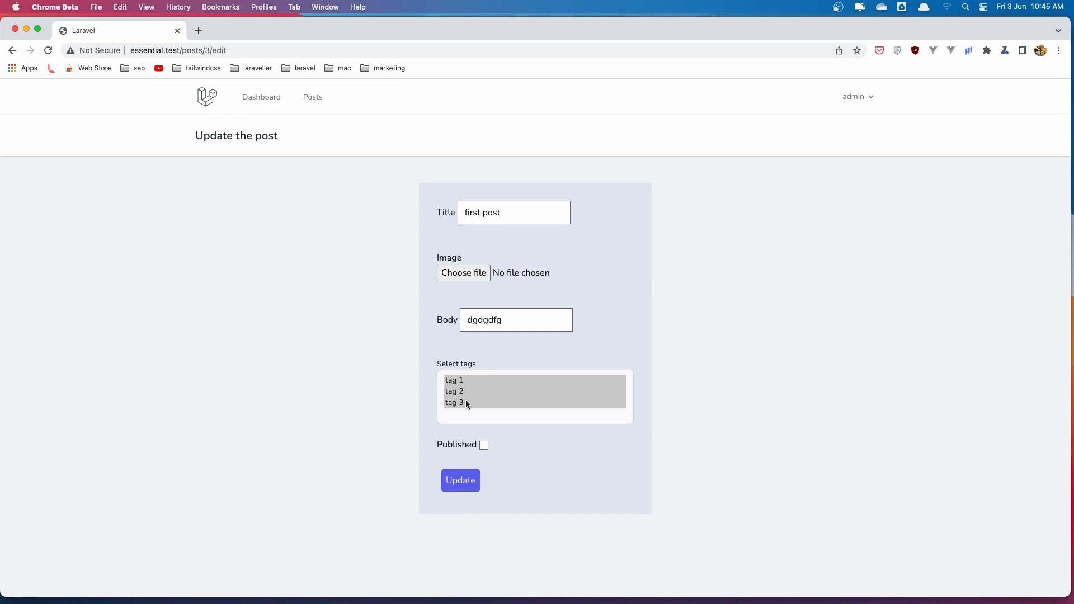
mouse_move(461, 381)
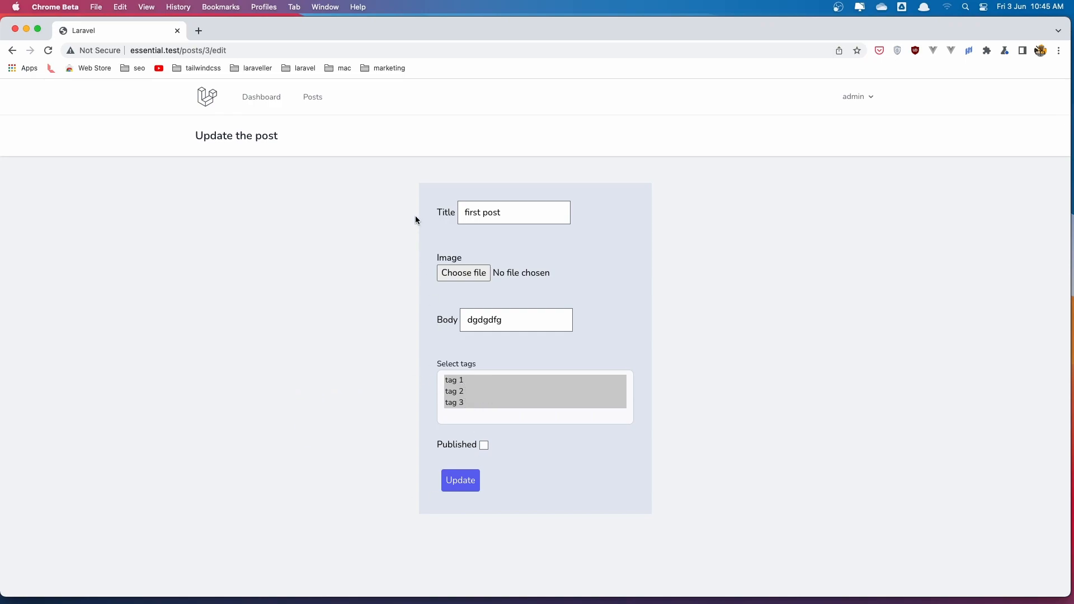
left_click(312, 96)
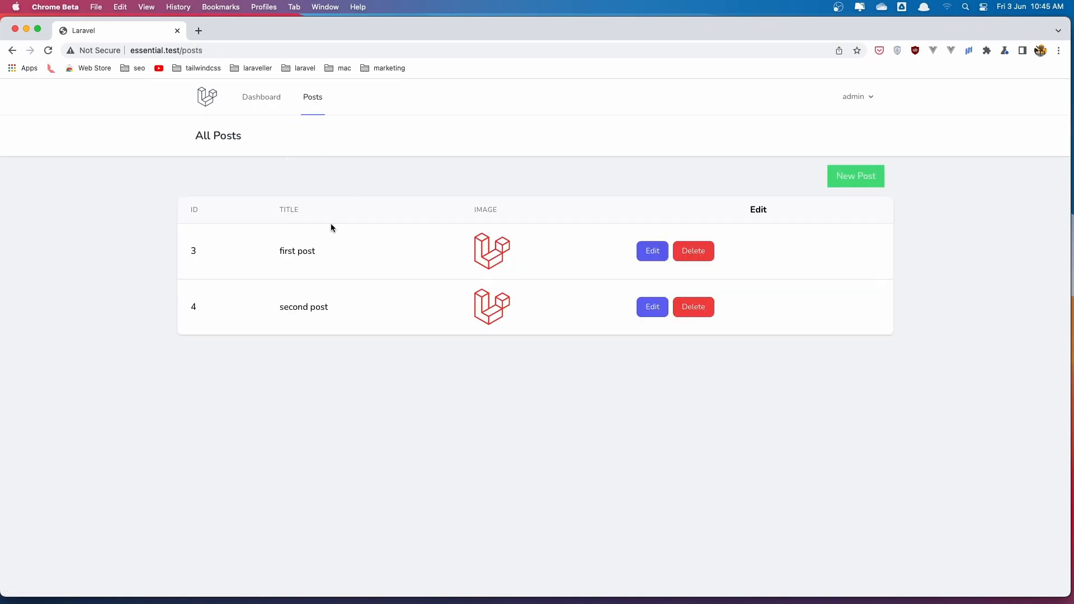
left_click(694, 251)
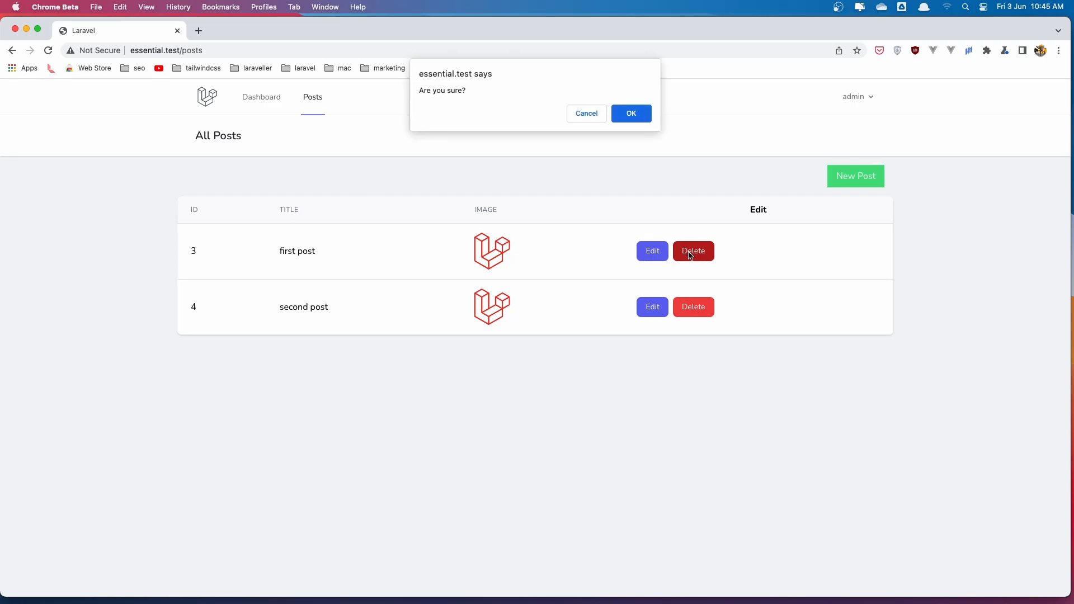
left_click(631, 113)
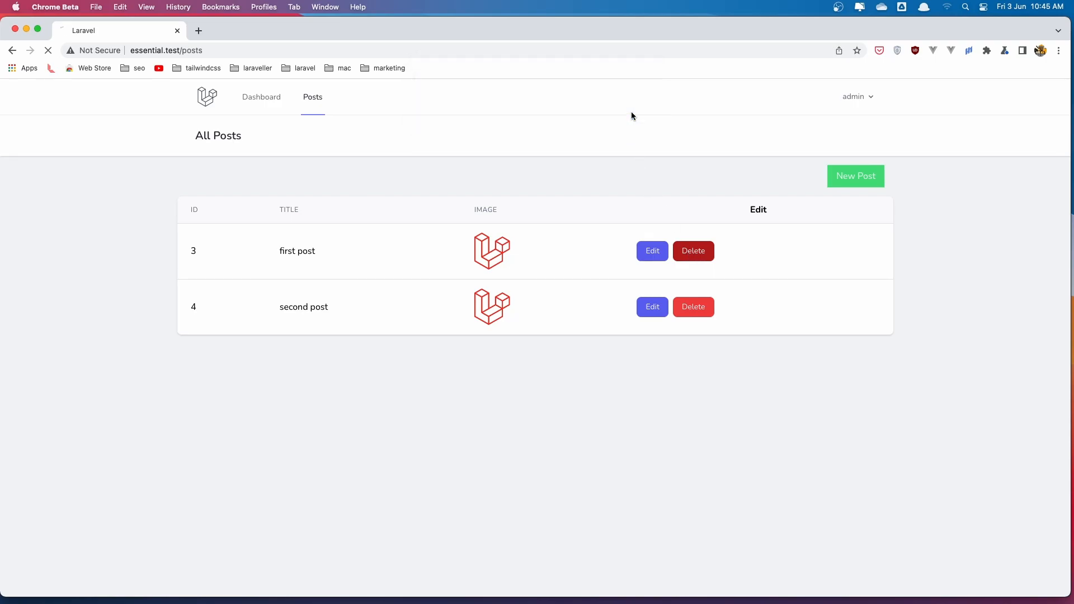
left_click(694, 251)
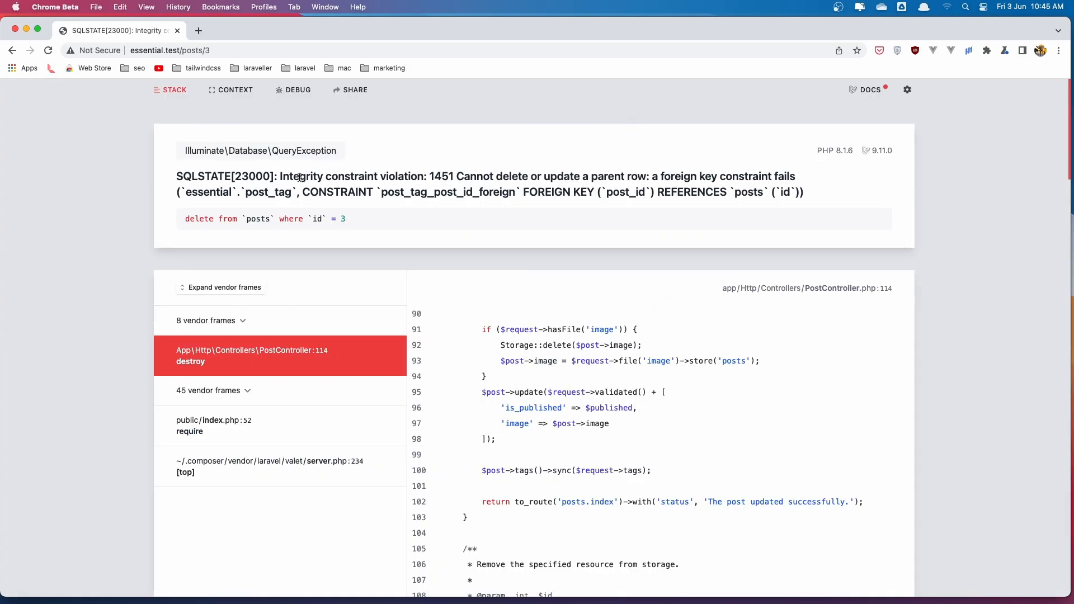
mouse_move(578, 177)
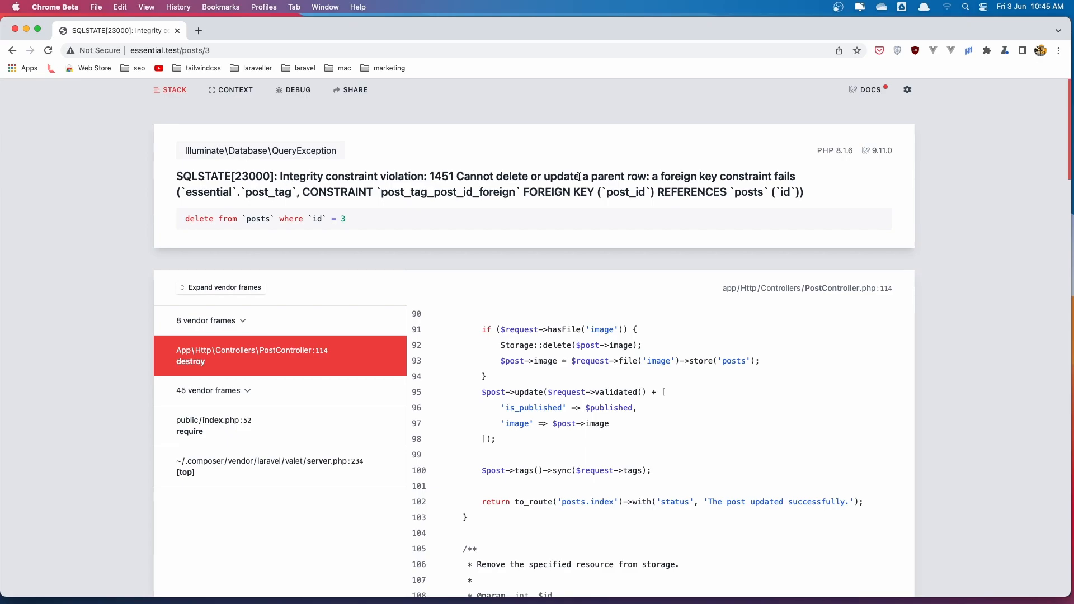
Switch to TablePlus to view the six post_tag rows linking posts 3 and 4 to tags 1-3, then switch away
key("Cmd+Tab")
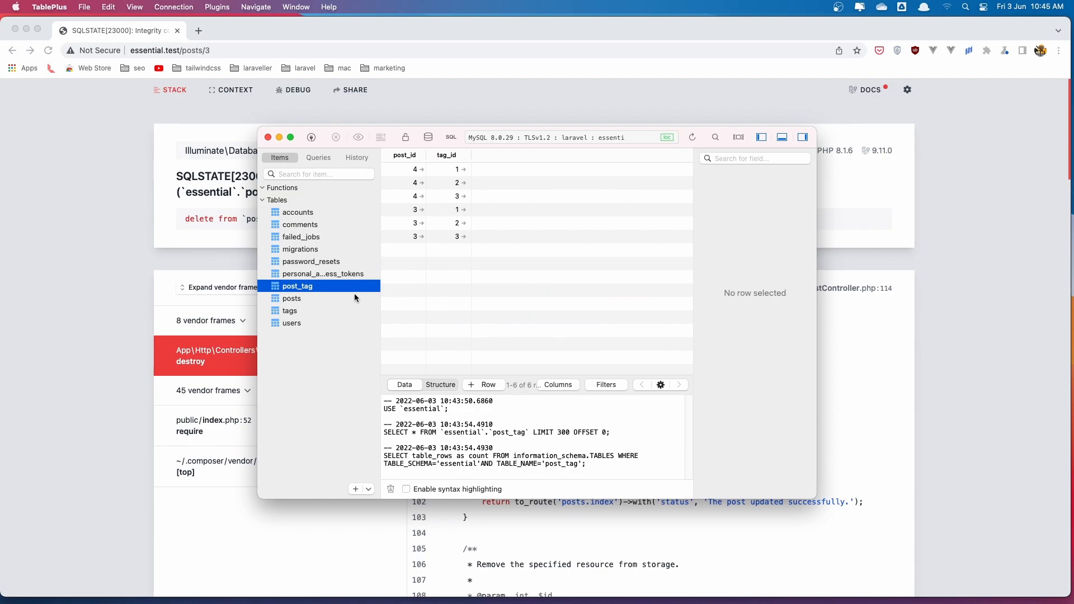
mouse_move(329, 347)
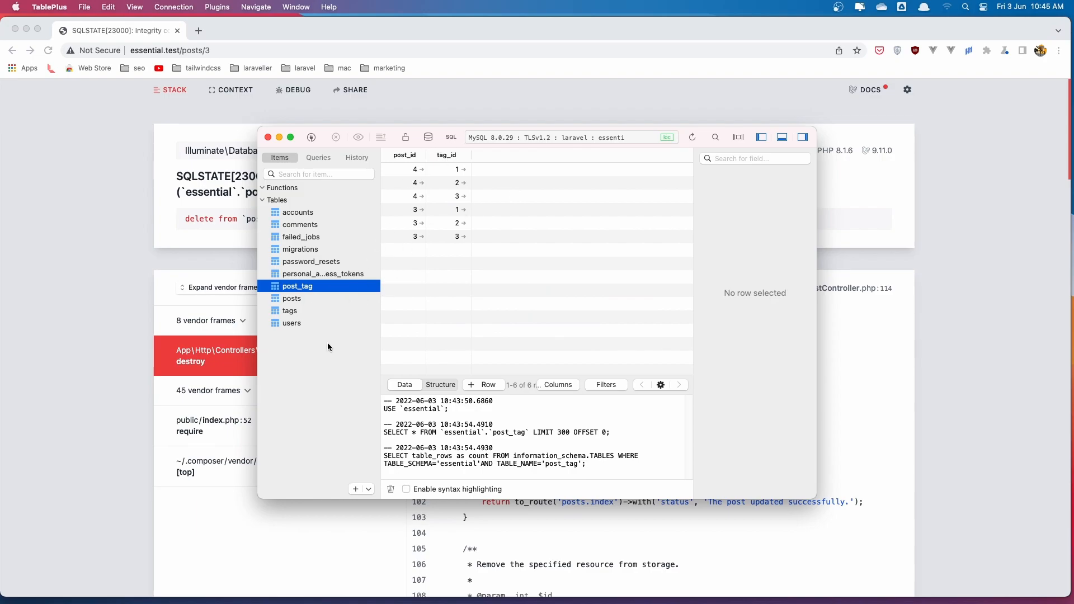
mouse_move(403, 159)
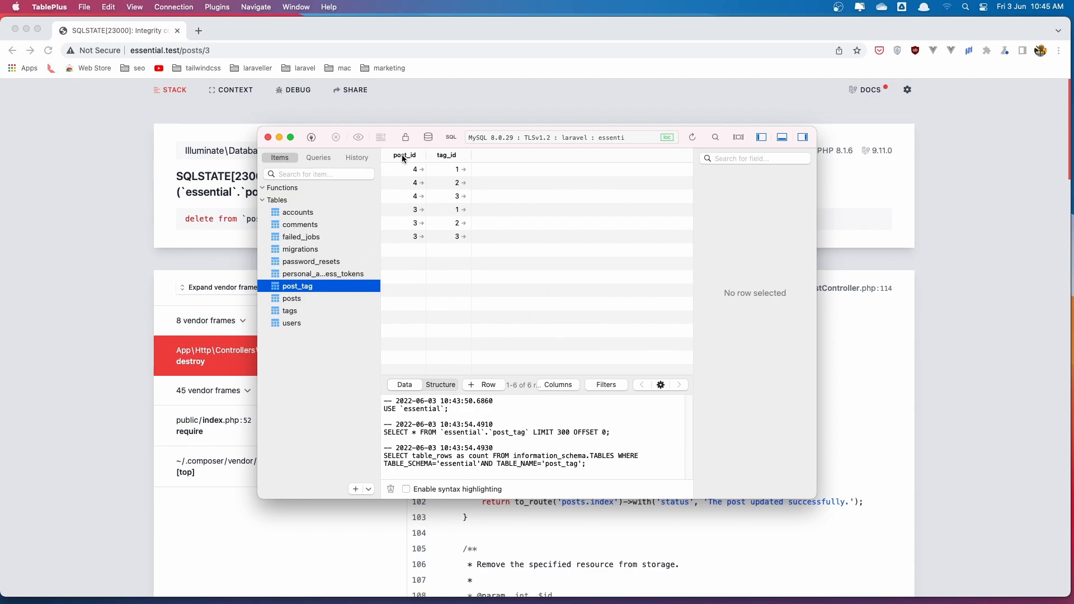
mouse_move(322, 305)
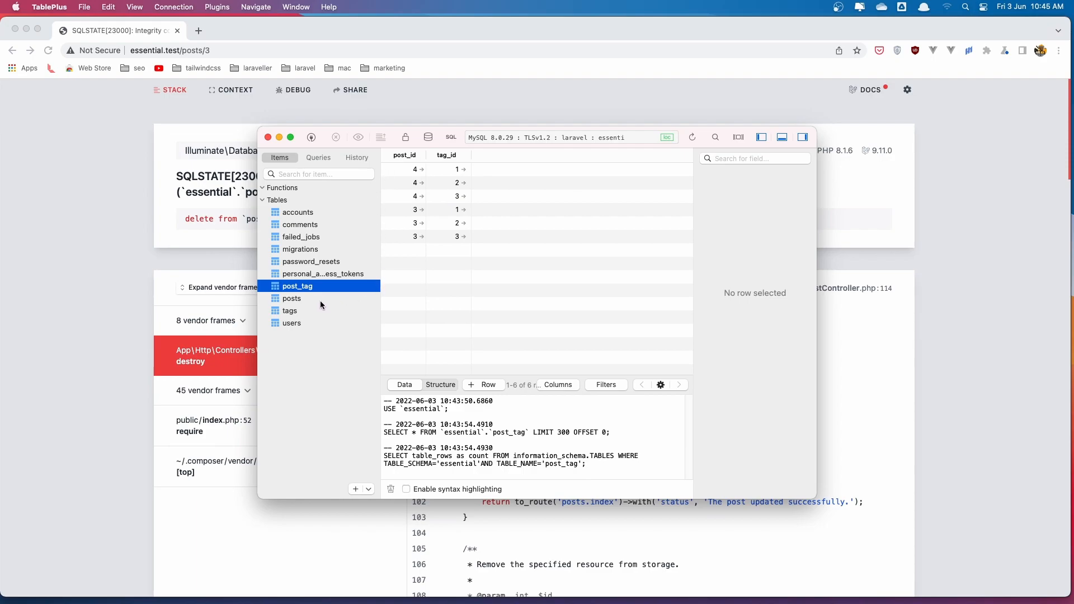
mouse_move(390, 177)
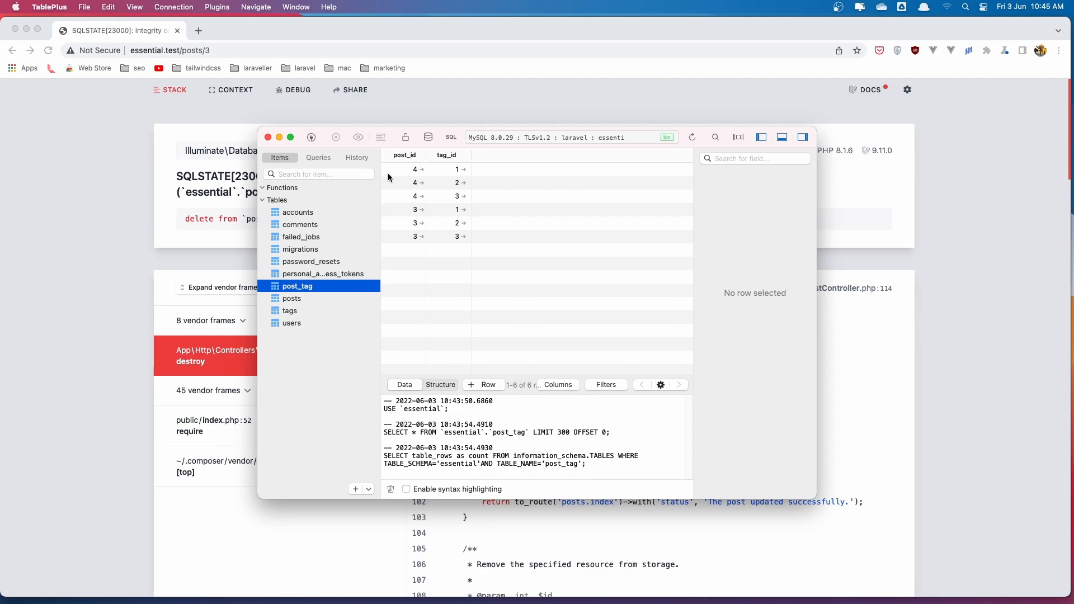
key("Cmd+Tab")
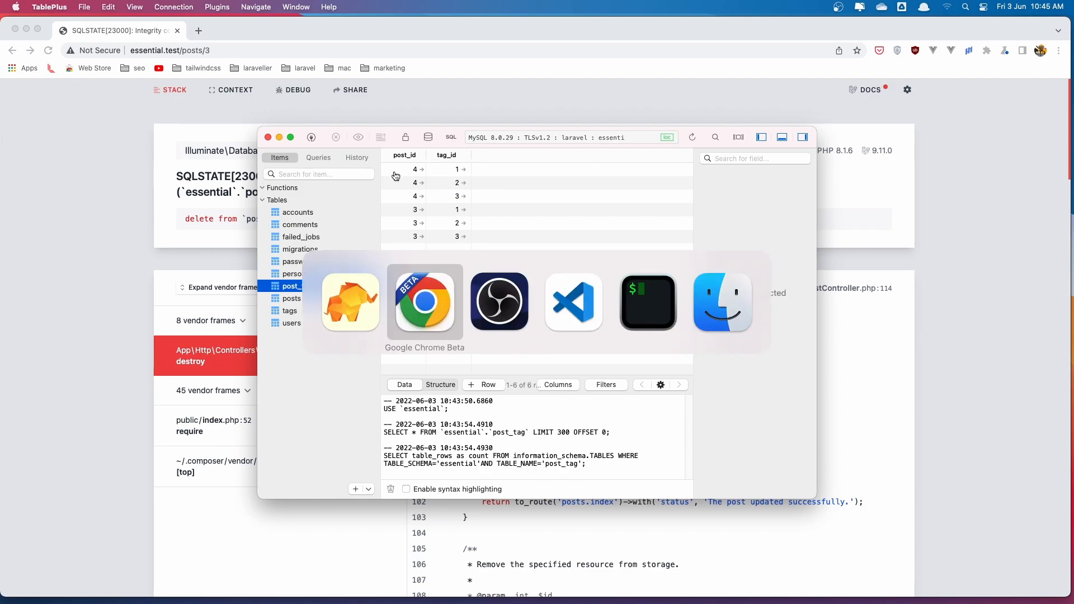
Open the create_post_tag_table migration from Quick Open in VS Code
left_click(575, 302)
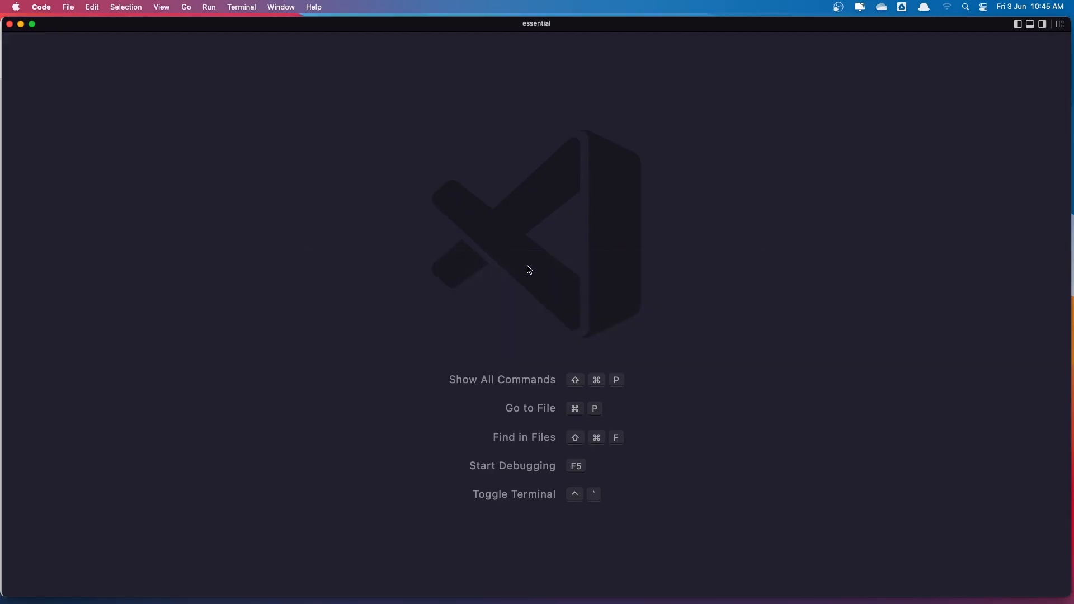
type("po")
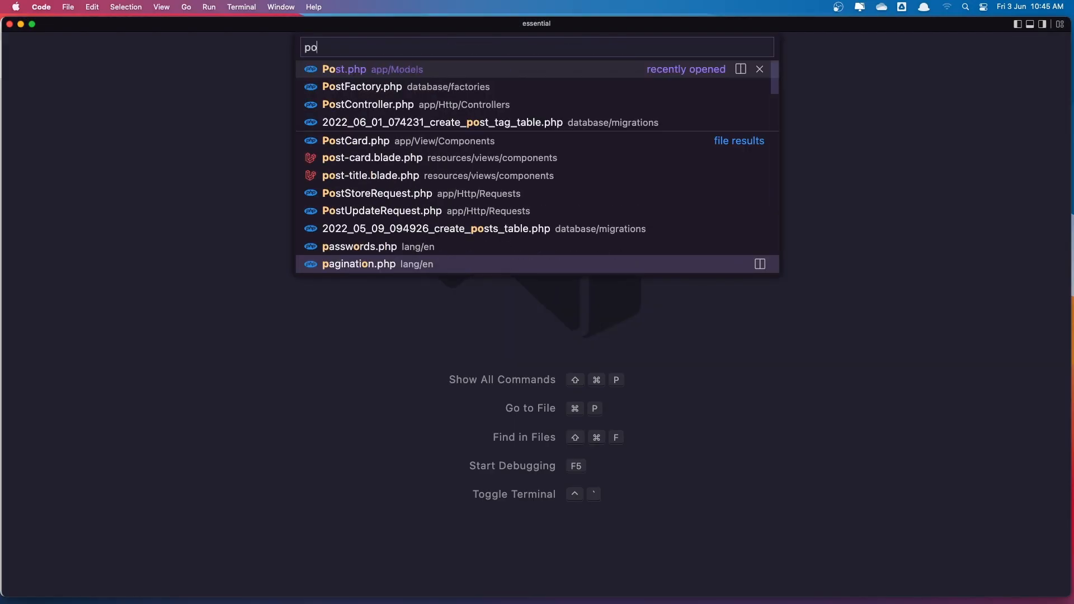
left_click(470, 123)
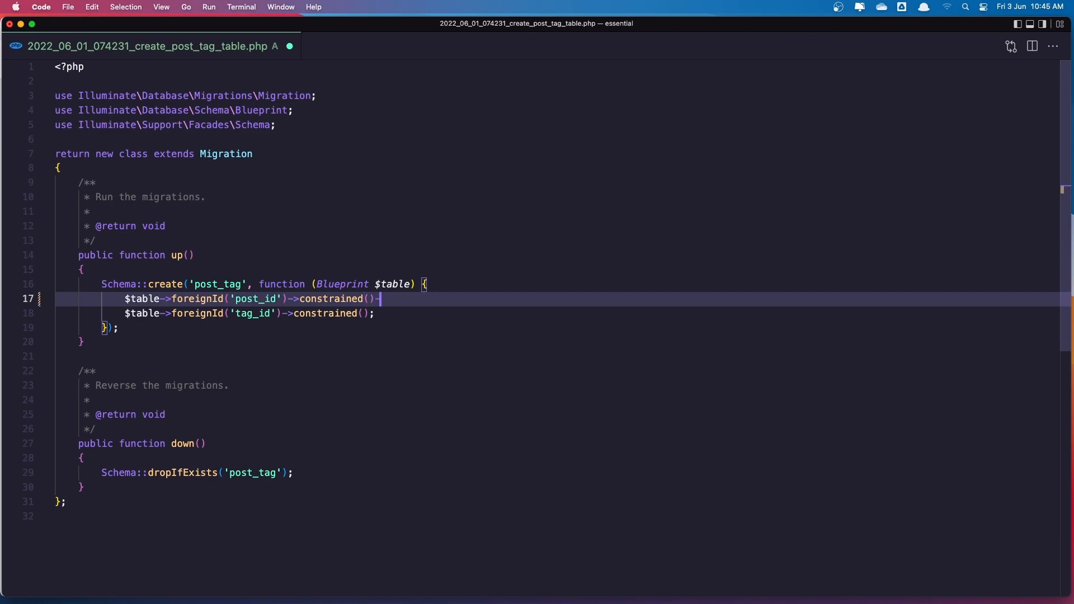
Try ->onDelete('cascade') on post_id, undo it and save the line as constrained();
type("->on")
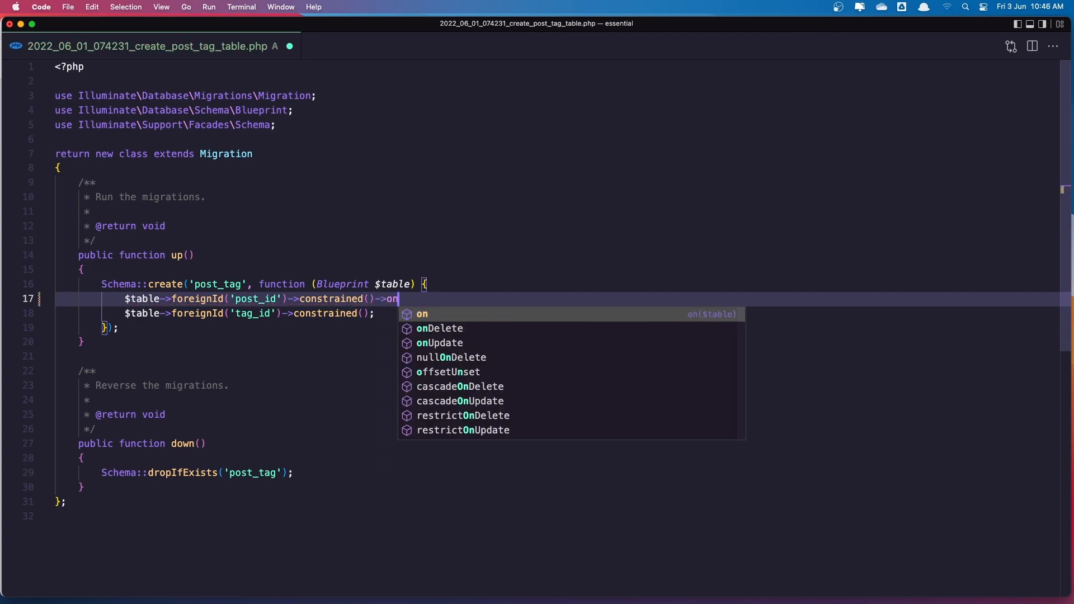
left_click(438, 329)
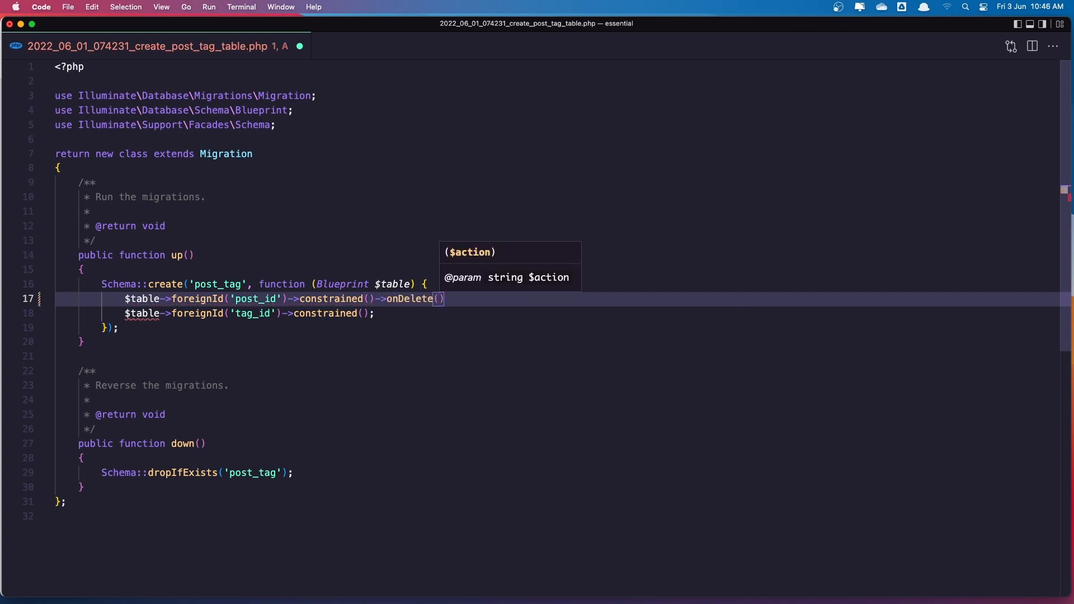
type("'ca'")
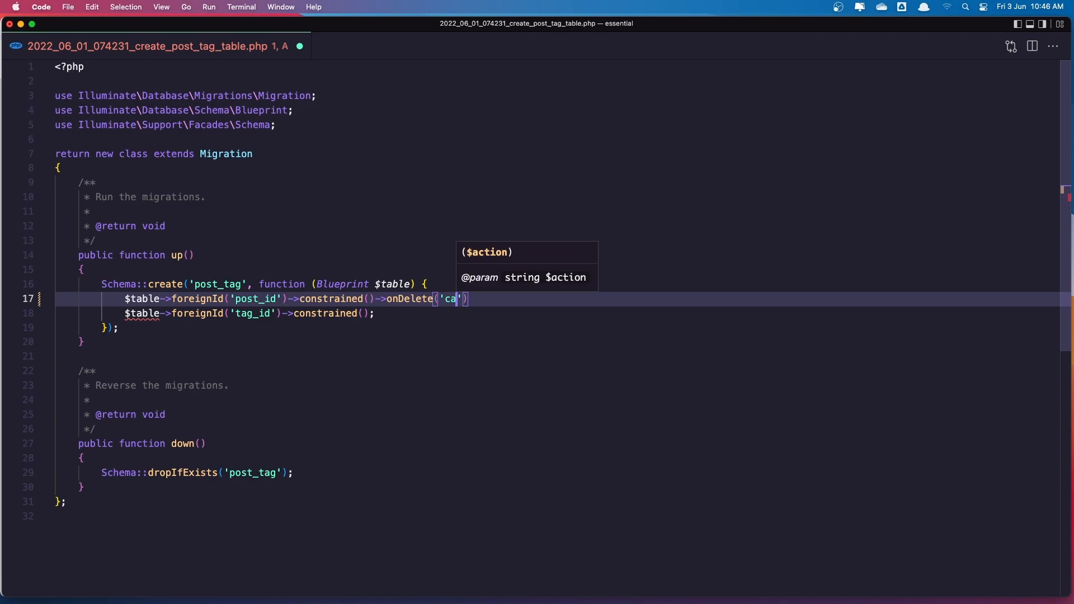
type("scade")
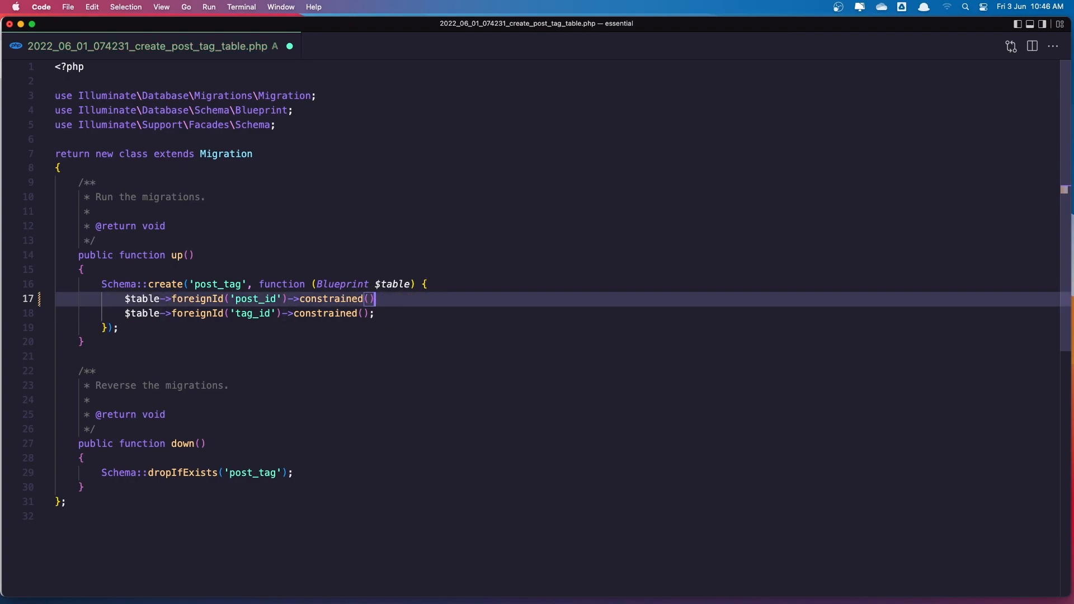
type(";")
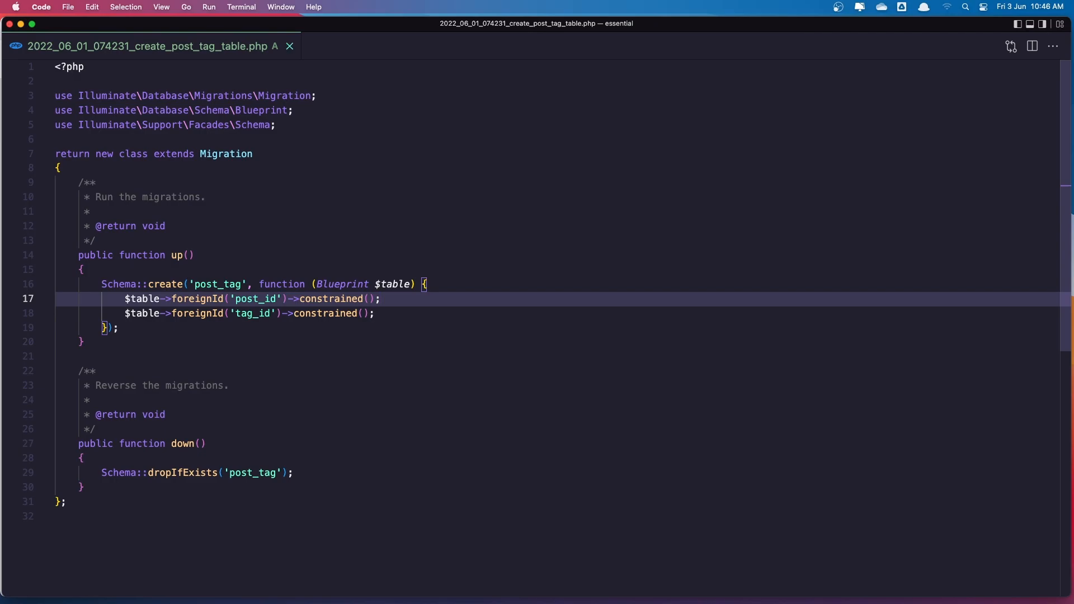
Open PostController.php via Quick Open and scroll to the destroy method
key("Cmd+P")
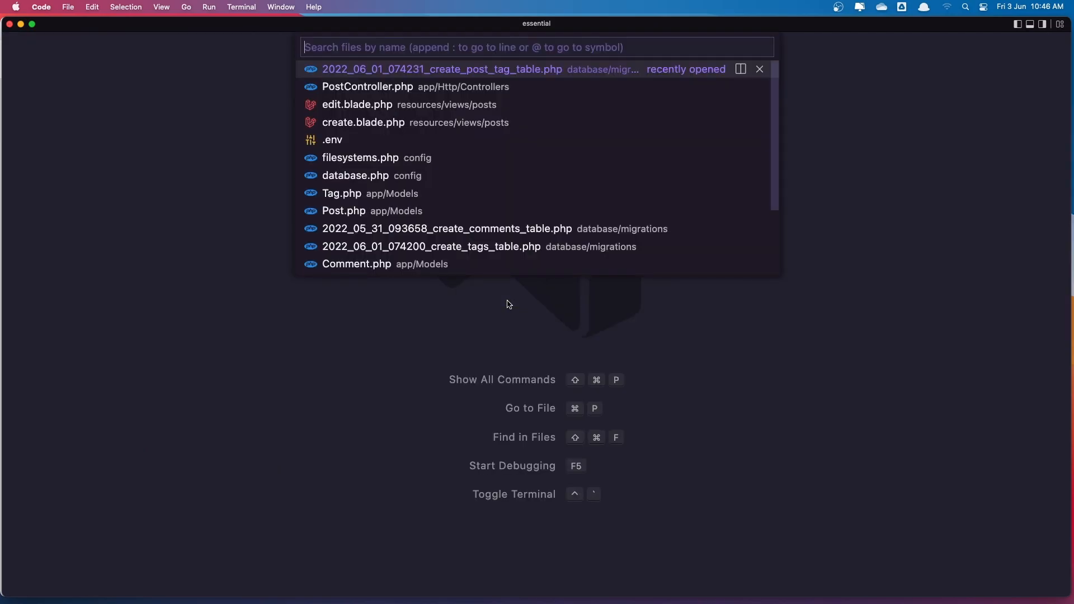
type("post")
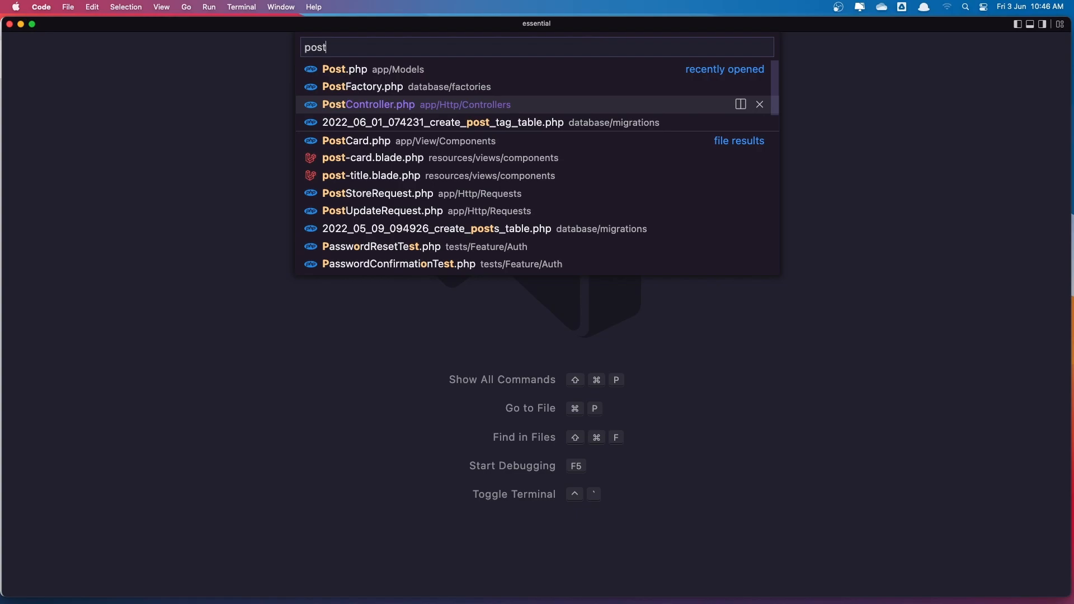
left_click(368, 105)
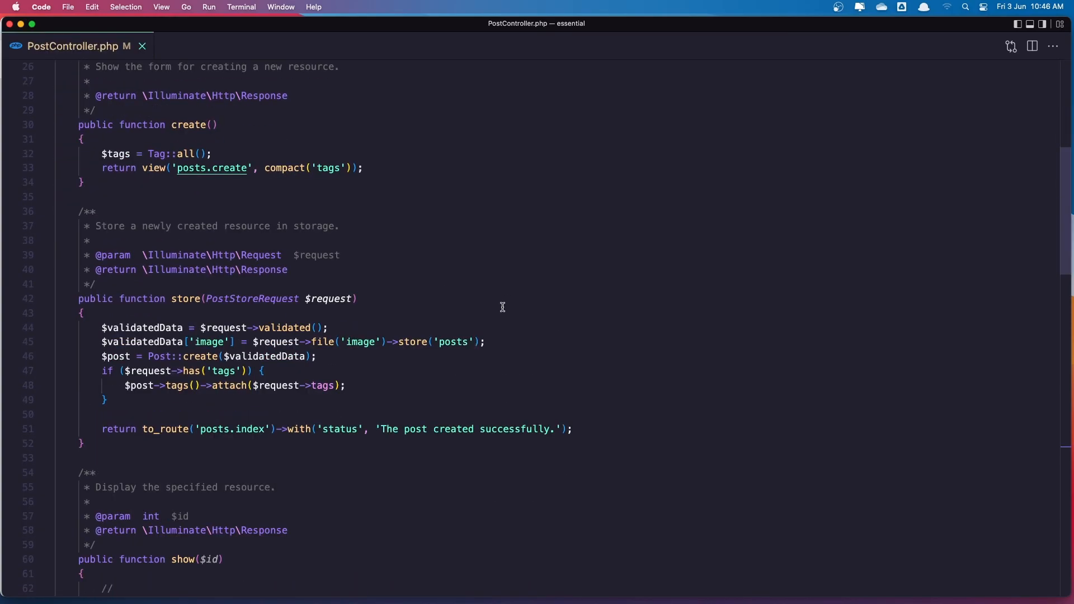
scroll("down", 3)
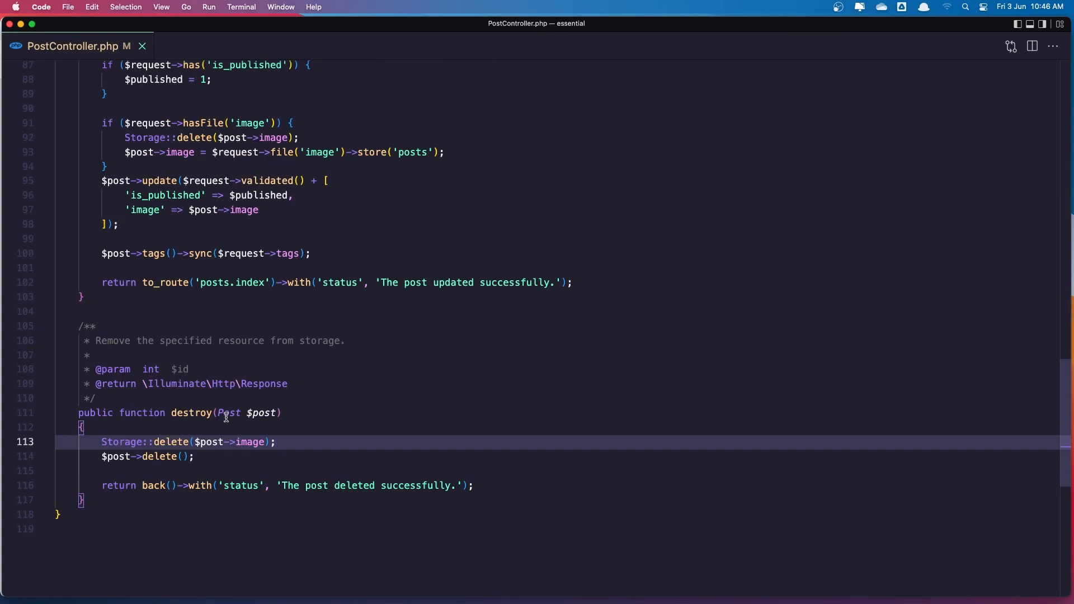
mouse_move(324, 450)
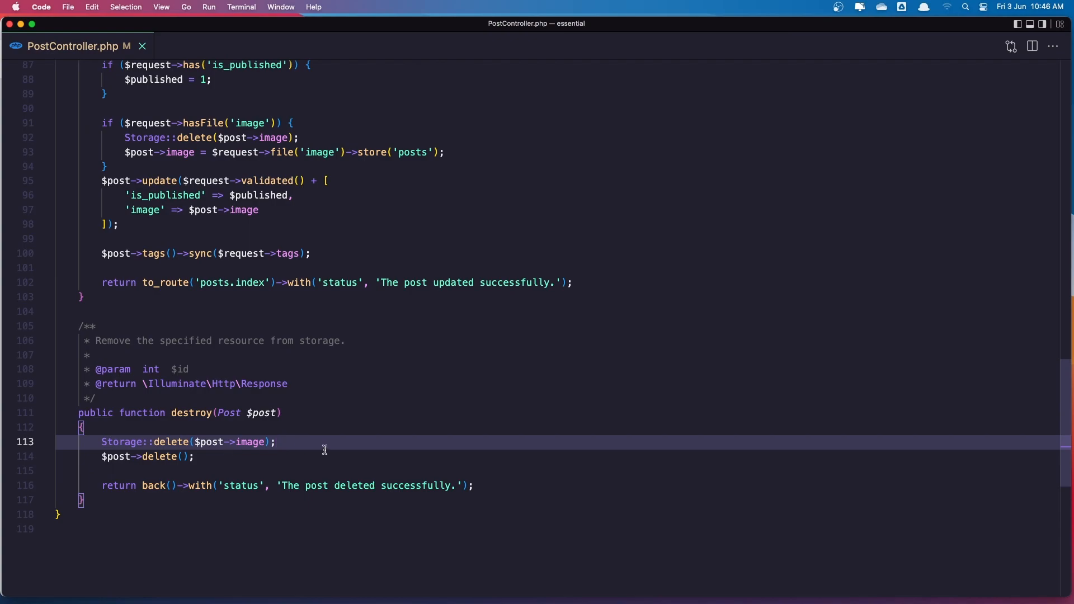
mouse_move(306, 446)
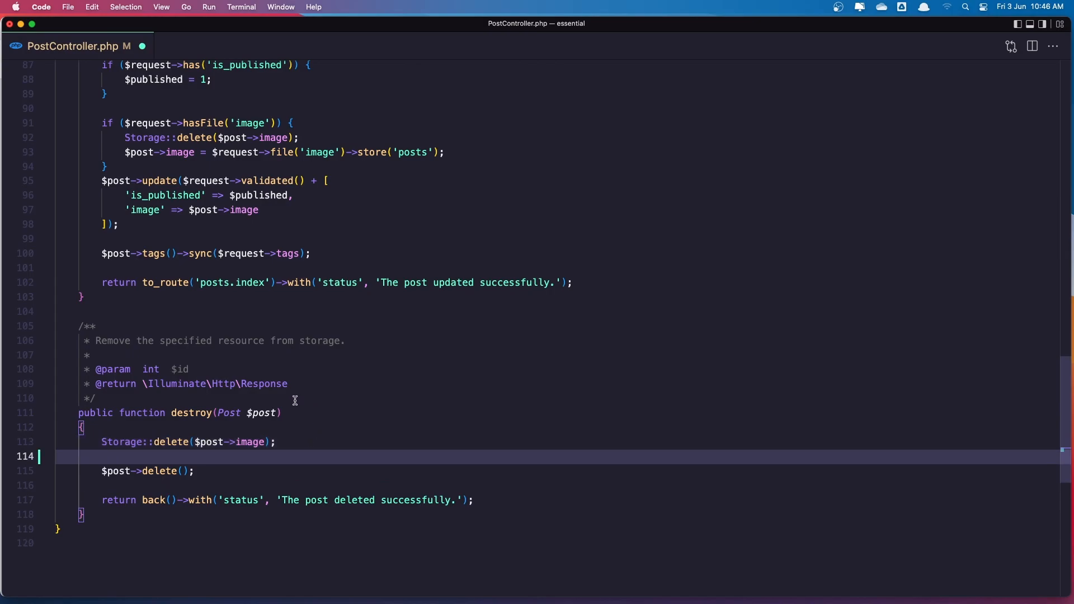
mouse_move(329, 454)
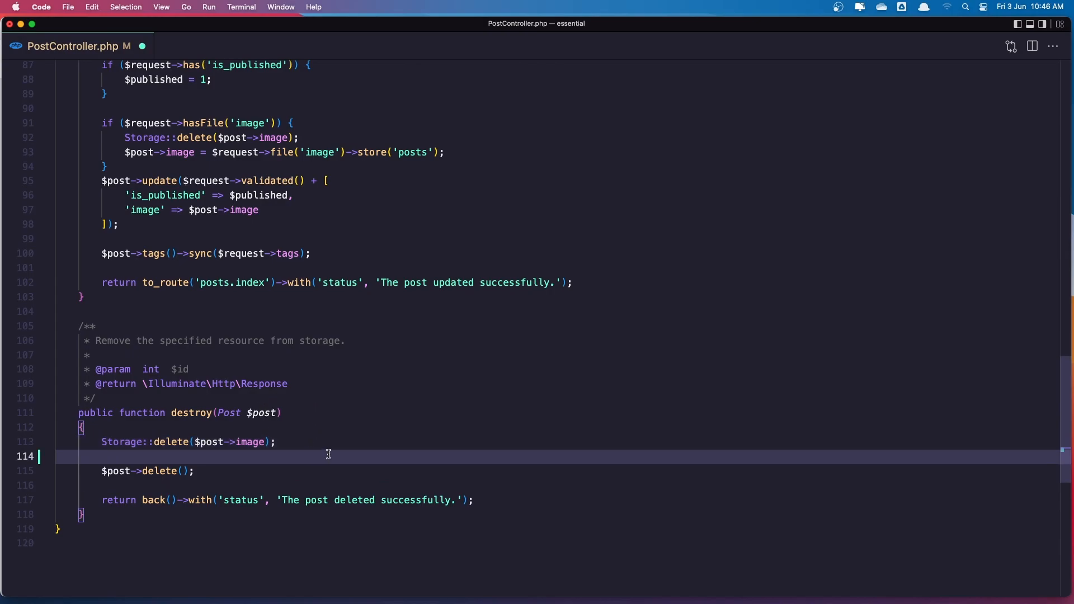
Add a $post->tags() line above $post->delete() in destroy()
type("$post")
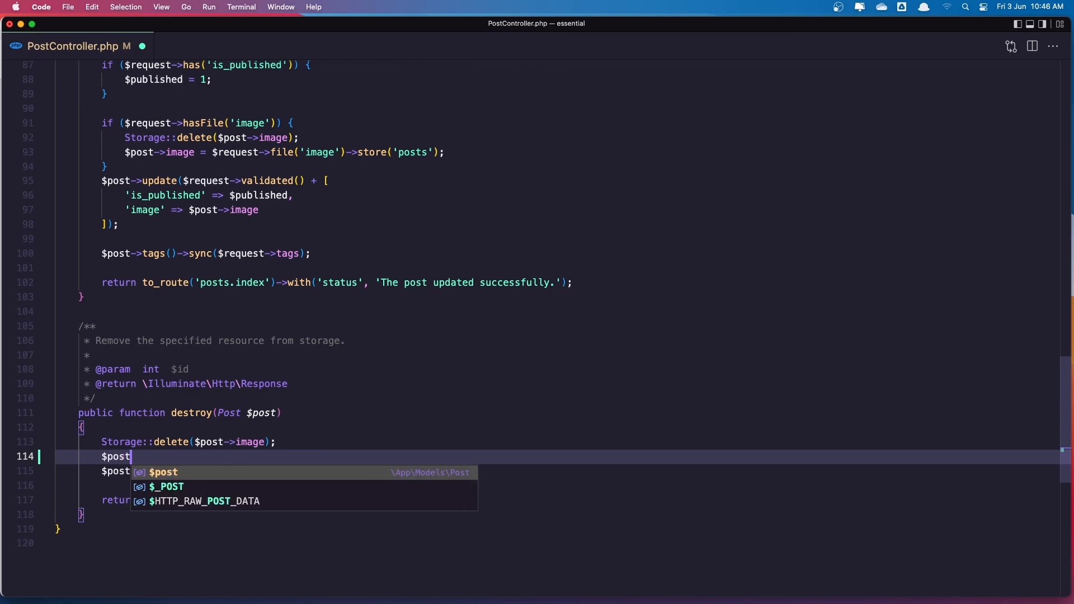
type("->tags(")
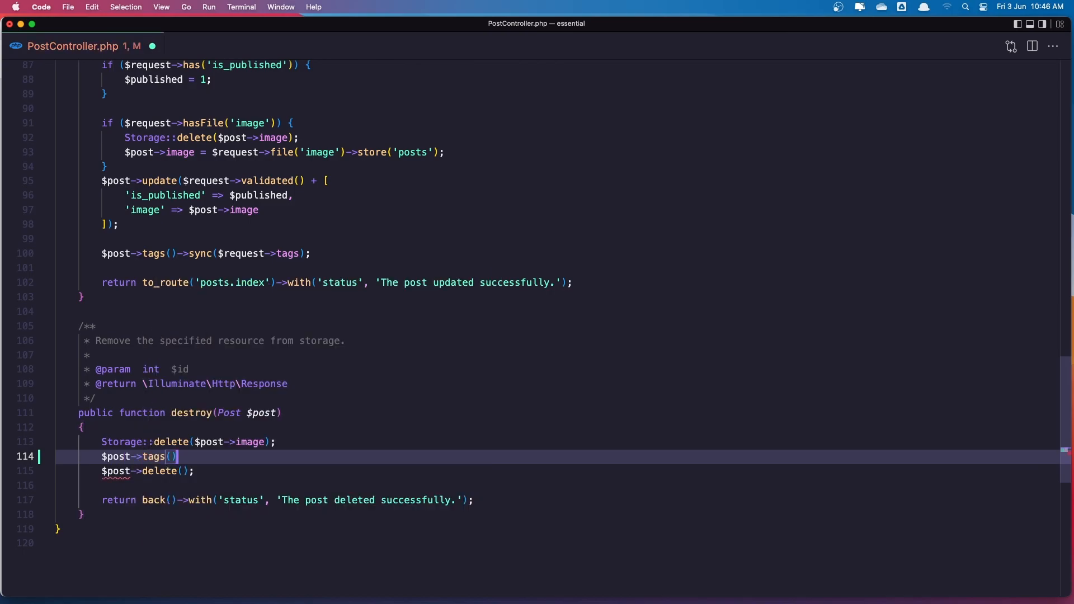
type("->")
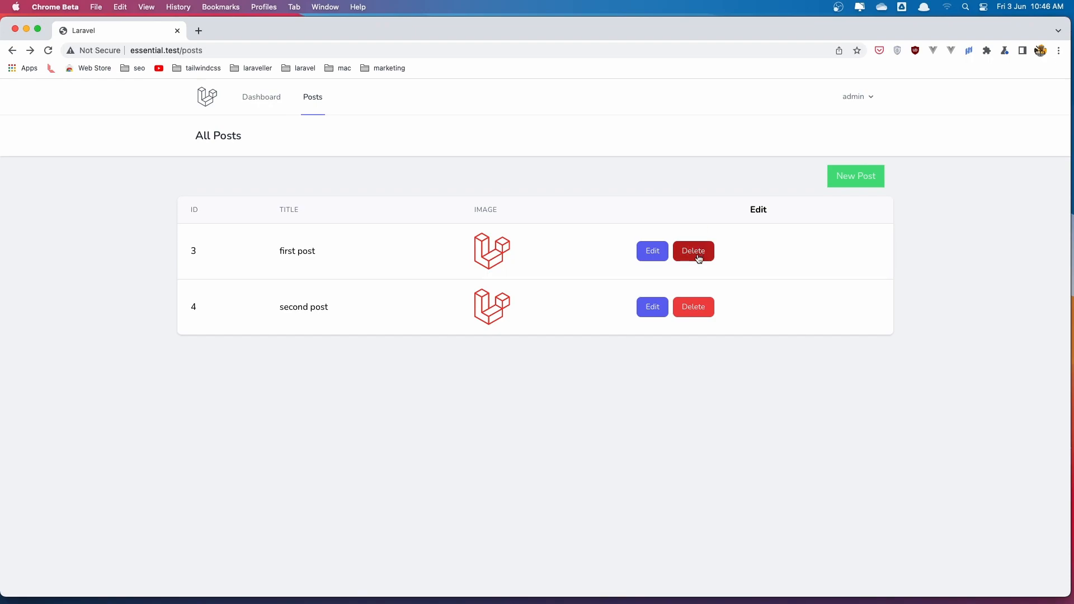
Delete 'first post' (ID 3) and confirm, leaving only the second post listed
left_click(694, 251)
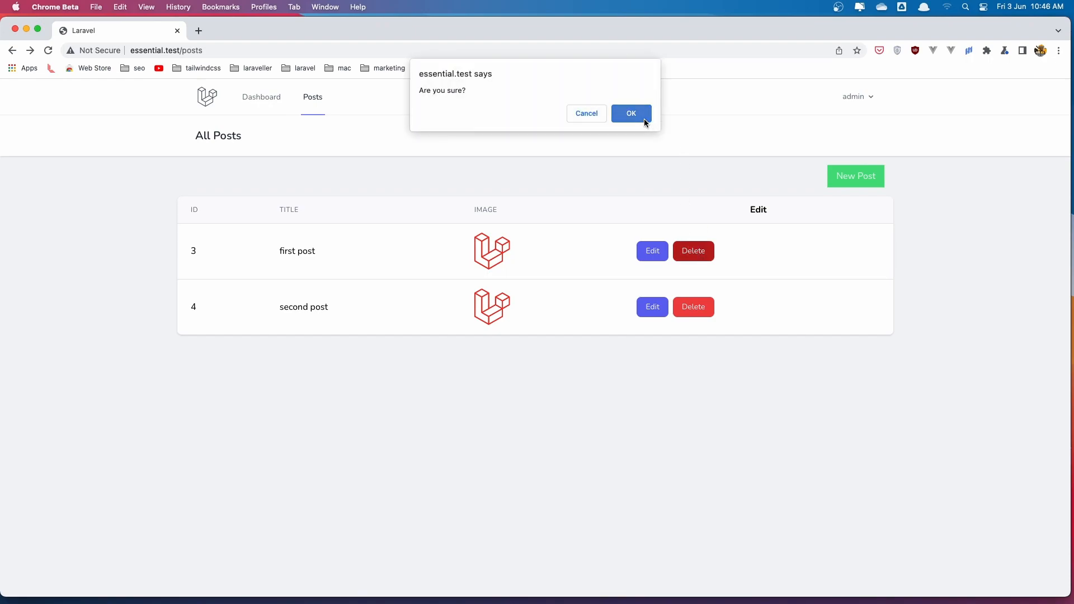
left_click(632, 113)
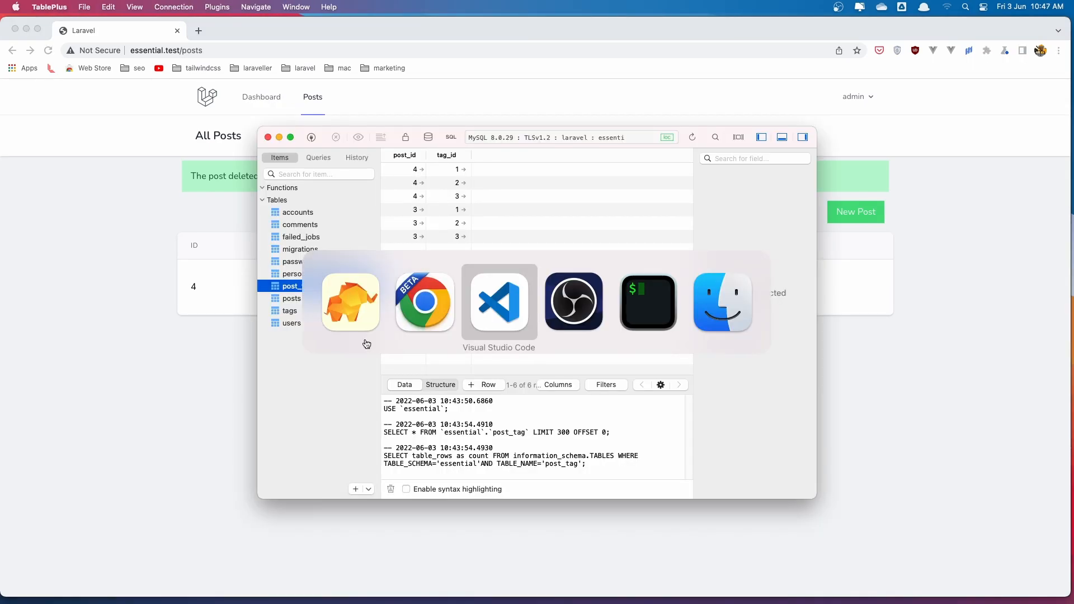
Back in VS Code, reopen 2022_06_01_074231_create_post_tag_table.php from Quick Open
left_click(499, 302)
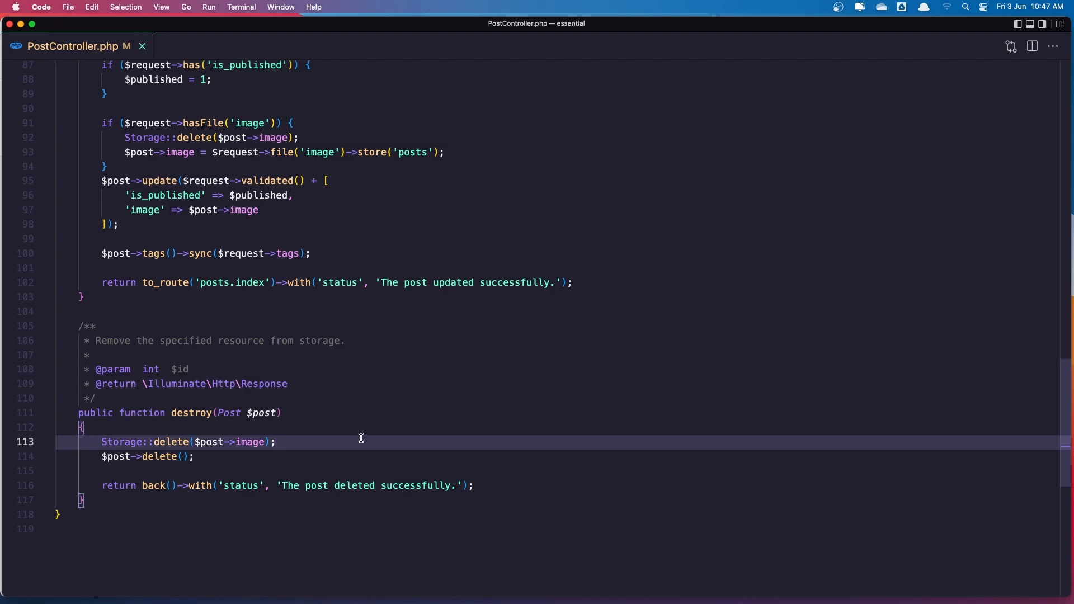
type("t")
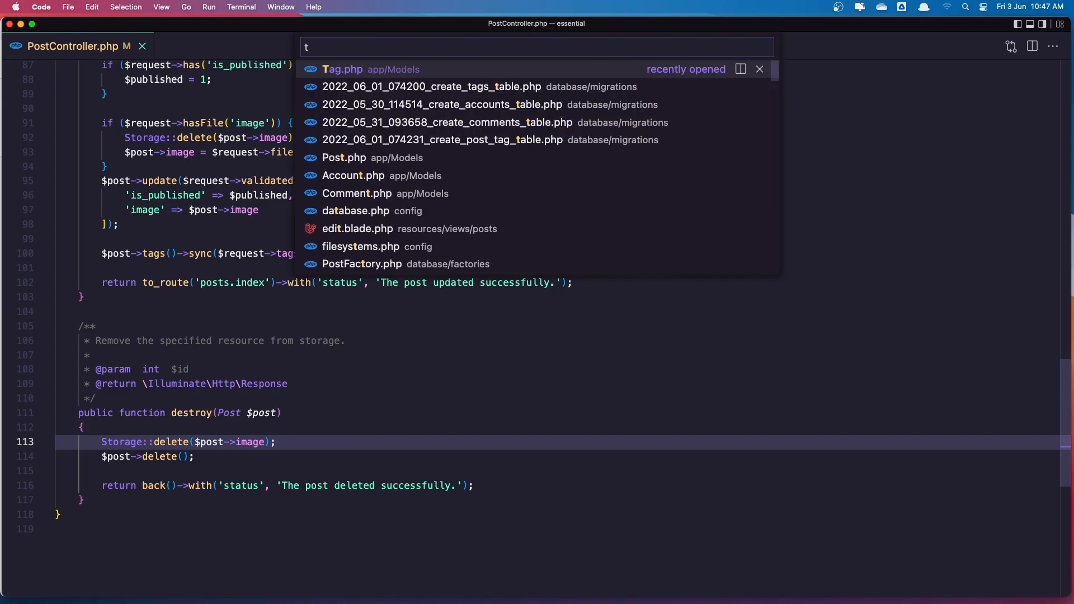
key("Backspace")
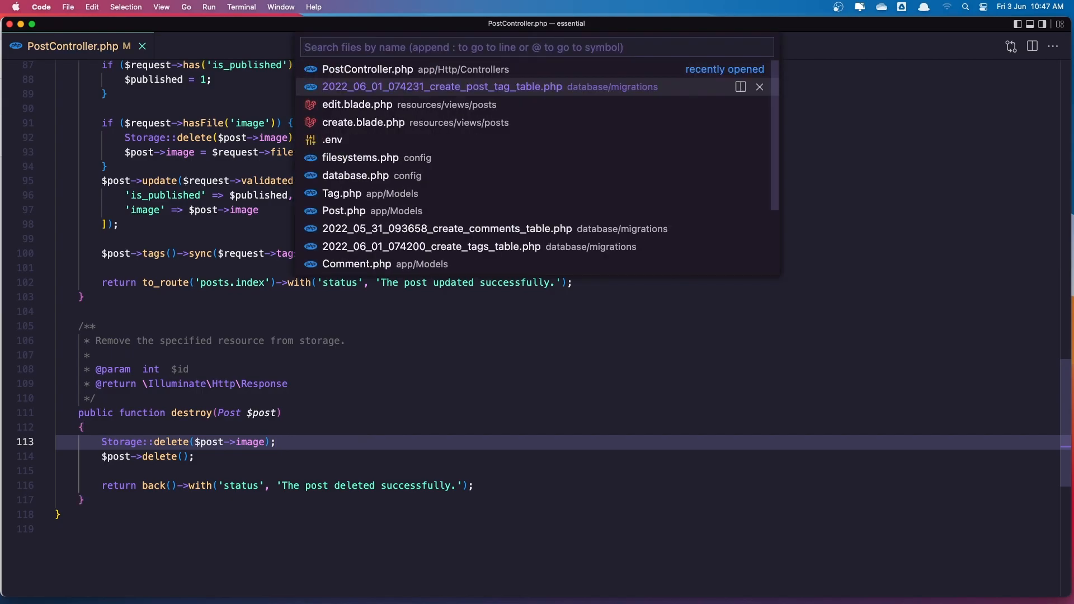
left_click(441, 86)
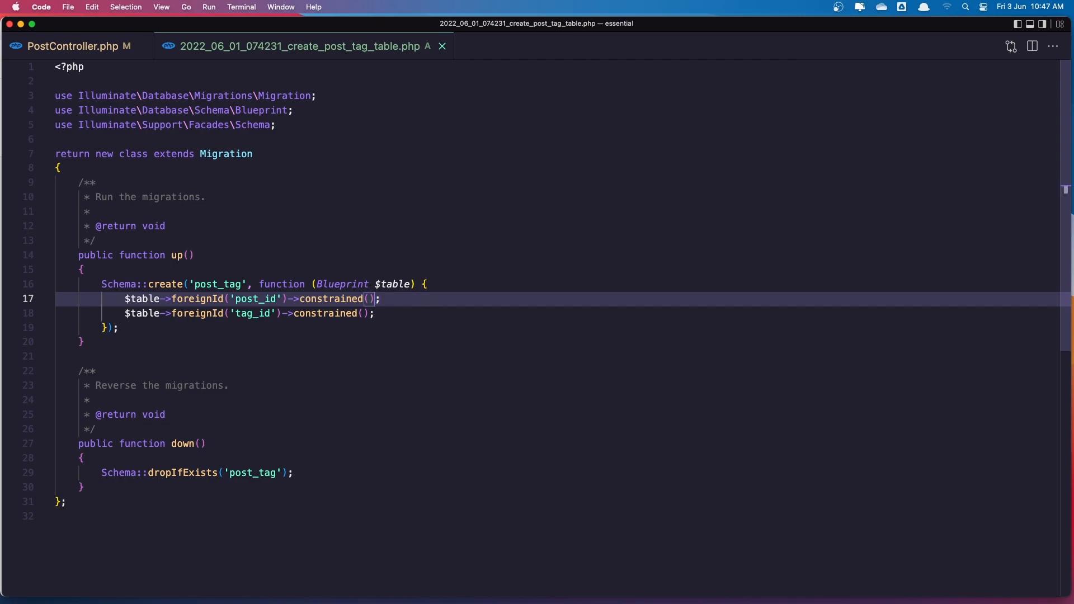
Append ->onDelete('cascade') to the post_id foreign key, then switch applications
type("->")
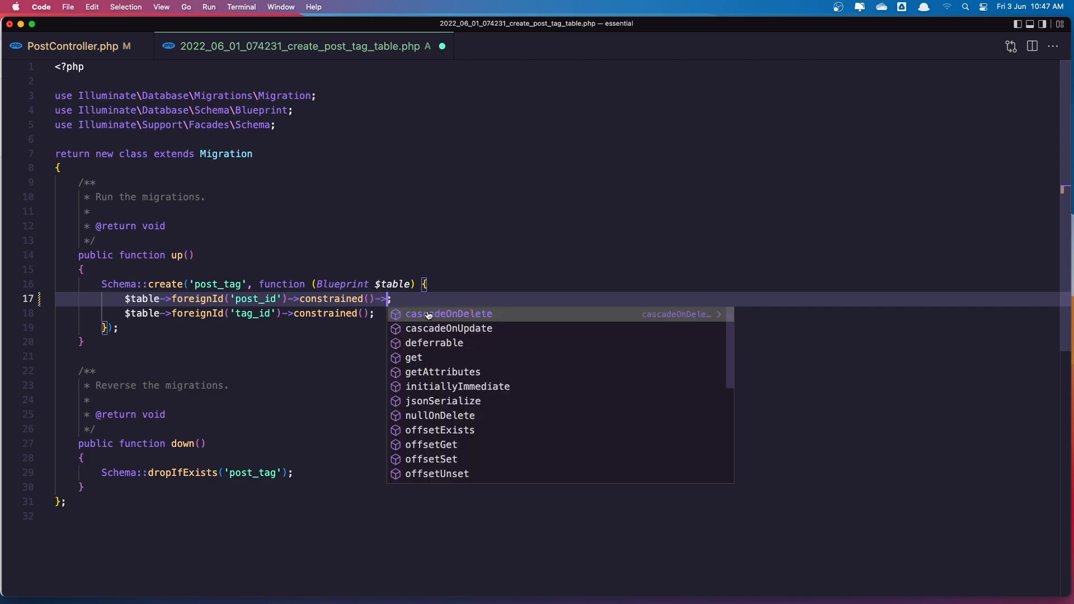
type("onDelete('ca")
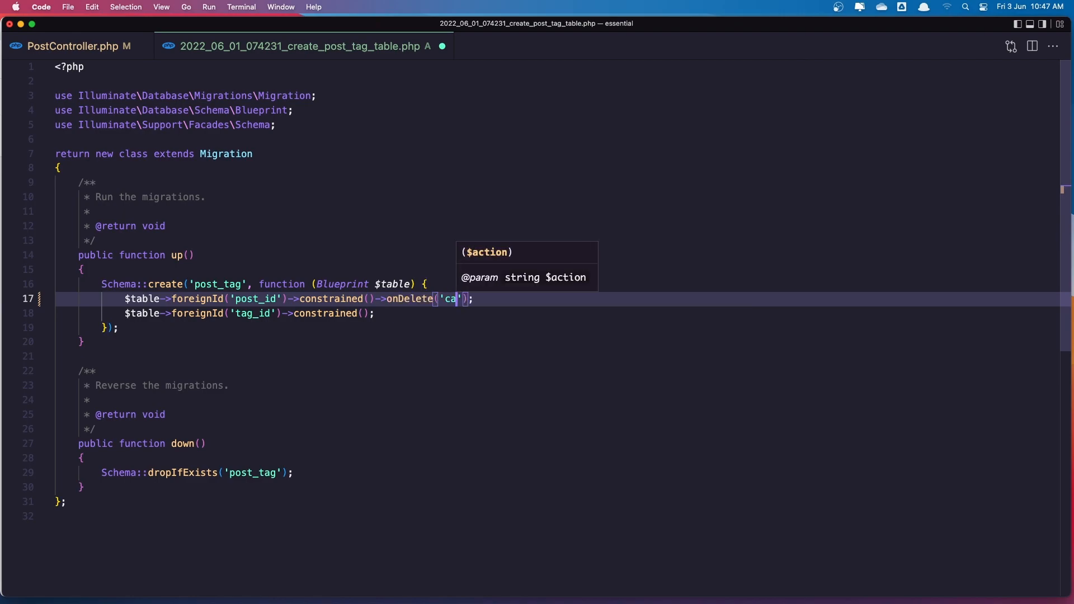
type("scade")
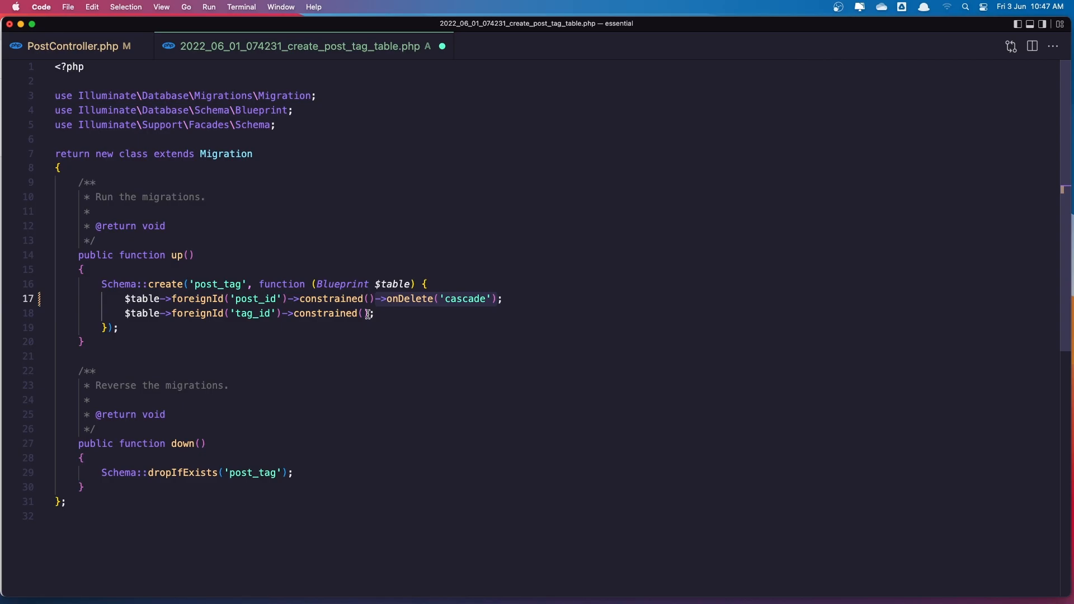
type("->onDelete('cascade')")
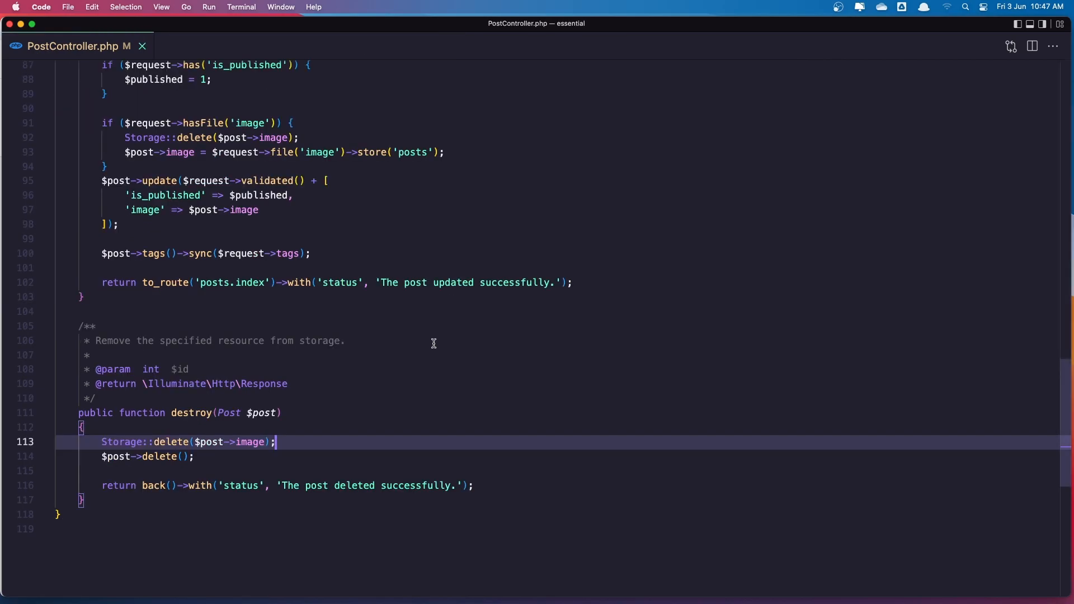
key("Cmd+Tab")
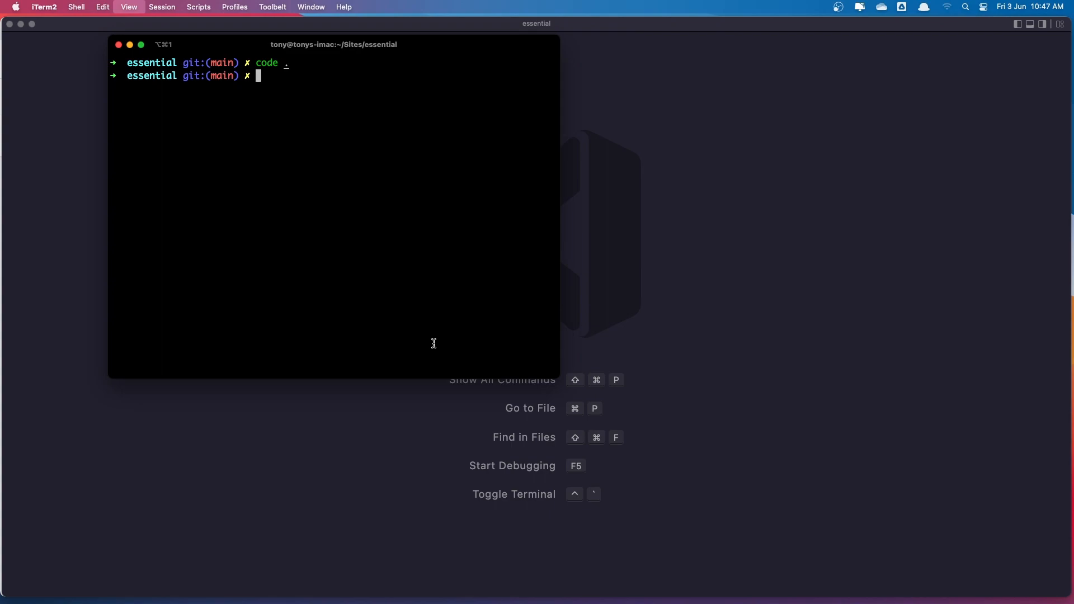
Run php artisan migrate:fresh in iTerm2 to rebuild all tables, then leave the terminal
type("php artisan")
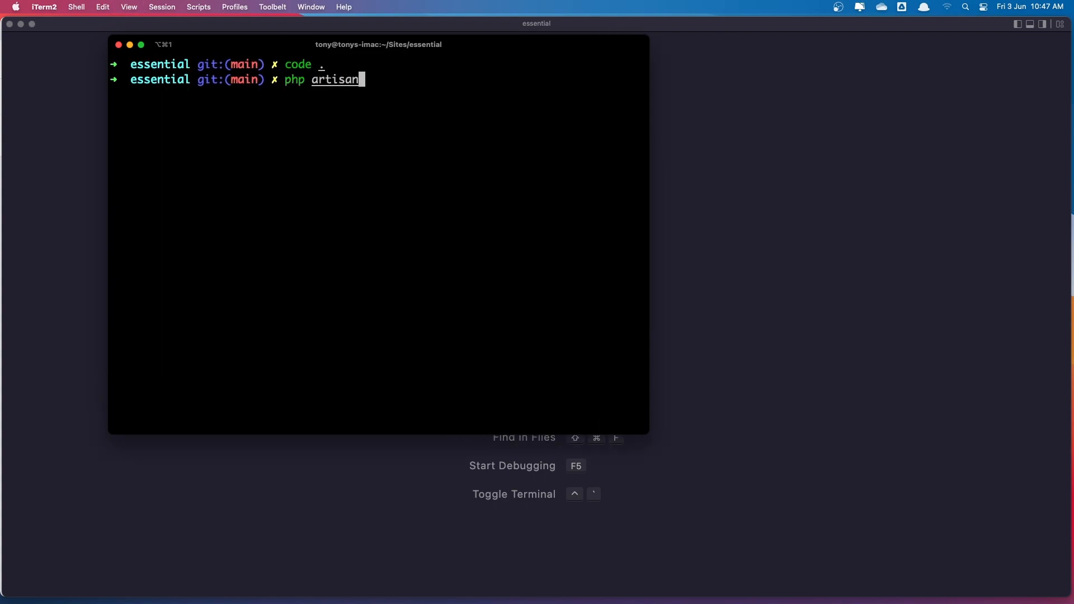
type("migrate")
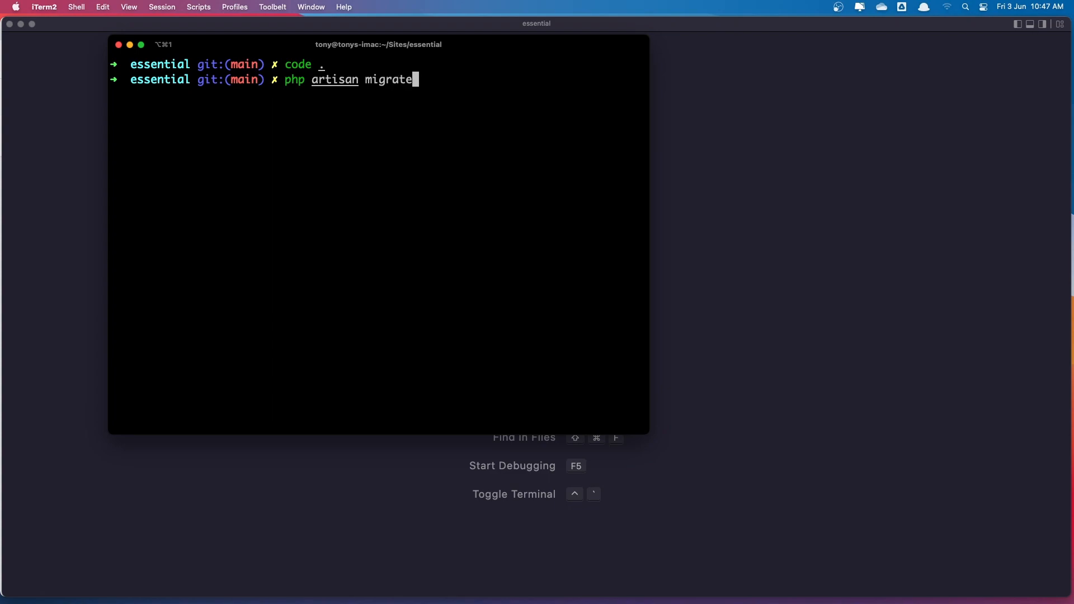
type(":fresh")
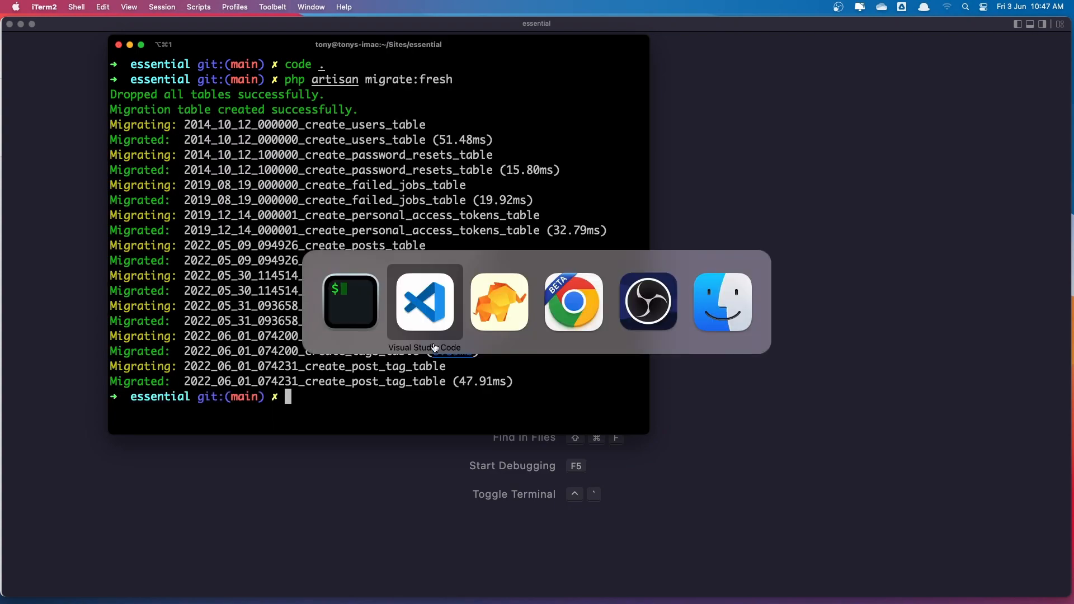
left_click(574, 302)
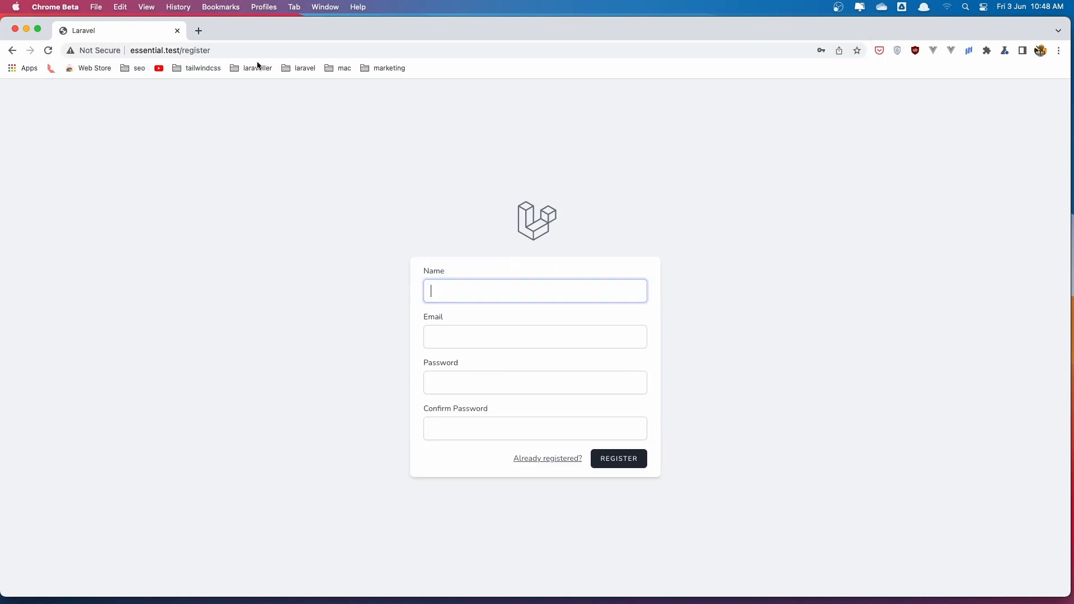
Register user 'test' with a saved email/password, submit, and dismiss the password breach warning
type("test")
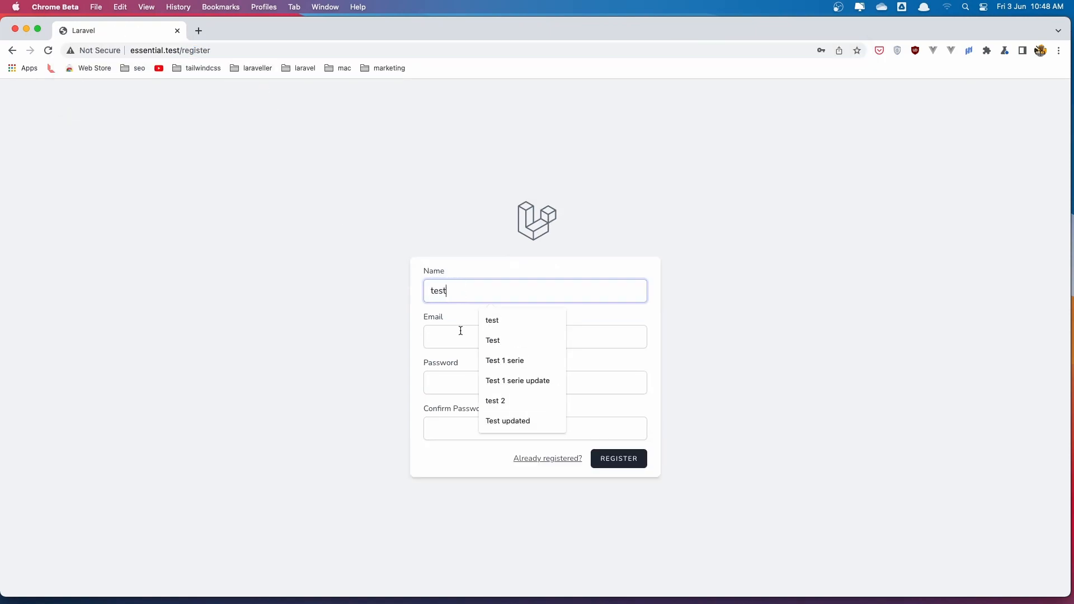
left_click(535, 383)
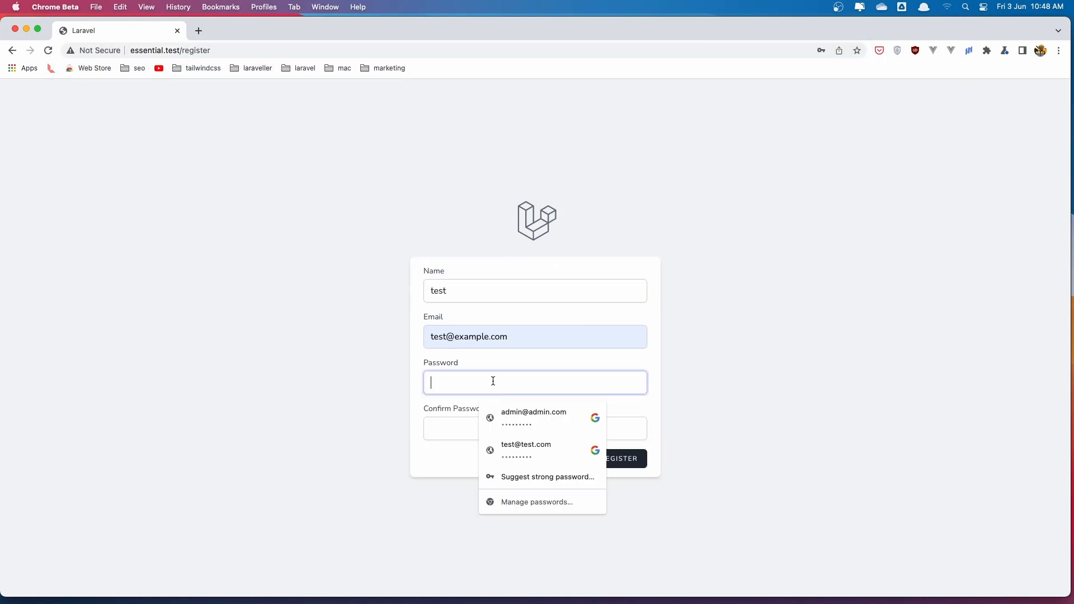
left_click(532, 417)
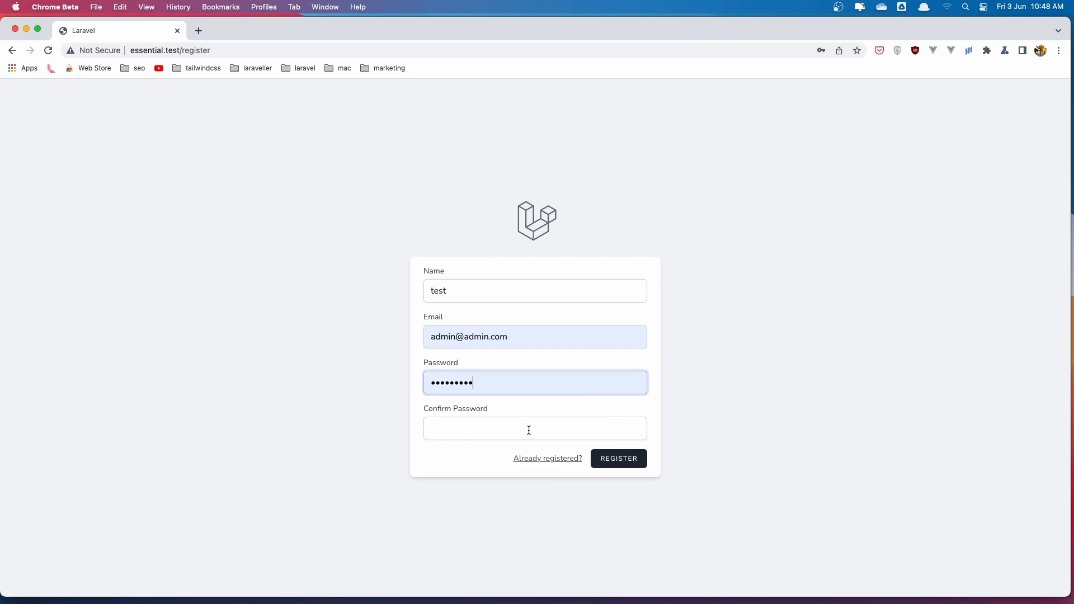
type("••")
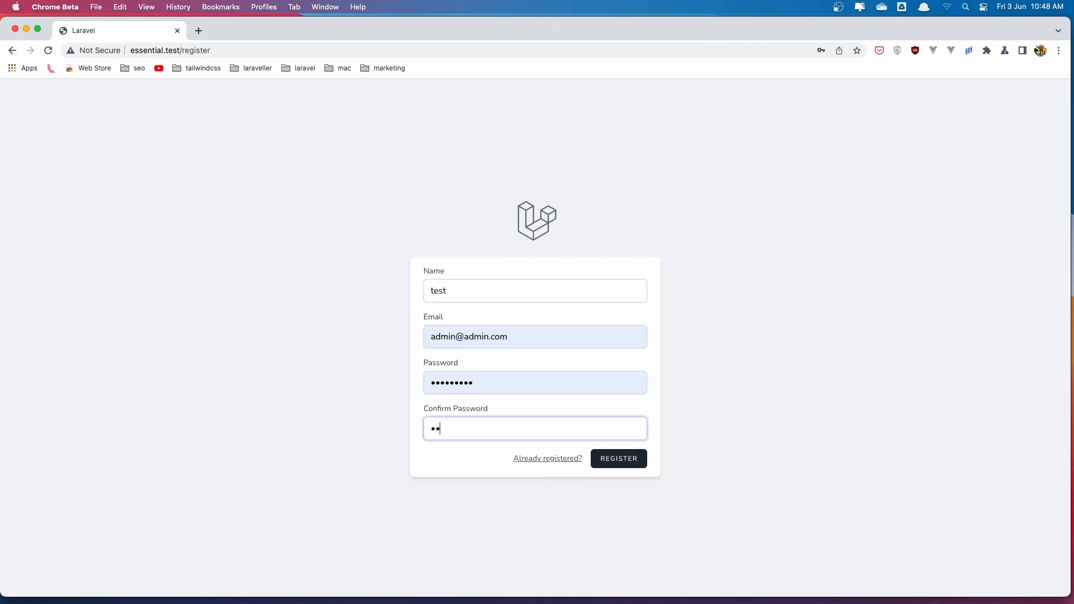
type("password")
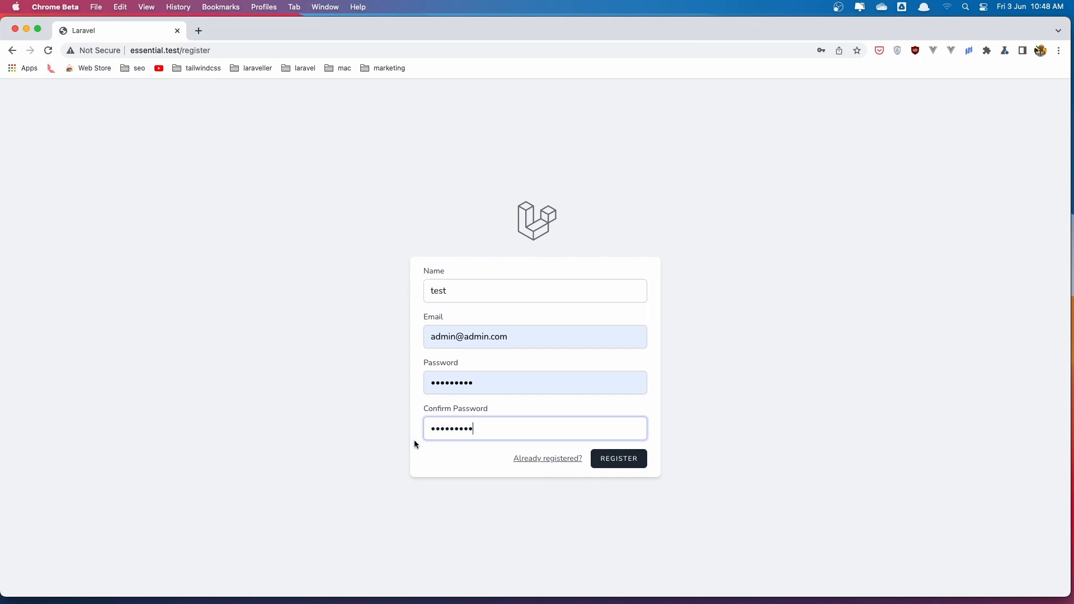
left_click(619, 458)
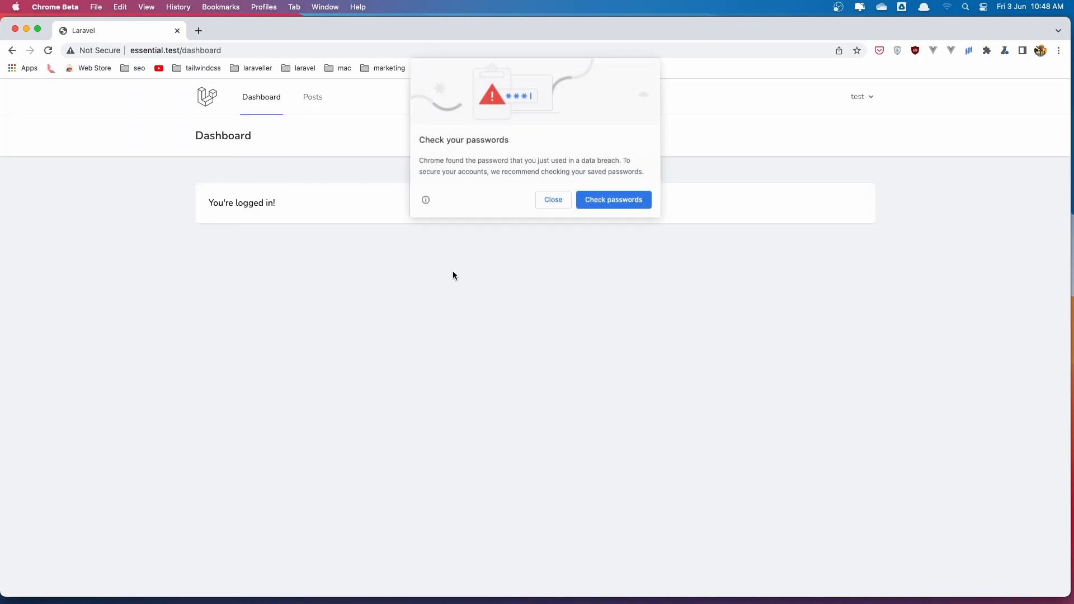
left_click(553, 199)
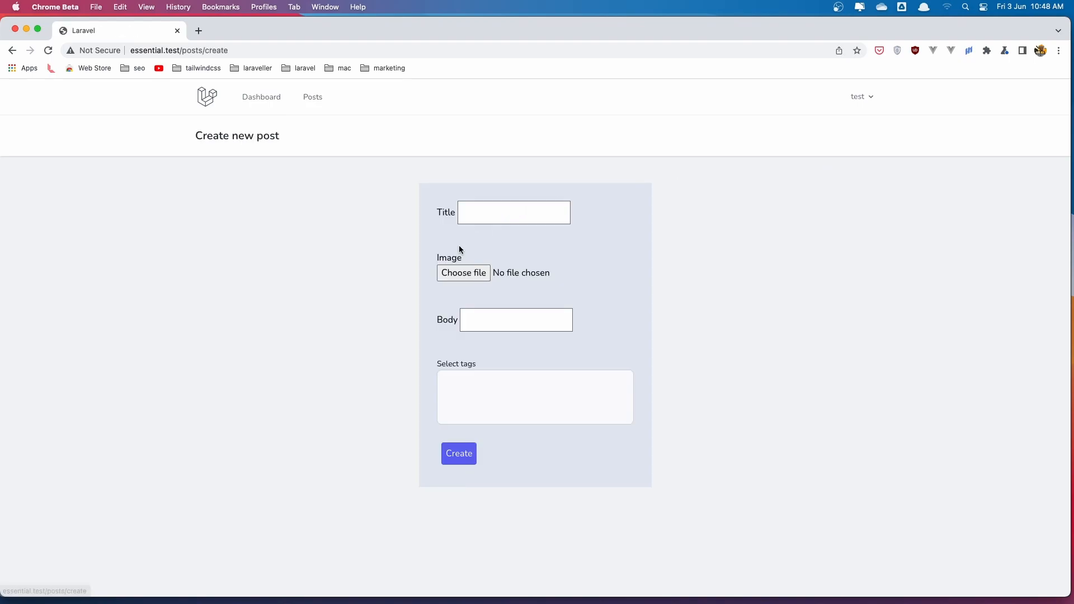
Enter the new post title 'First post', correcting a typo
left_click(514, 212)
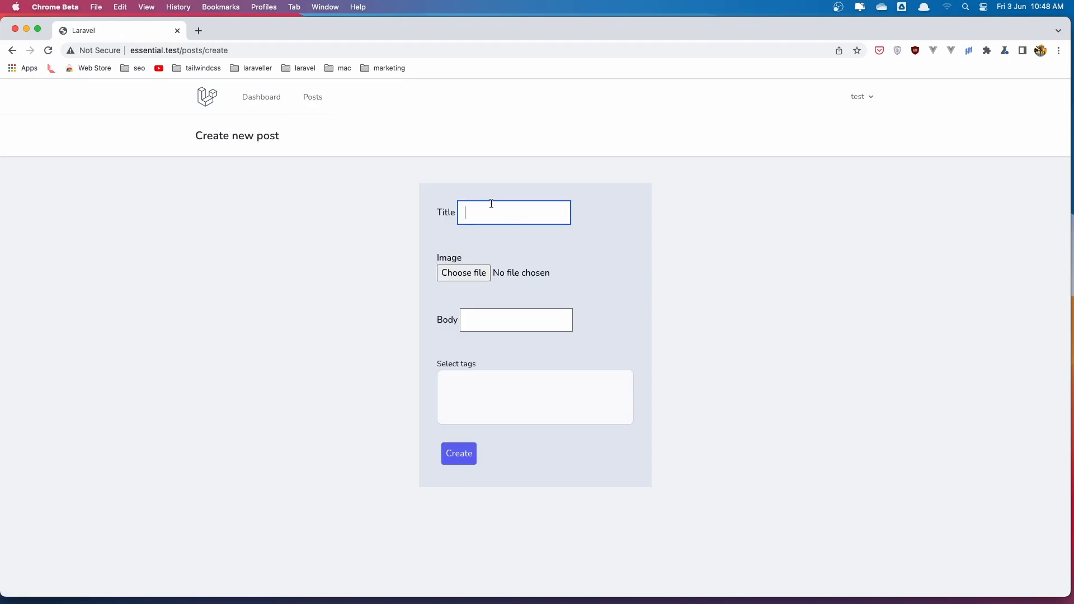
type("Firtst")
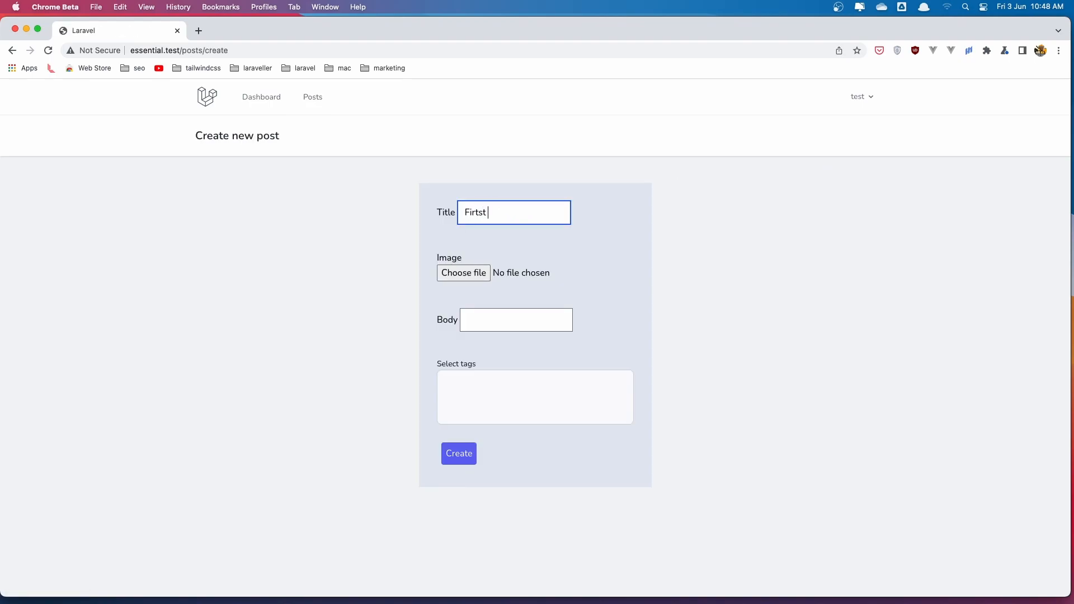
key("Backspace")
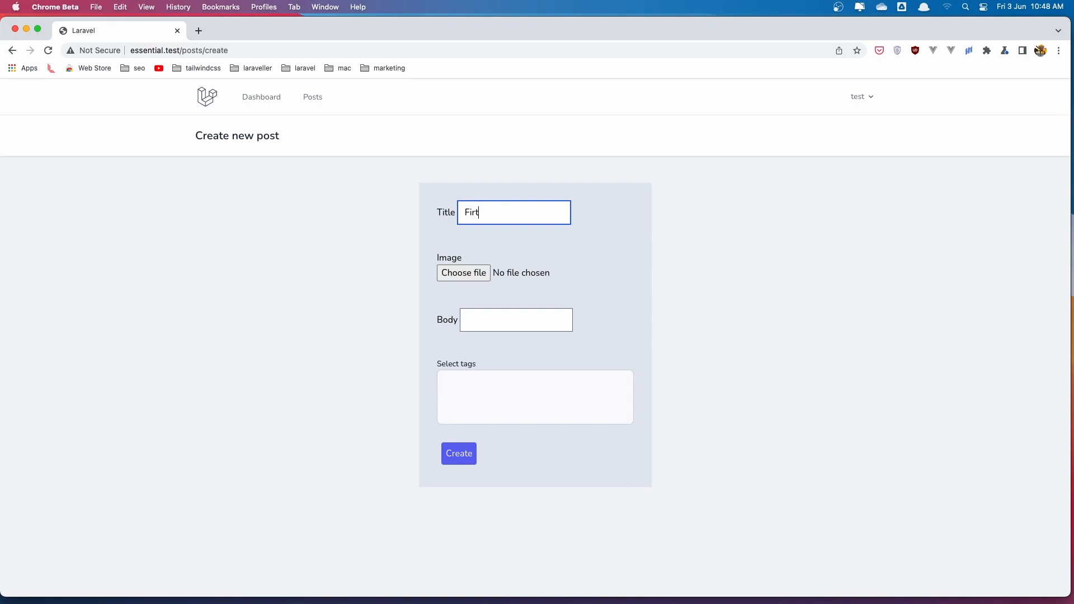
type("First post")
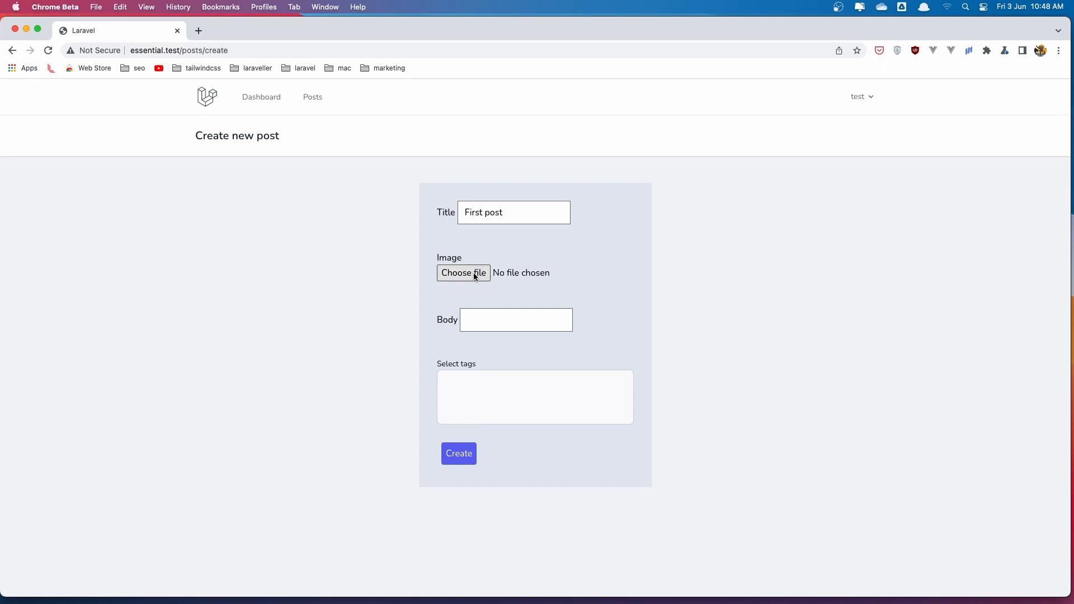
Attach download.png as the image and create the post
left_click(463, 273)
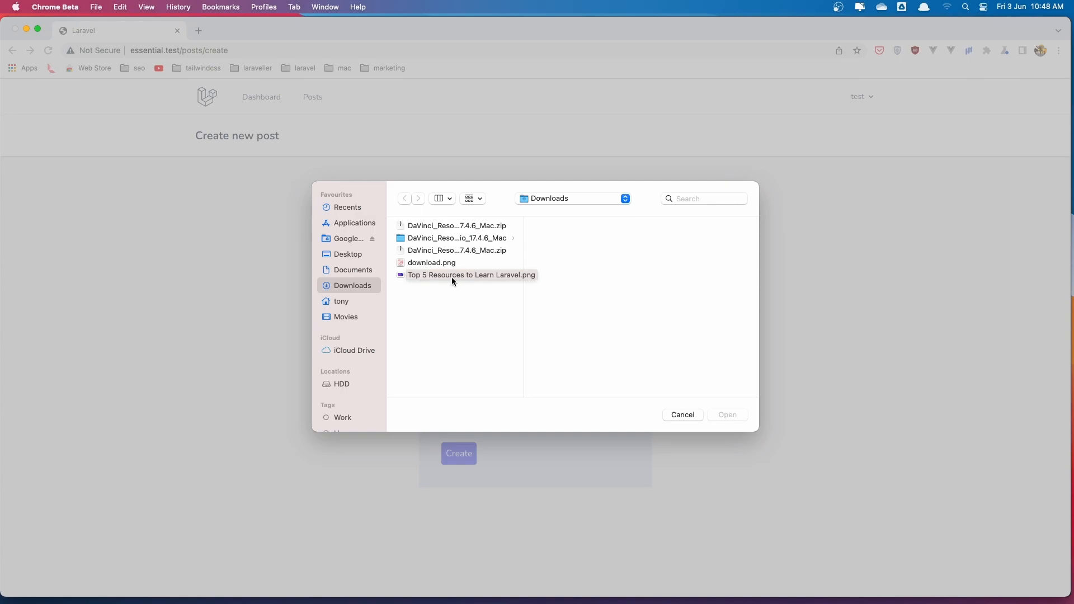
left_click(432, 262)
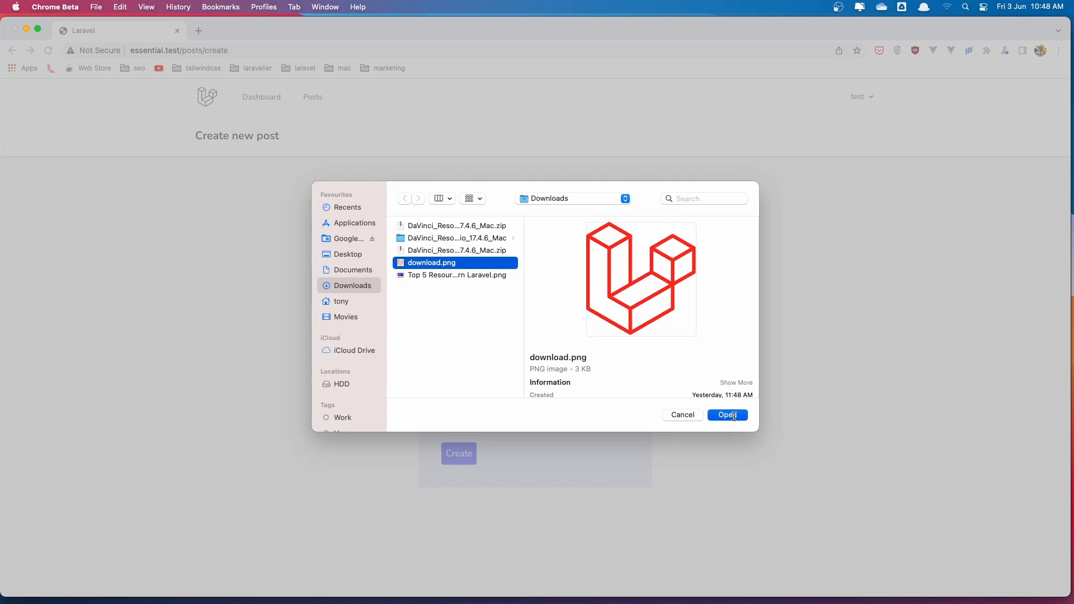
left_click(728, 414)
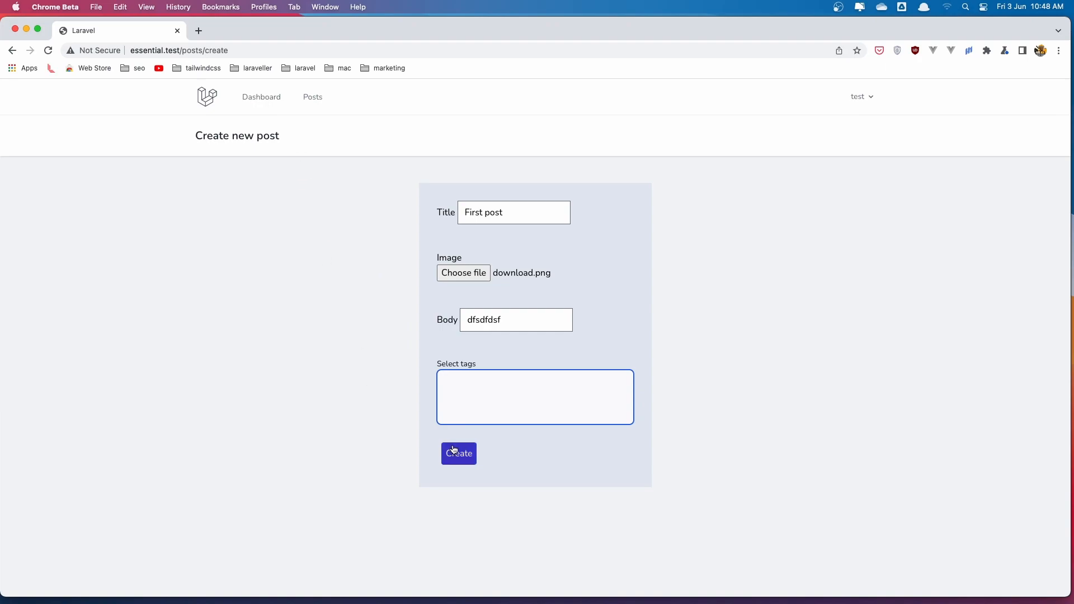
left_click(459, 454)
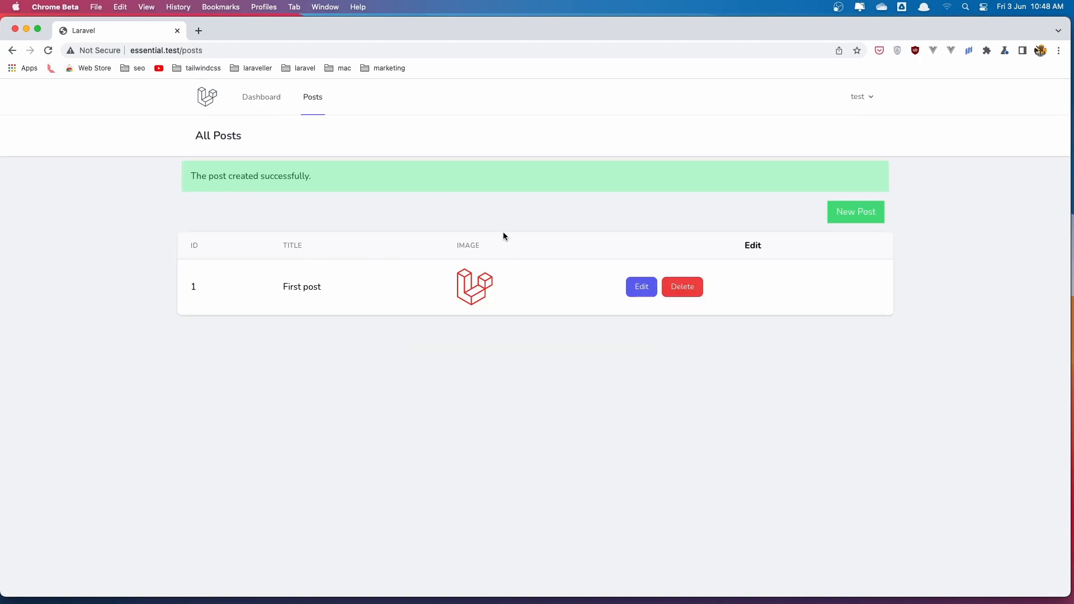
mouse_move(433, 324)
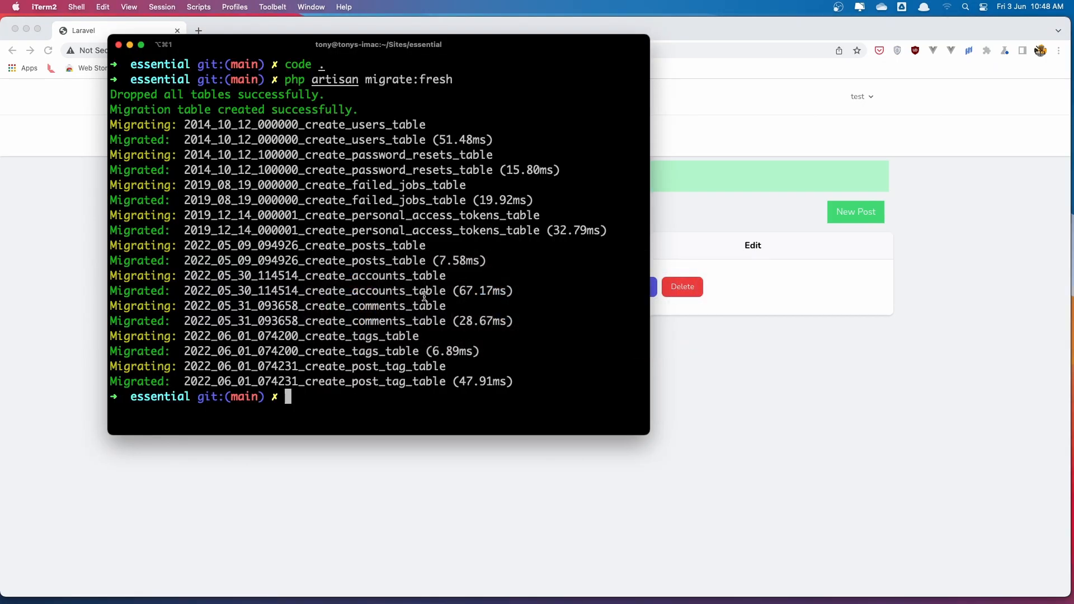
Start a php artisan tinker session in iTerm2
type("php artisan")
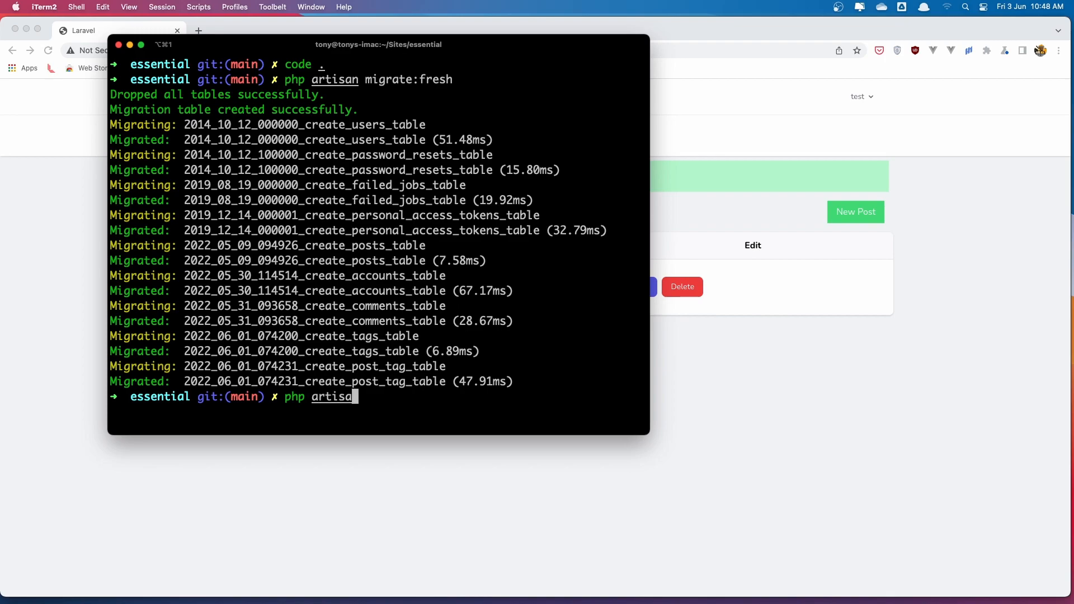
type("tin")
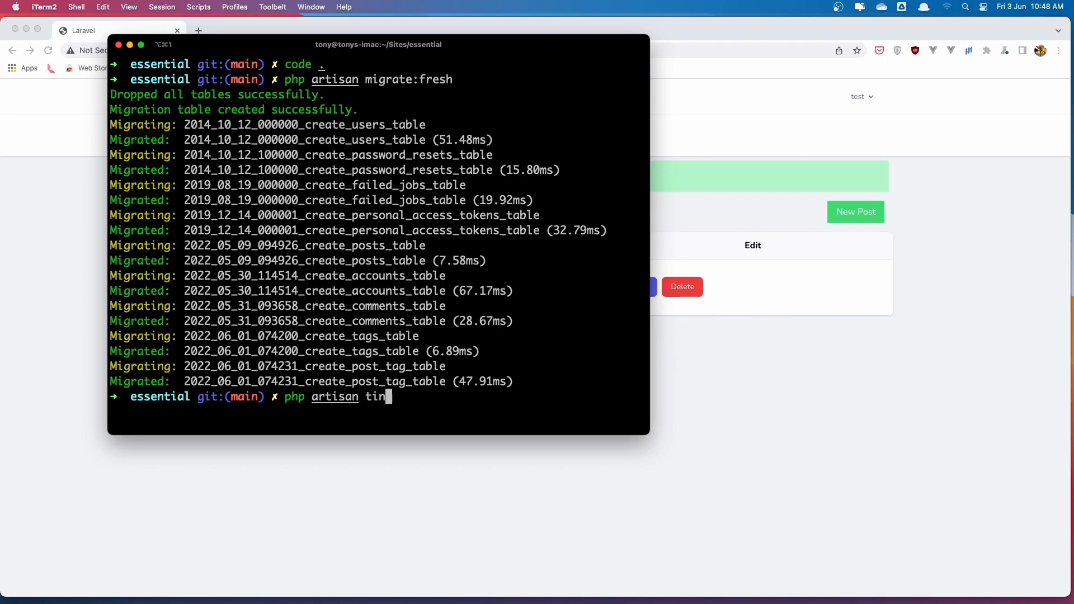
key("Enter")
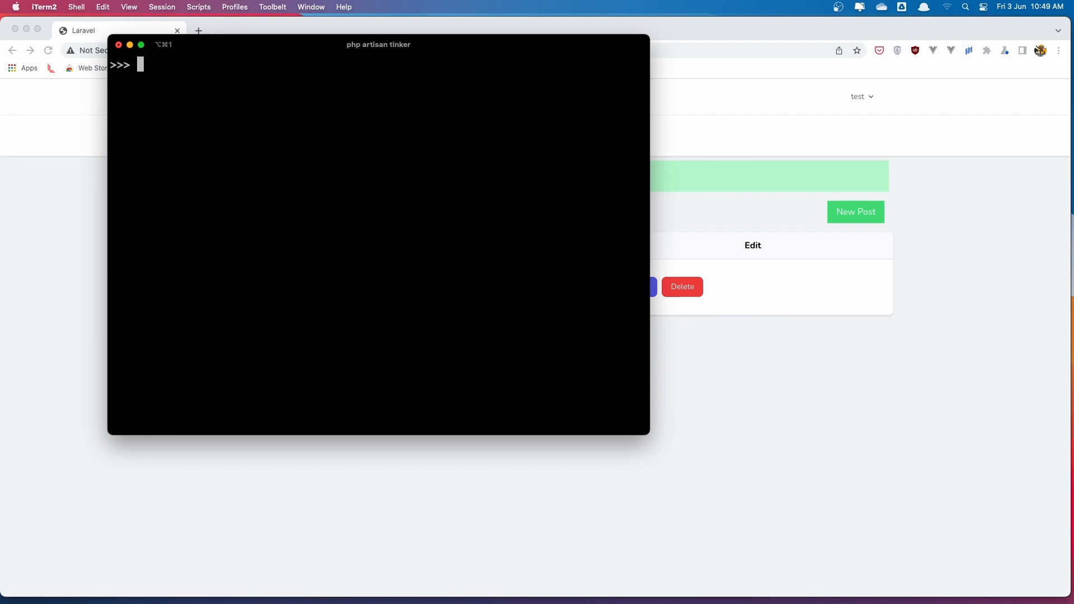
Run Tag::create(['name' => 'tag 1']); and repeat the command to create the next tag
type("Tag::")
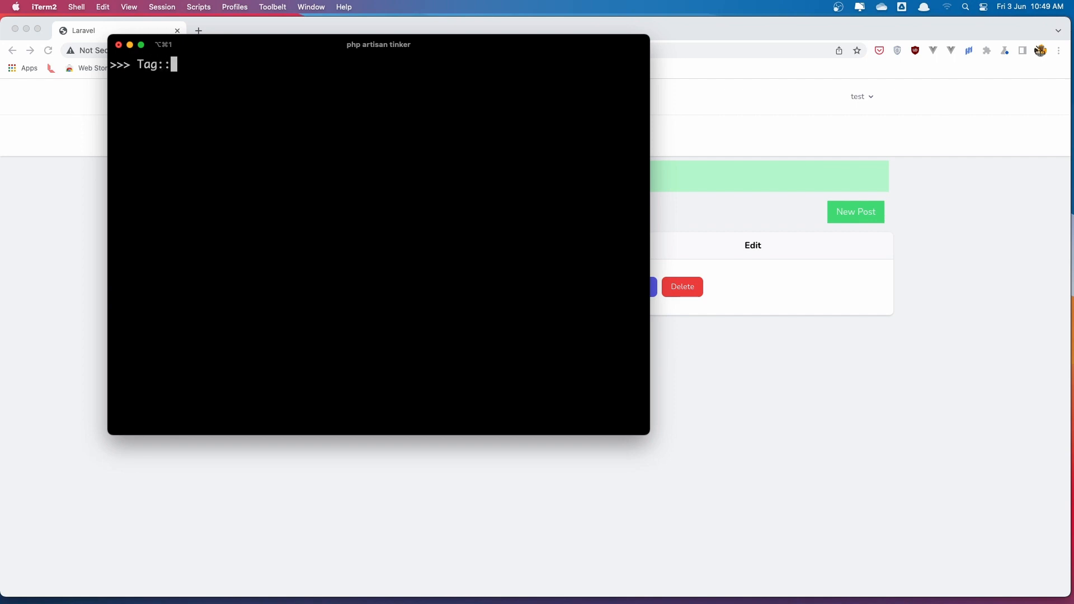
type("create")
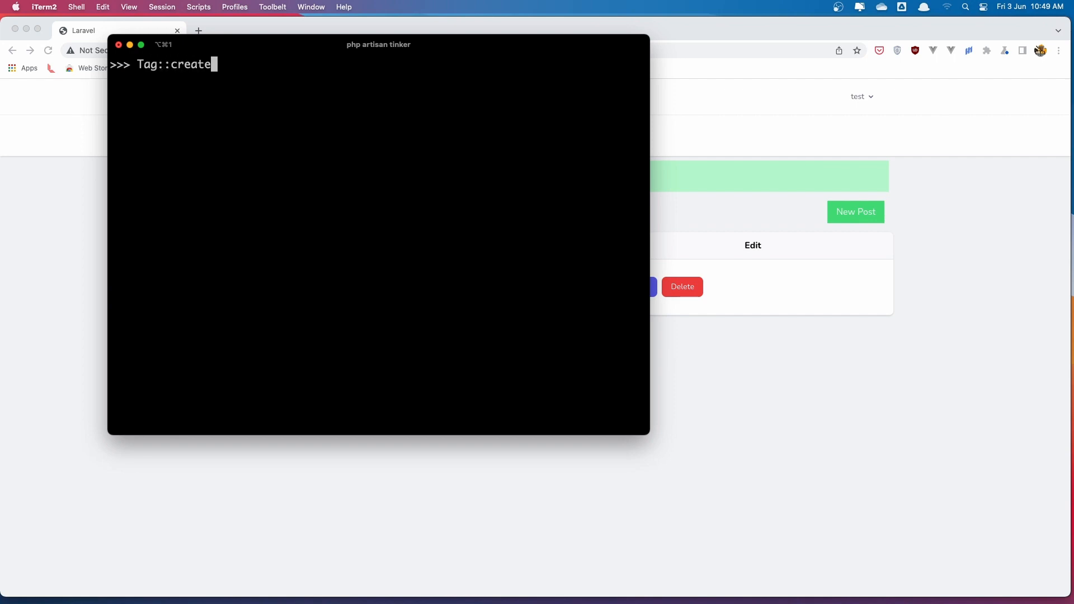
type("([")
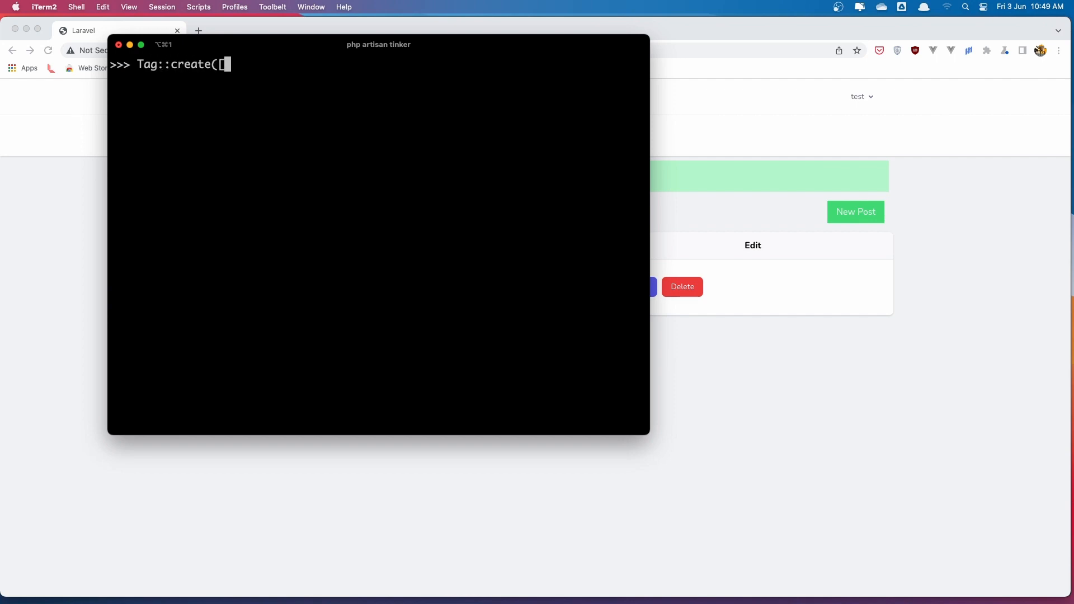
type("'name'")
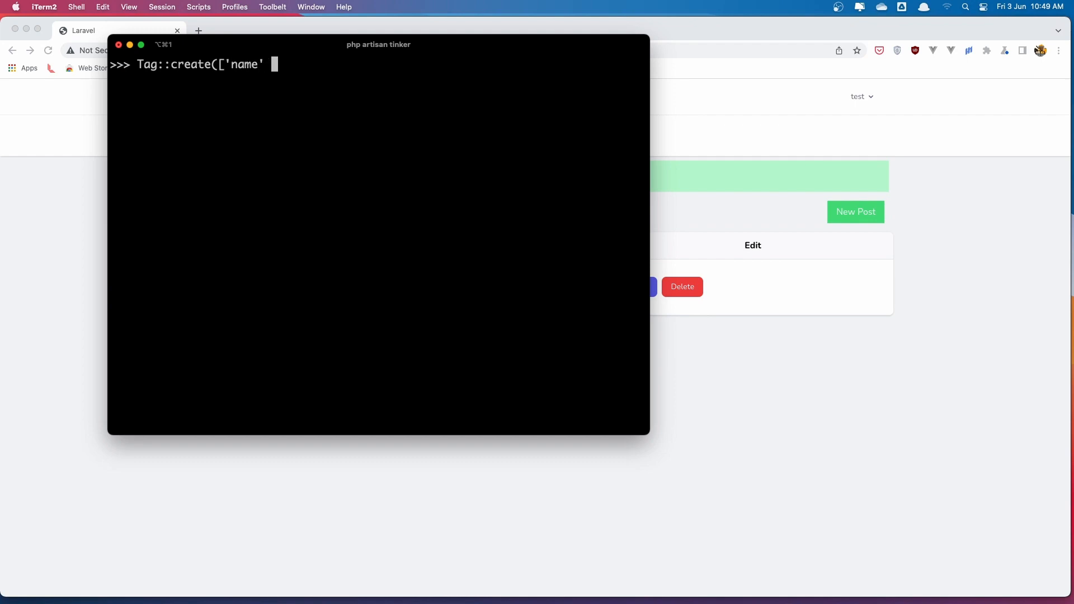
type("=> '")
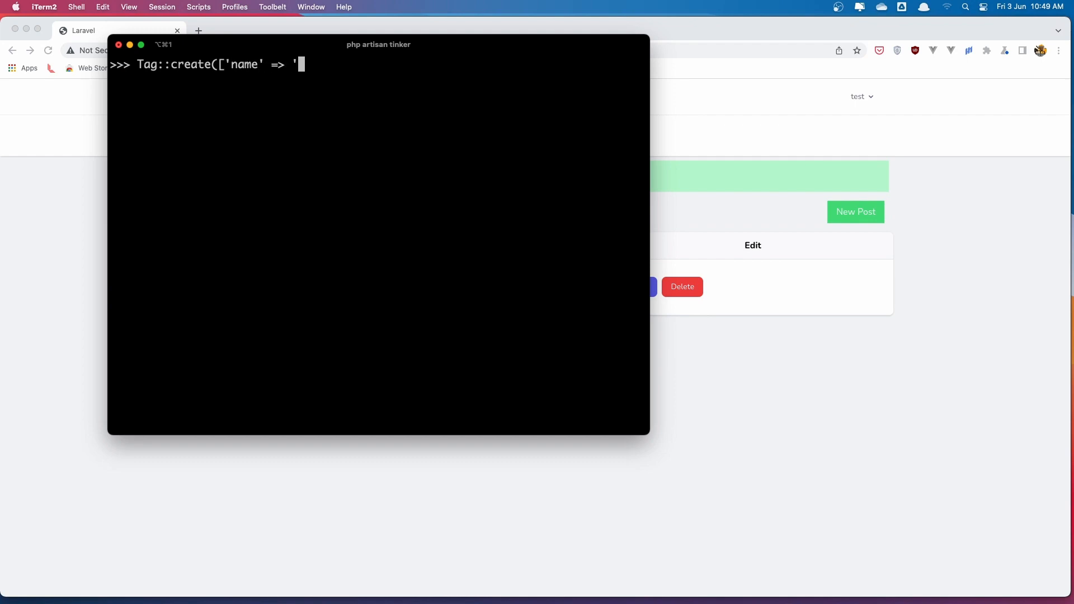
type("tag 1")
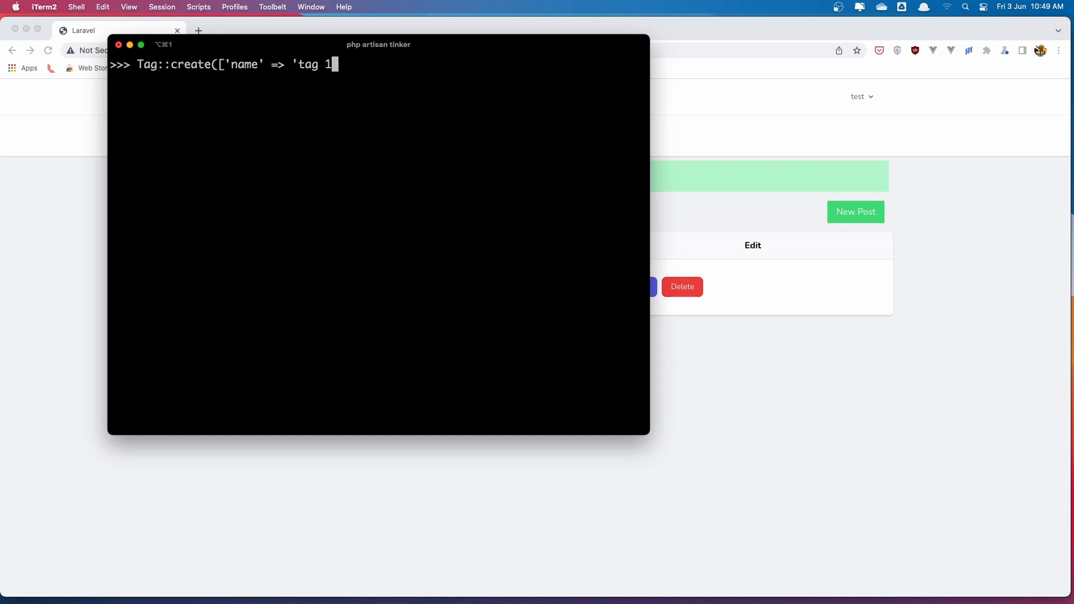
type("']);")
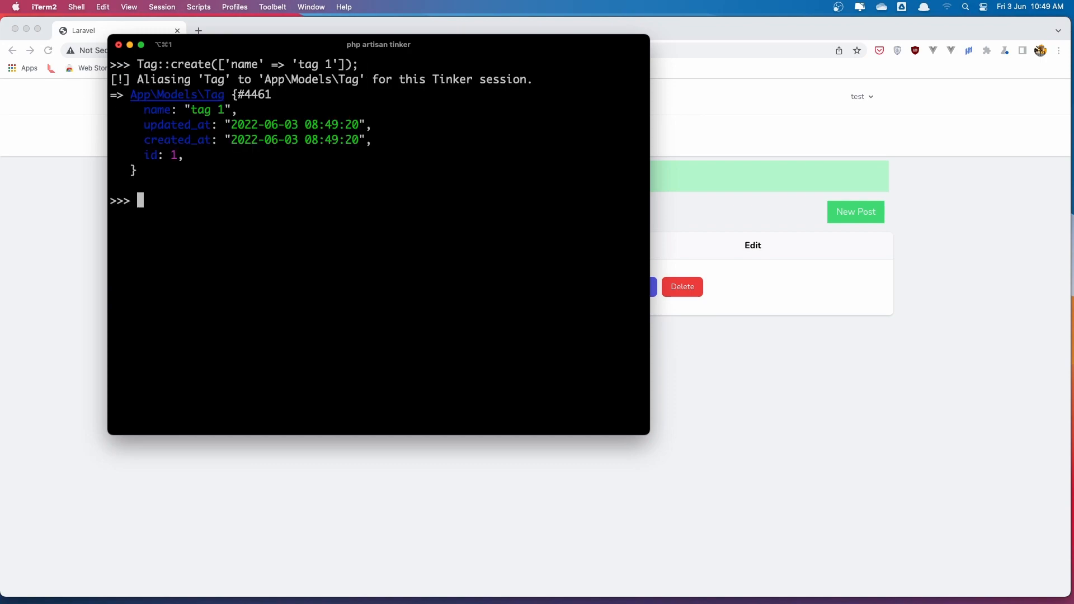
type("Tag::create(['name' => 'tag 1']);")
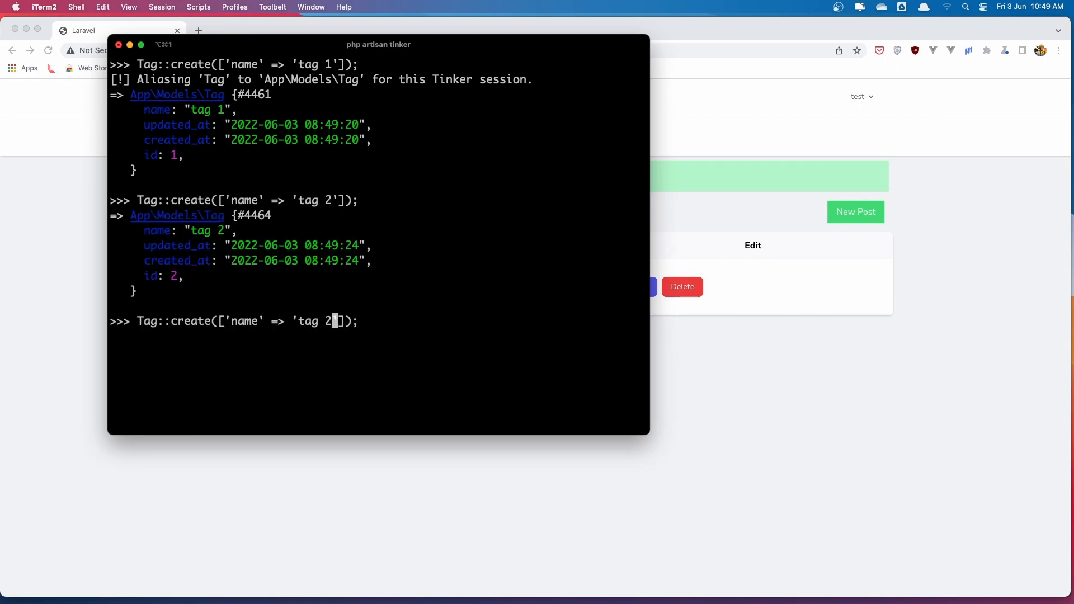
key("Enter")
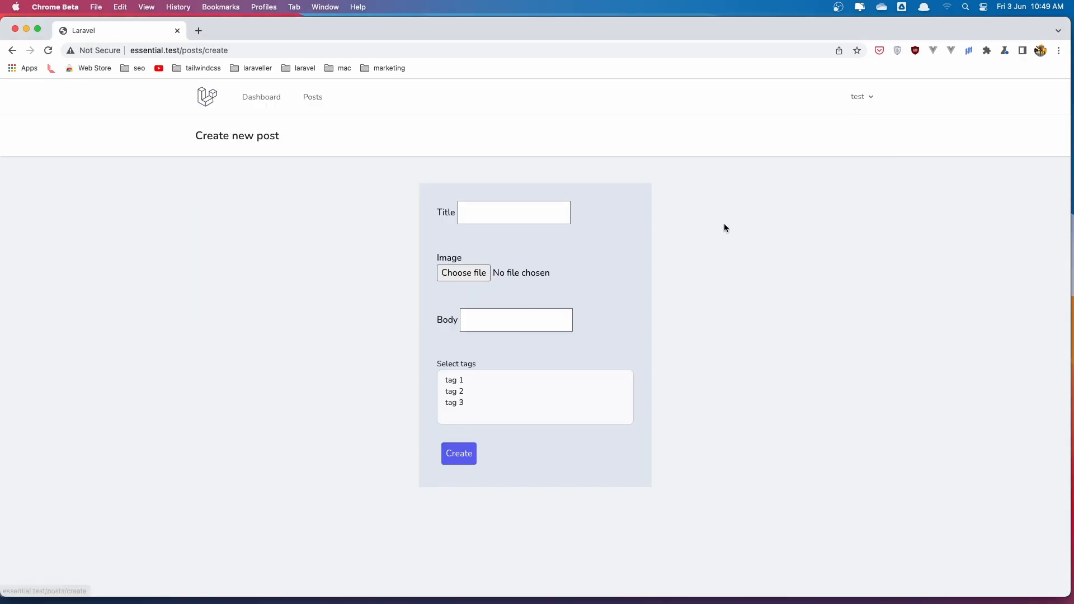
Enter 'Second post' as the new post's title
left_click(513, 213)
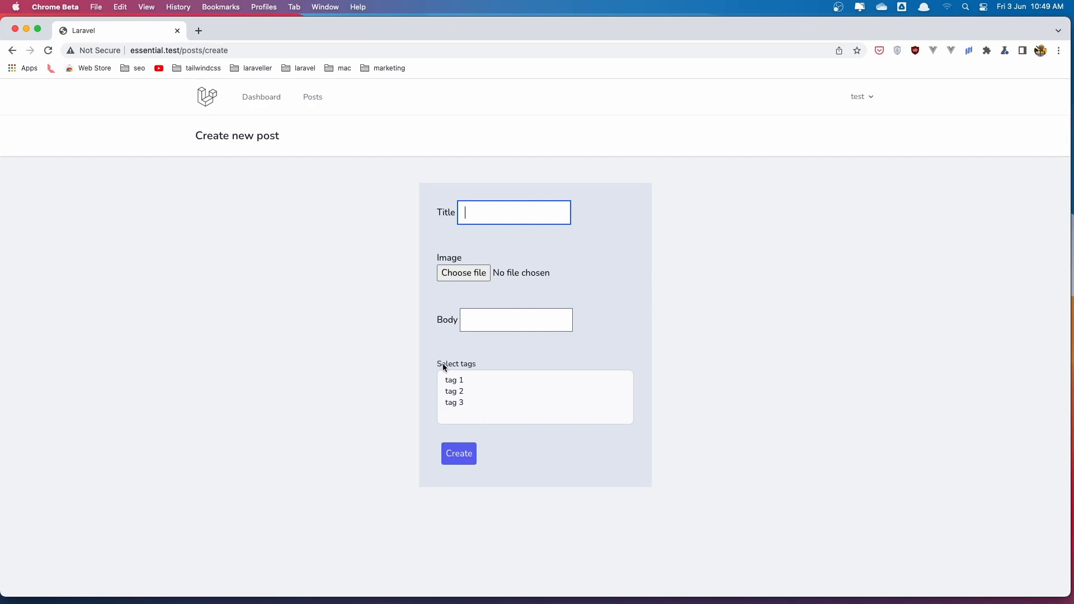
mouse_move(484, 210)
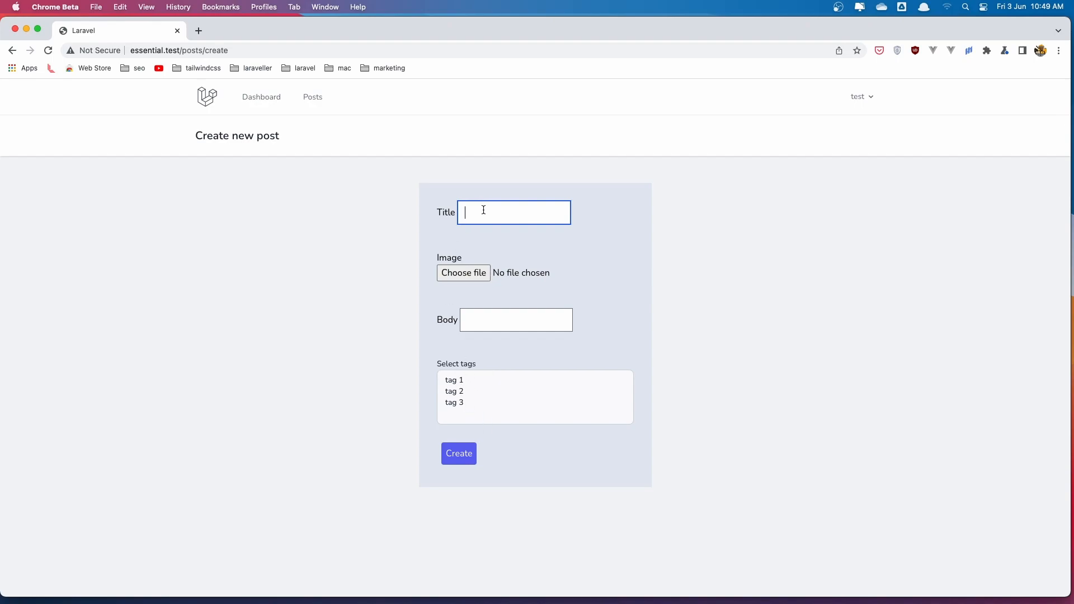
type("Second")
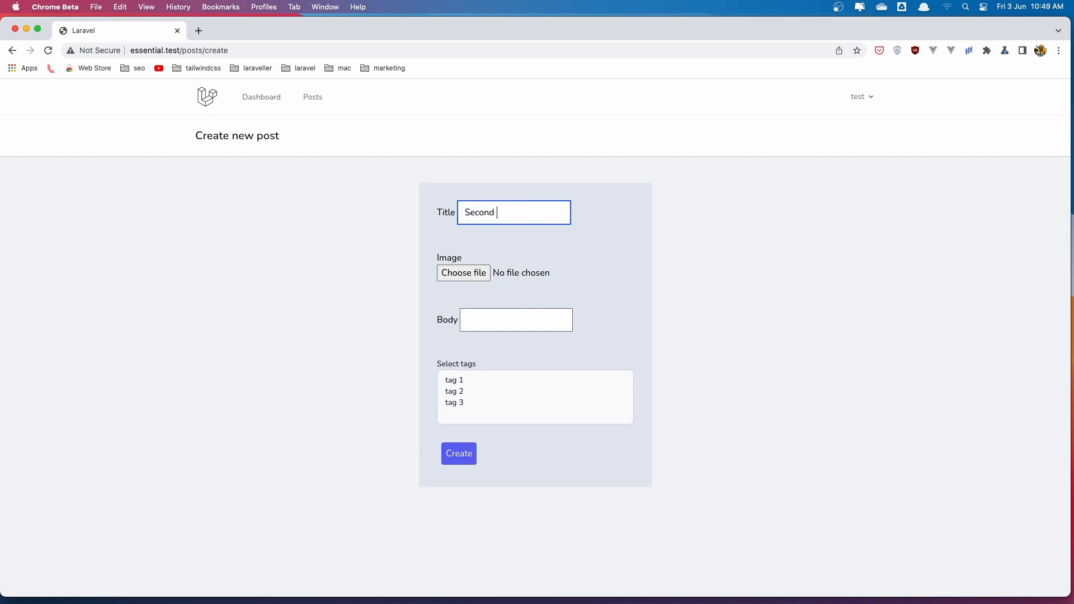
type("post")
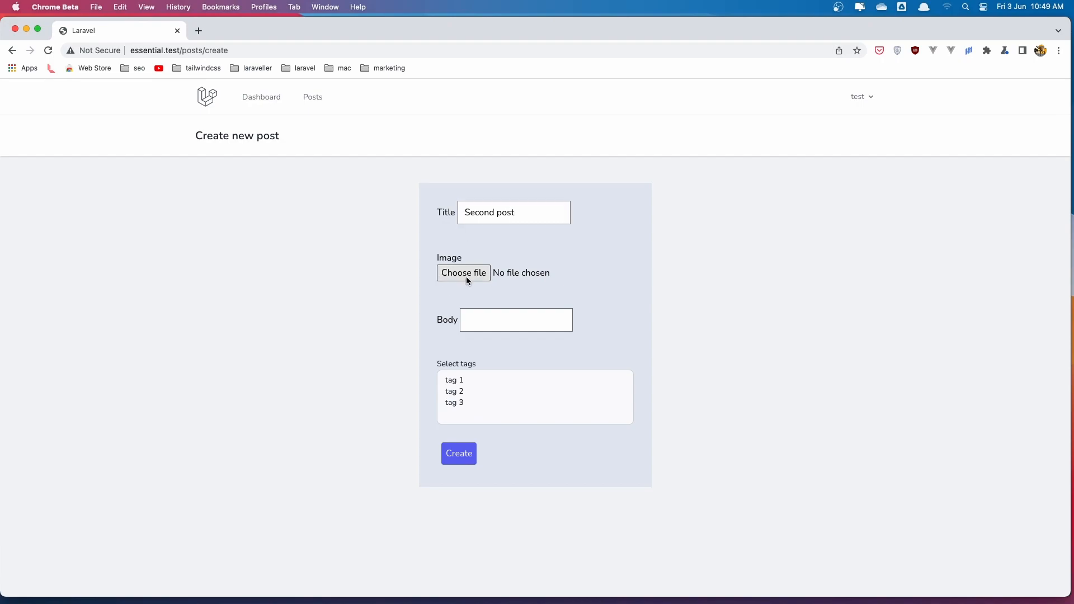
Attach the Laravel resources PNG image and create the Second post with its tags
left_click(464, 273)
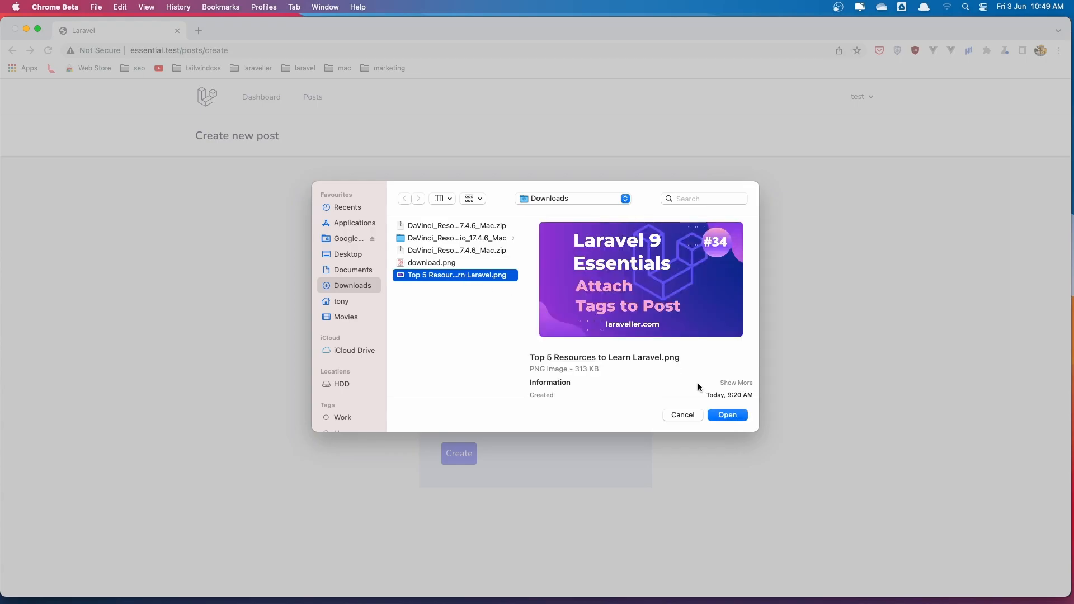
left_click(727, 414)
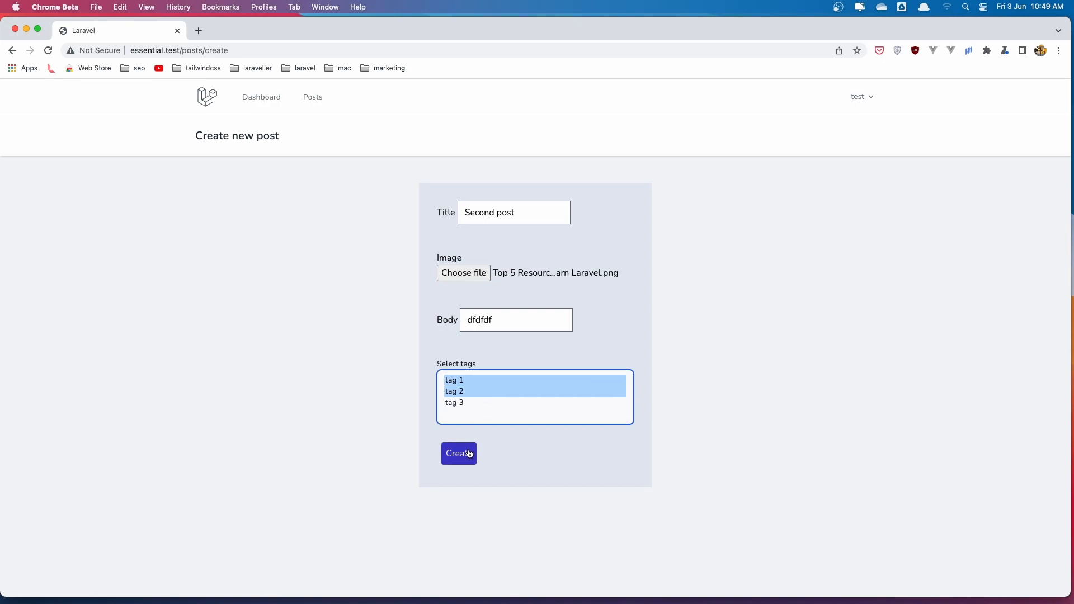
left_click(459, 454)
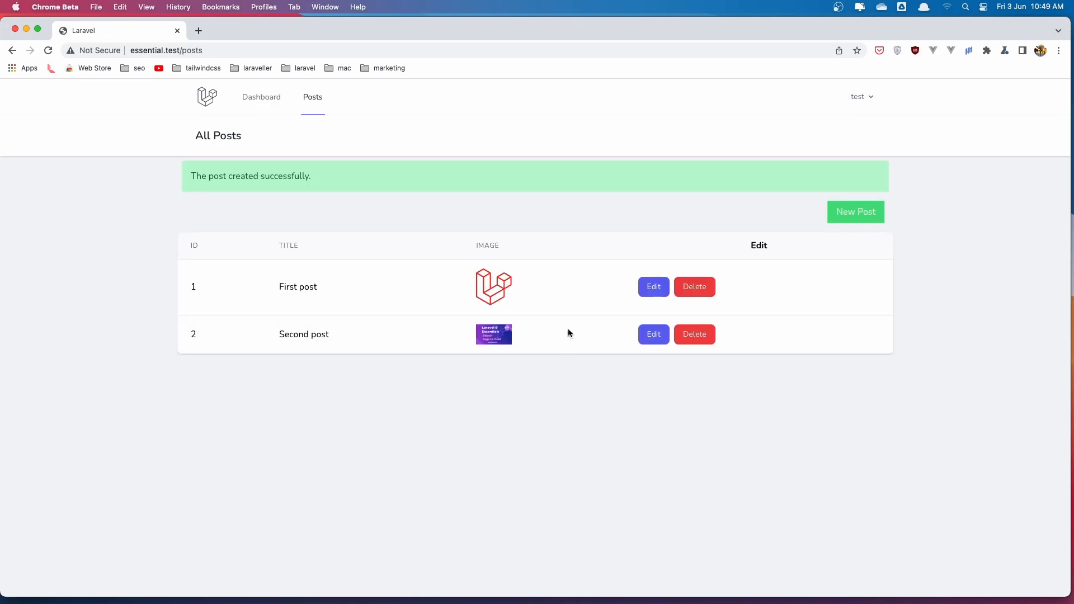
Open a post's edit form to view its tags and return to the posts list
left_click(653, 286)
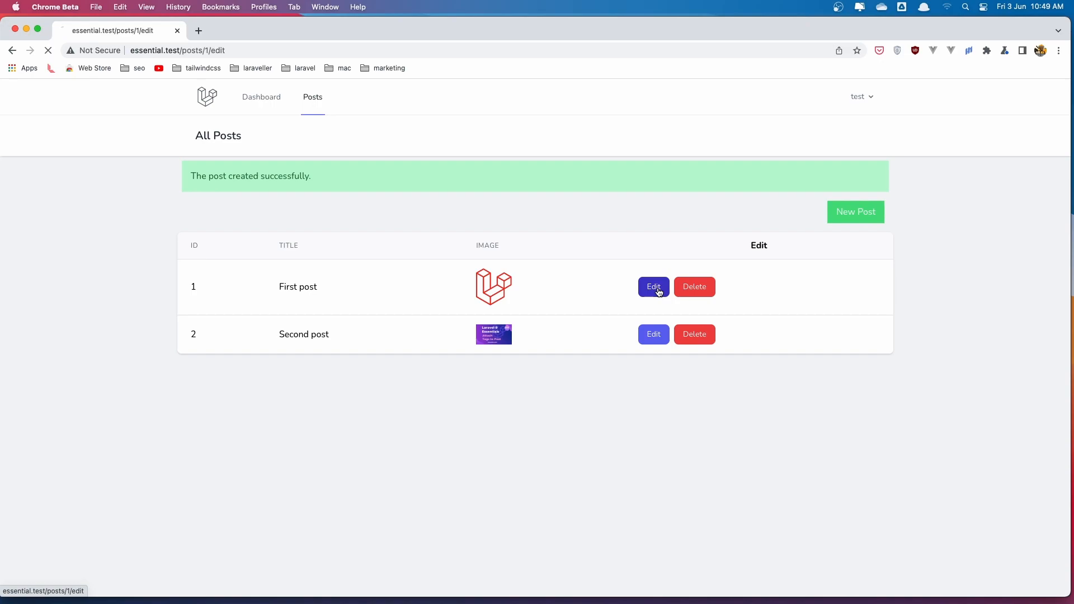
left_click(654, 286)
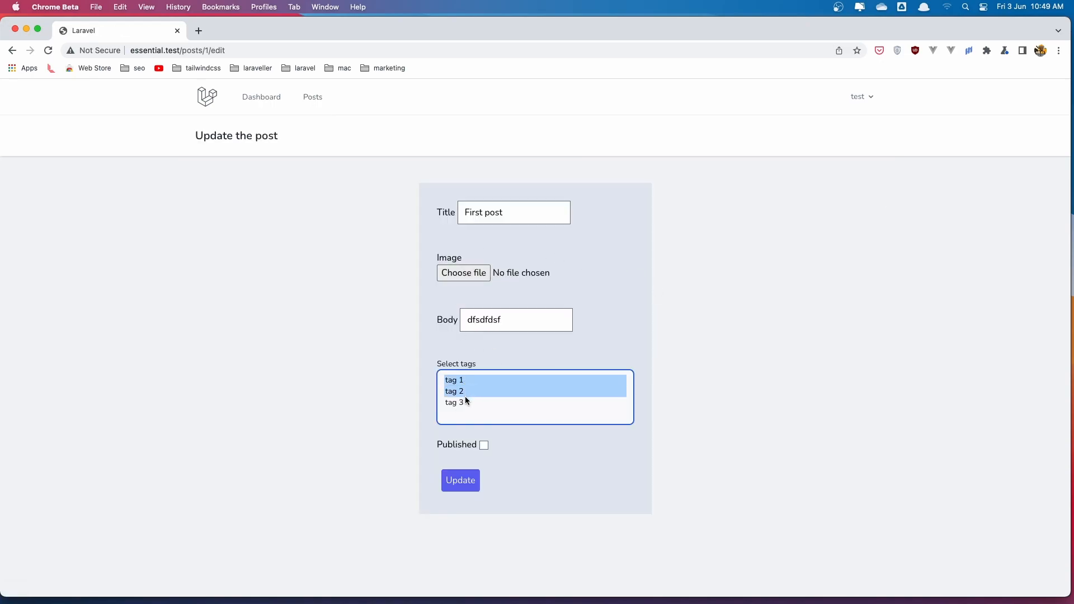
left_click(461, 481)
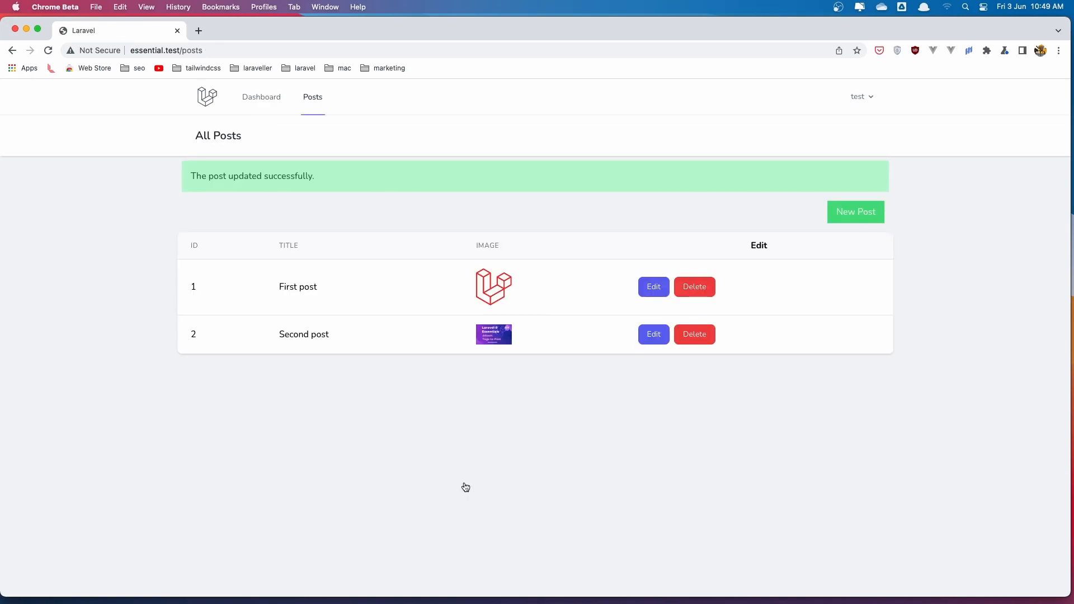
View the Second post's tags, return to Posts, then open the First post's edit form
left_click(654, 333)
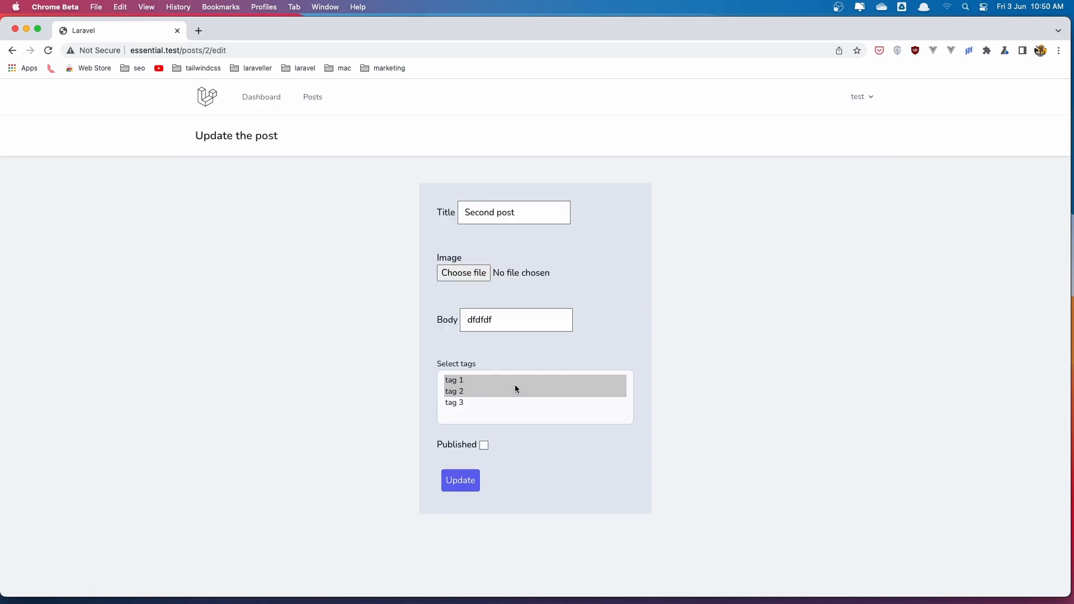
left_click(461, 481)
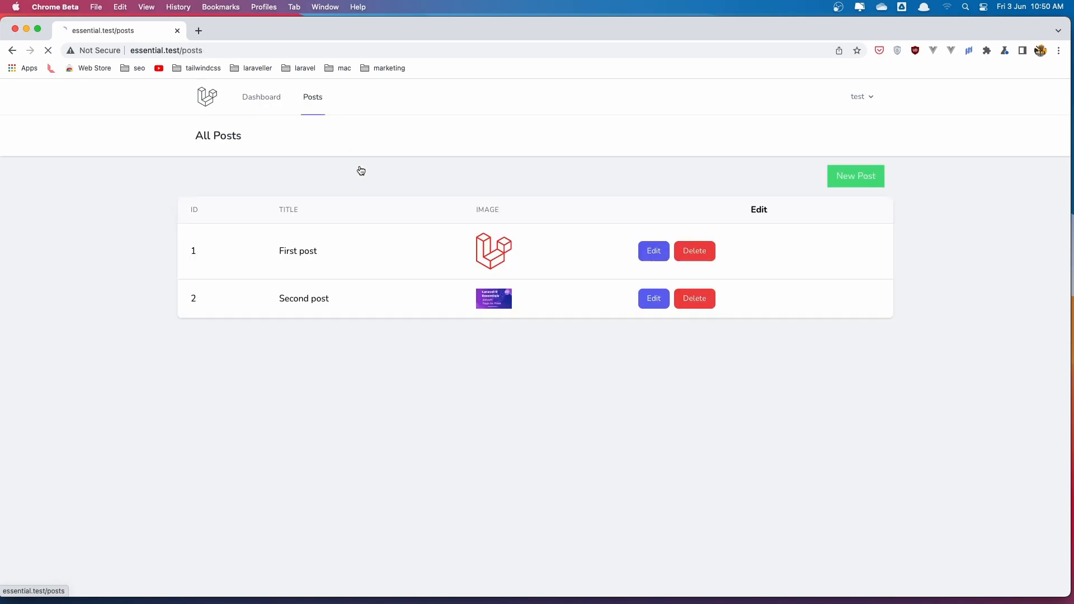
left_click(654, 250)
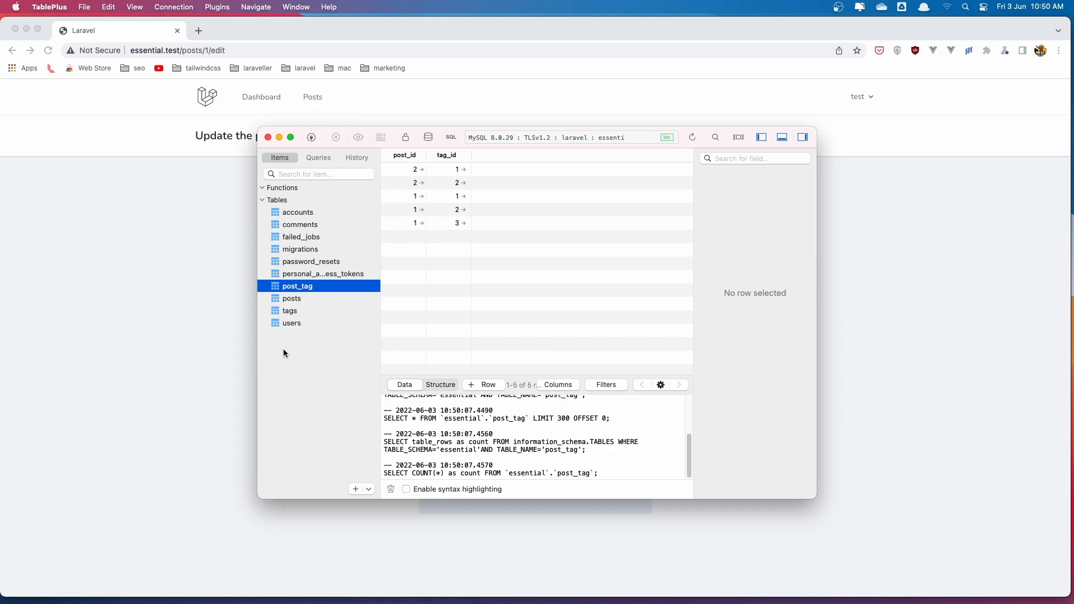
mouse_move(448, 166)
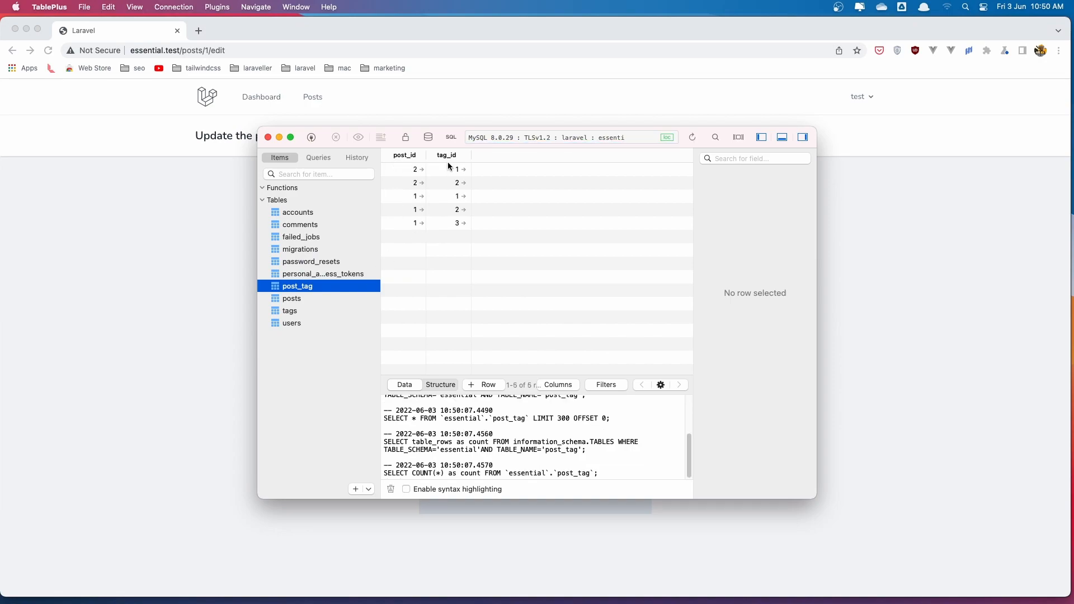
mouse_move(354, 271)
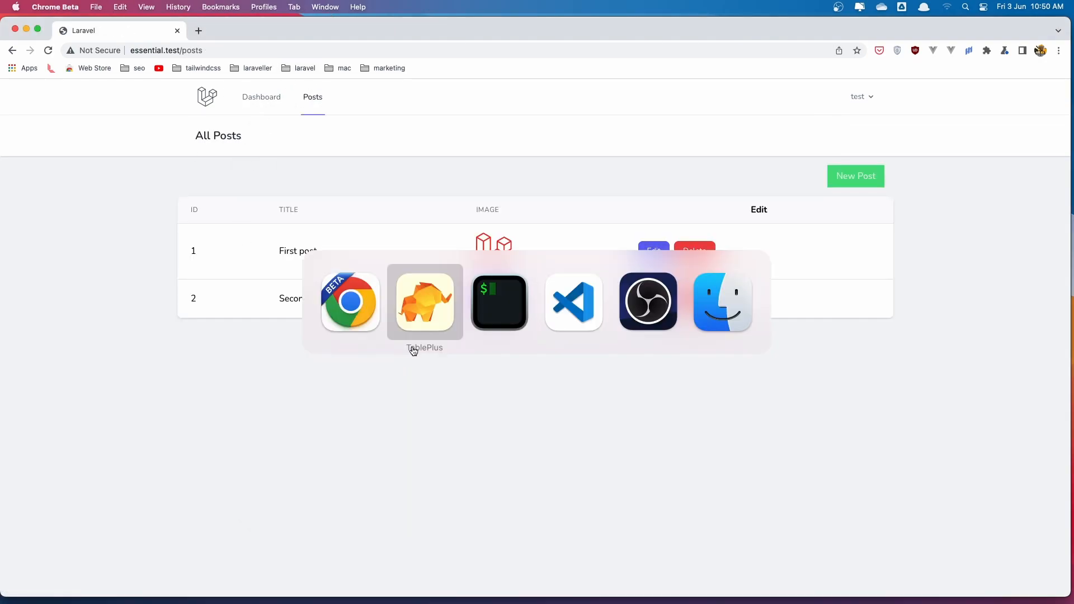
Open PostController.php via quick open to show destroy(), then return to Chrome
left_click(575, 302)
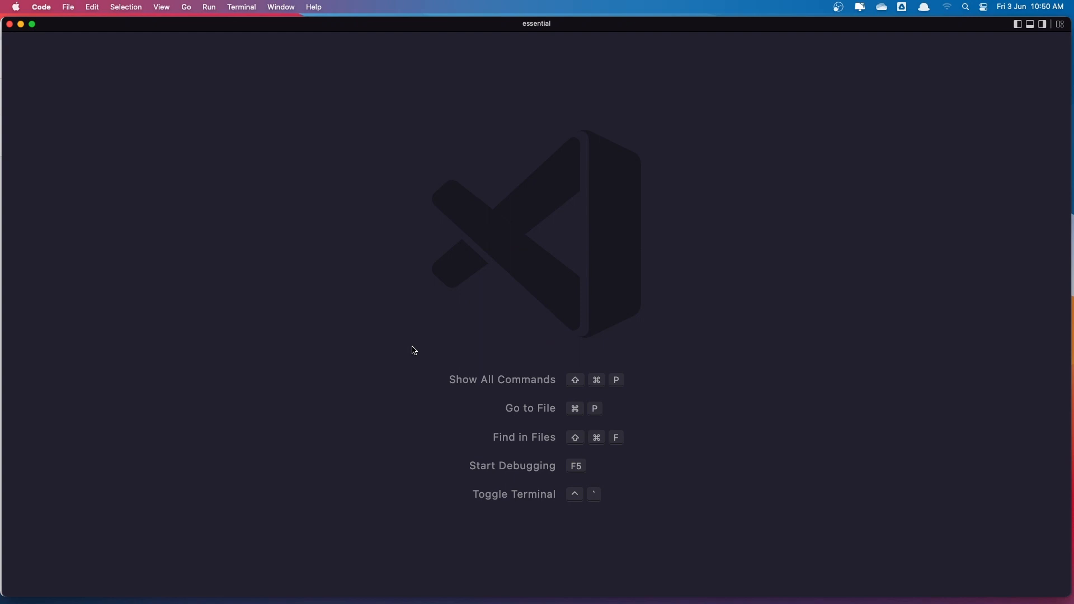
type("post")
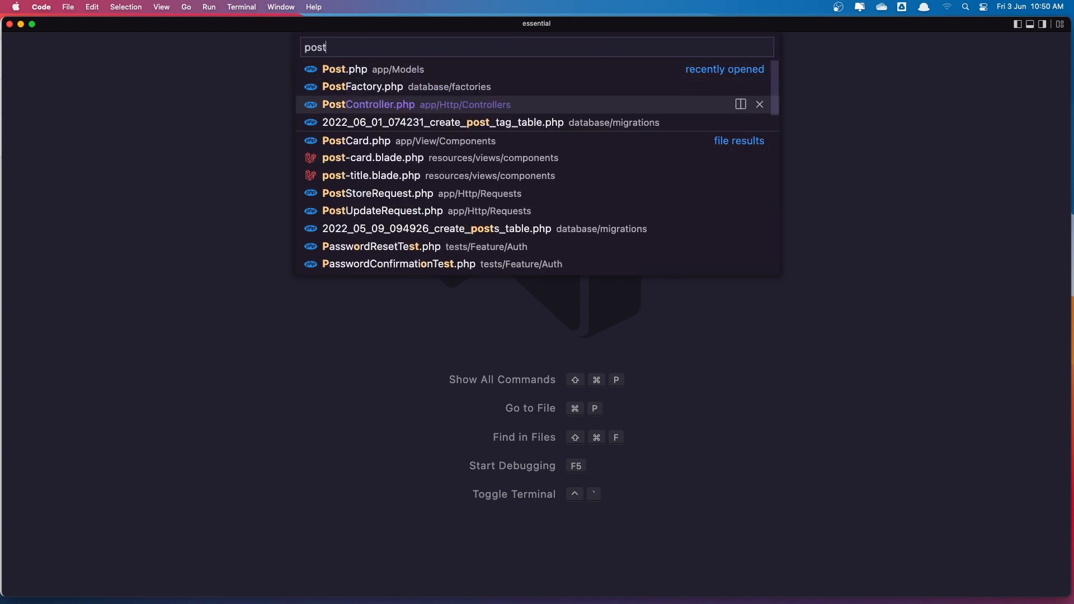
left_click(368, 105)
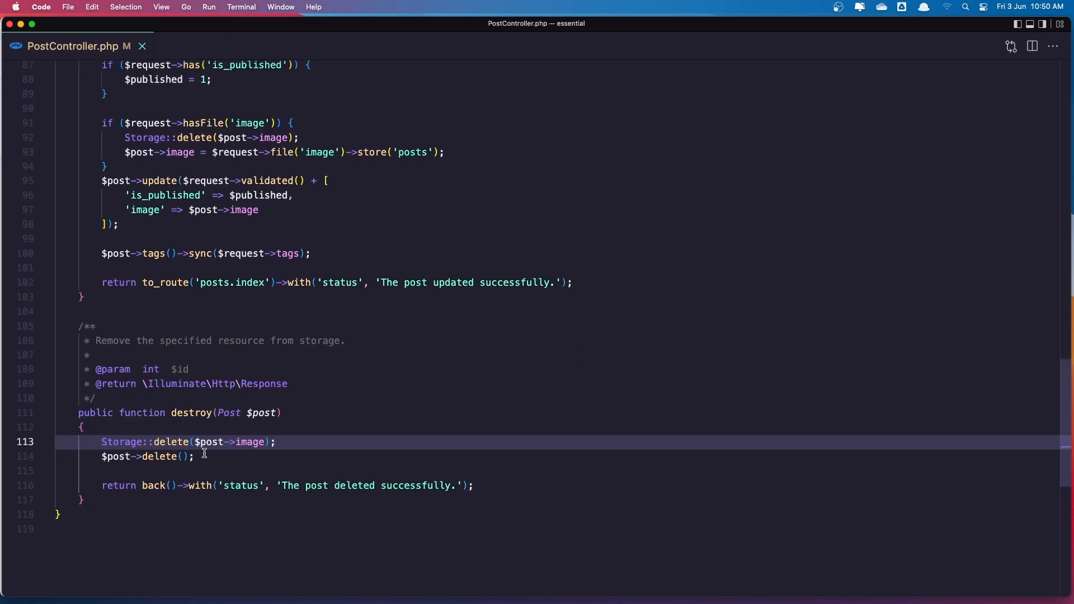
key("Cmd+Tab")
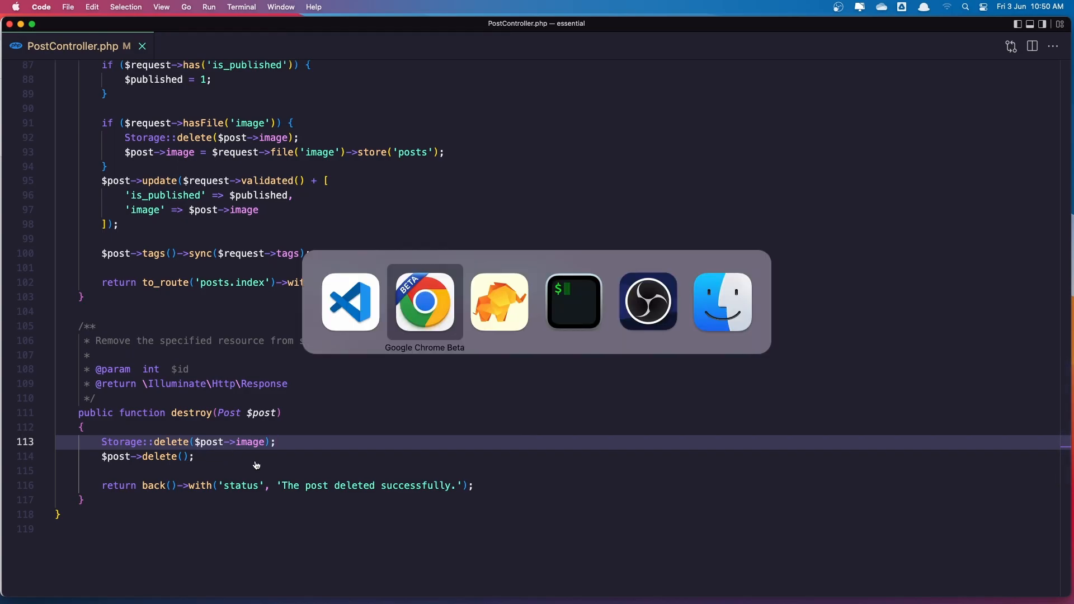
Delete the First post from the All Posts list
left_click(426, 302)
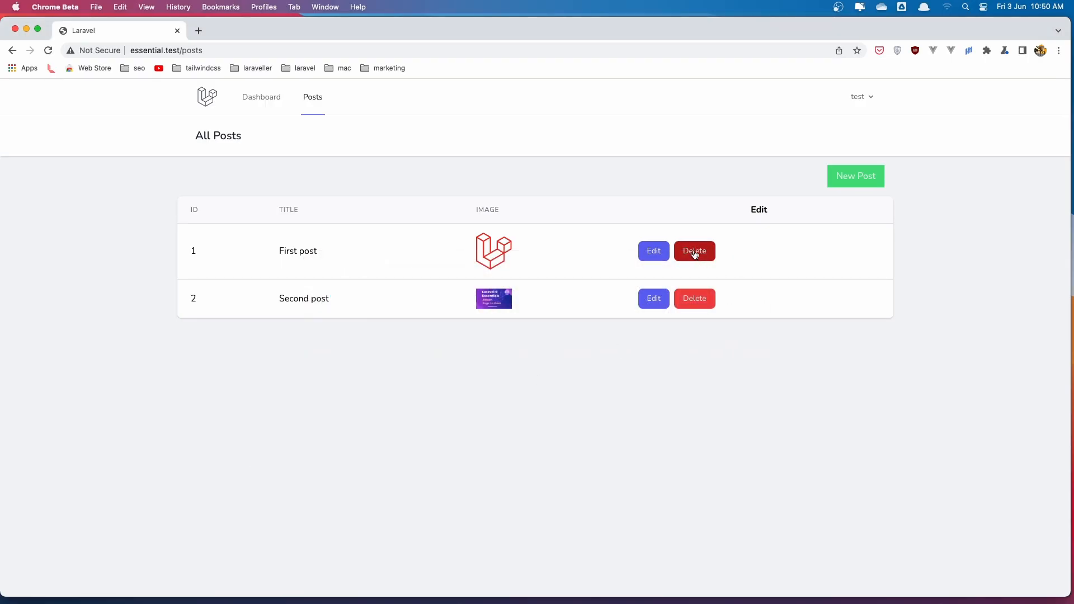
left_click(693, 251)
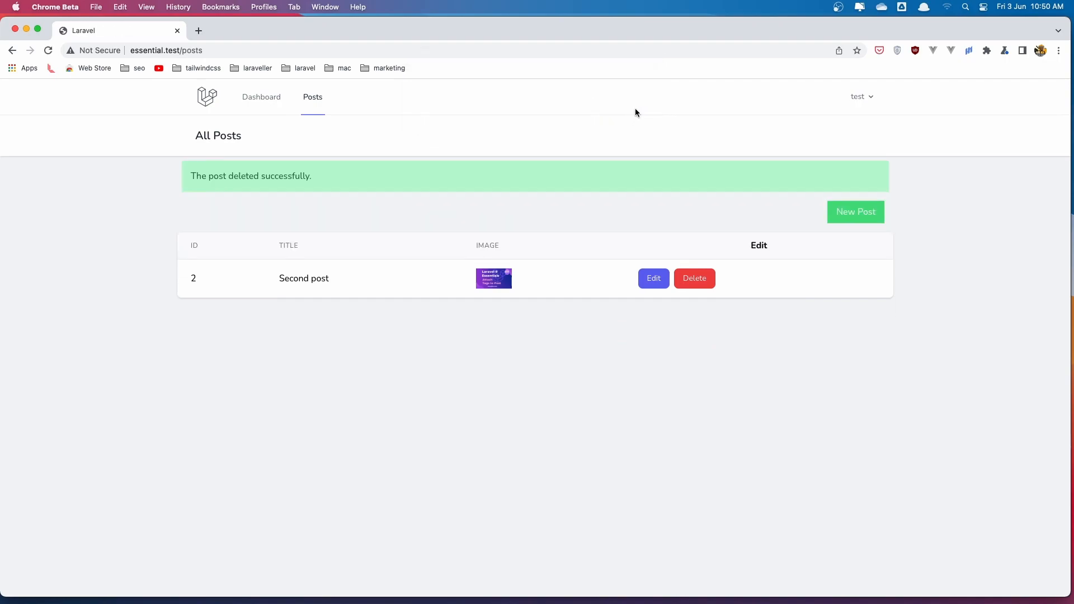
mouse_move(286, 201)
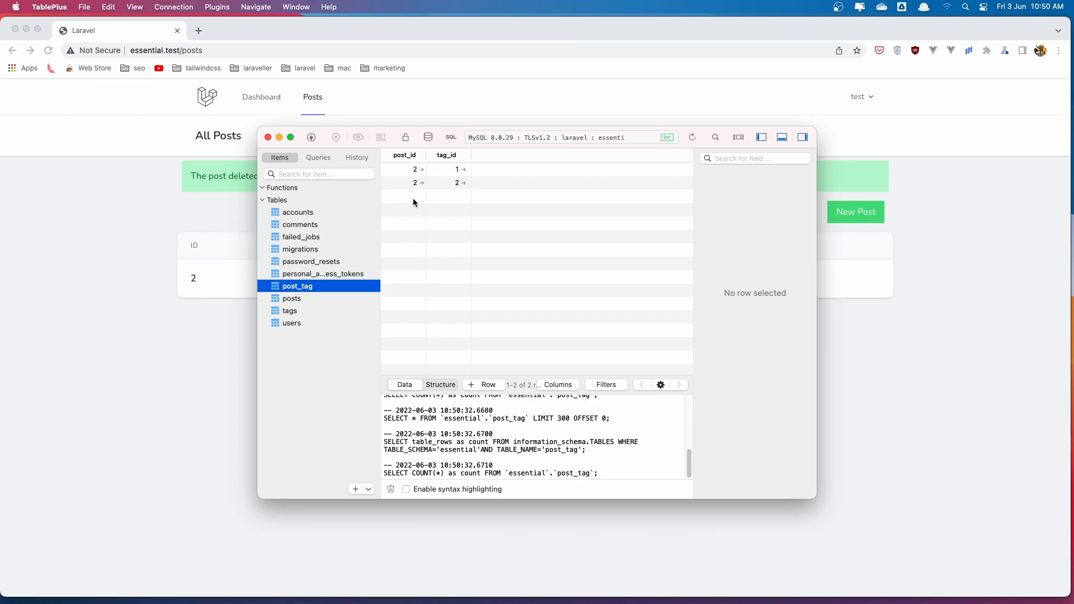
mouse_move(423, 174)
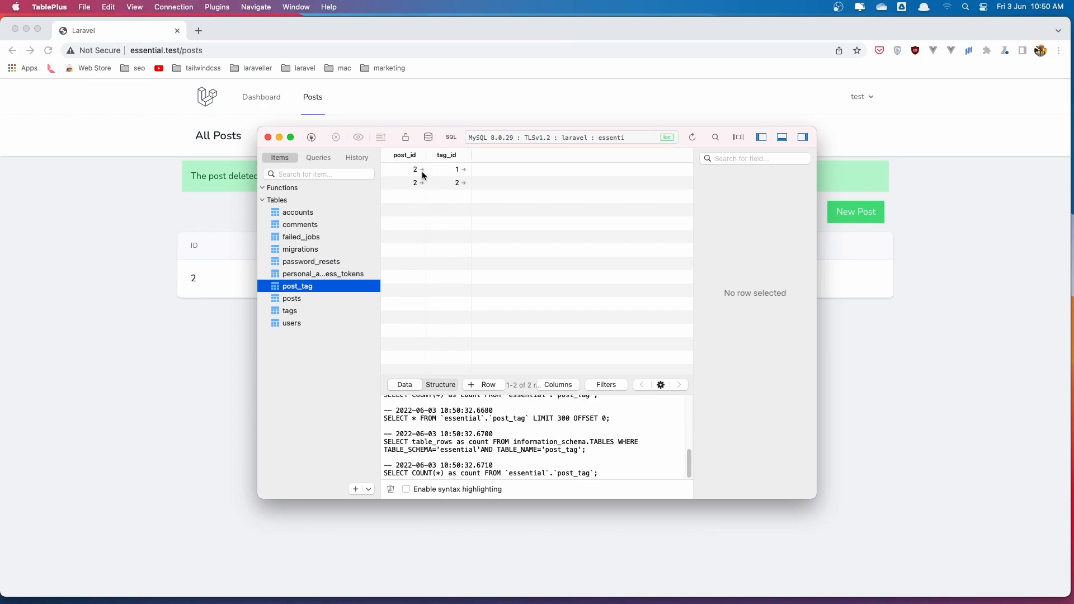
mouse_move(358, 293)
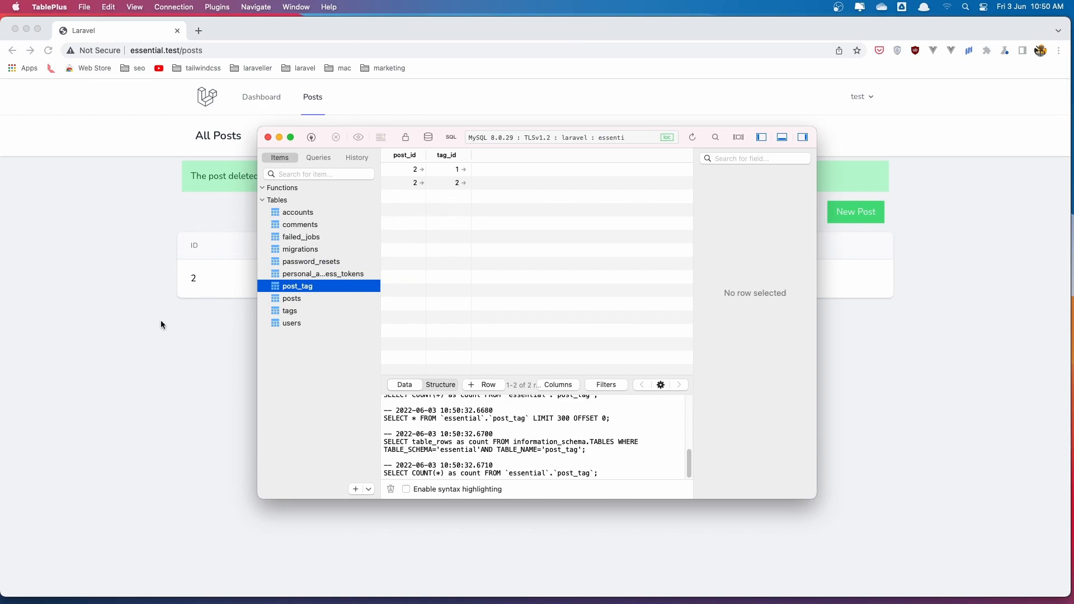
Delete the Second post and reload the post_tag table in TablePlus to confirm the rows are gone
left_click(290, 311)
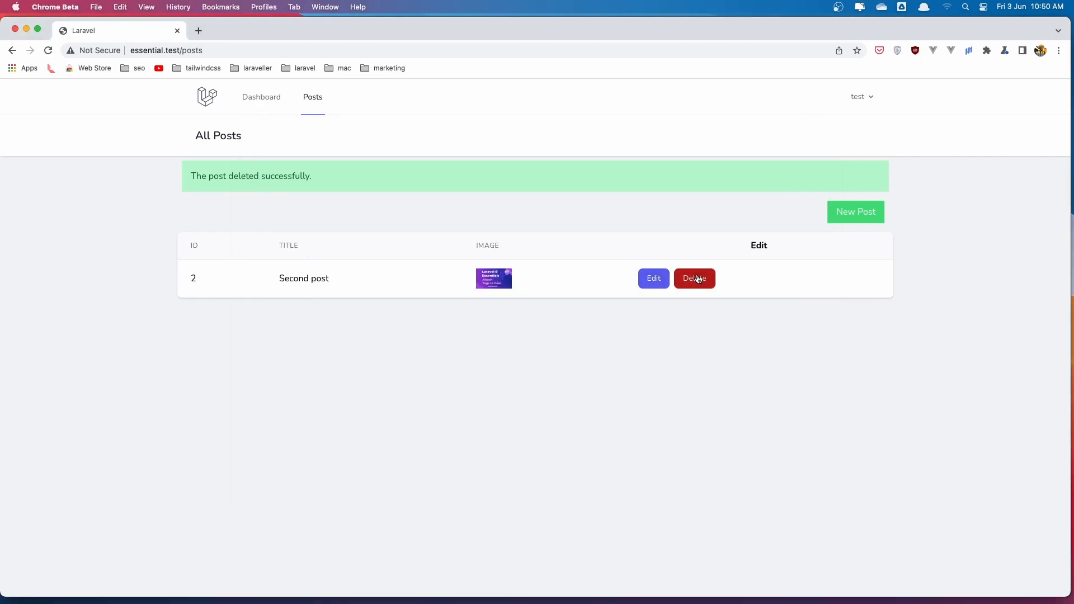
left_click(694, 277)
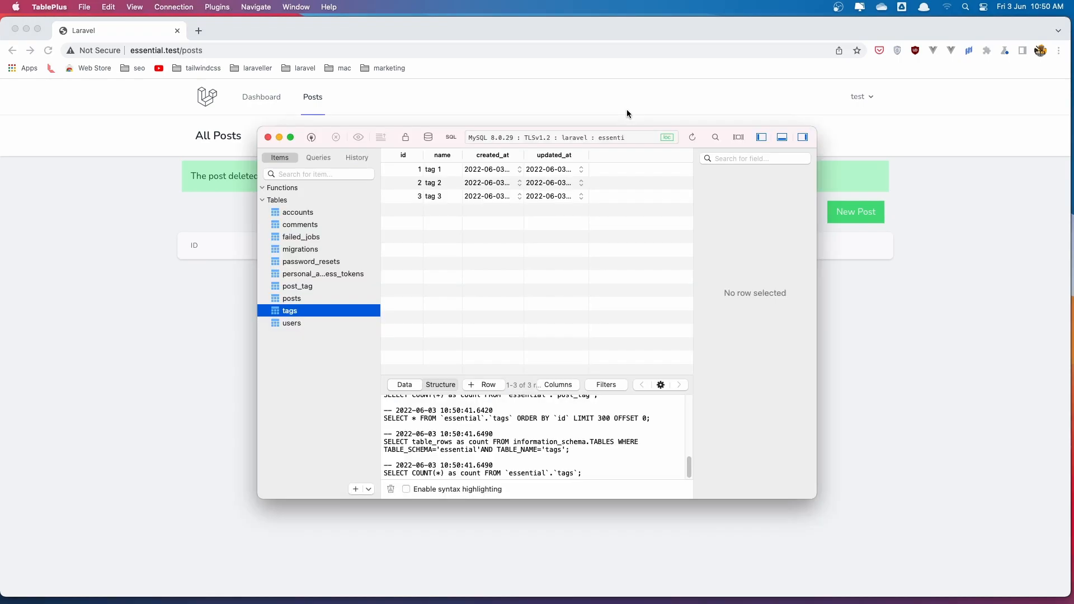
left_click(298, 286)
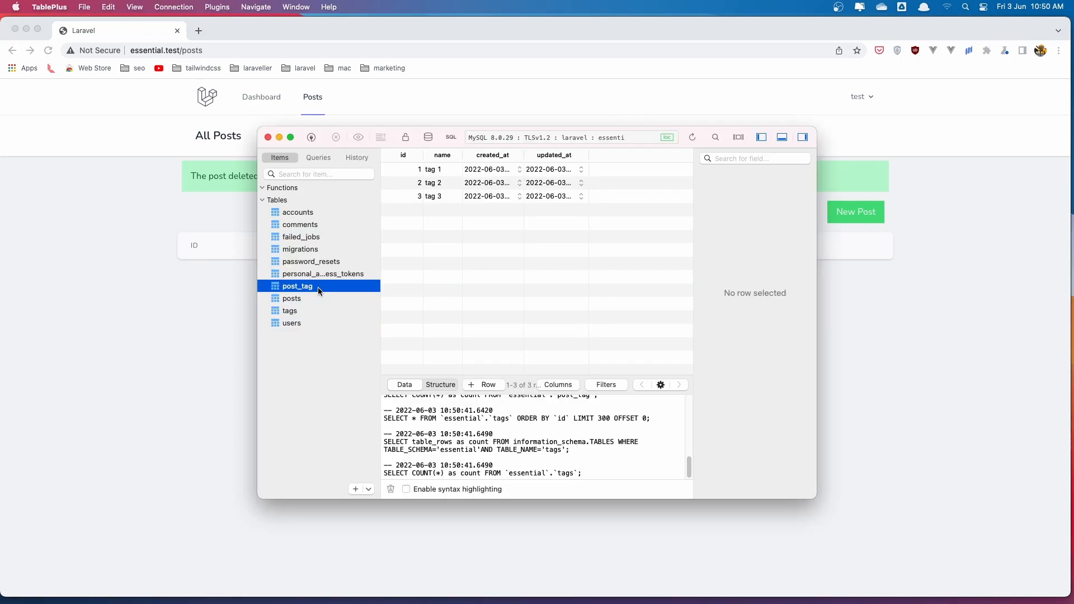
left_click(298, 287)
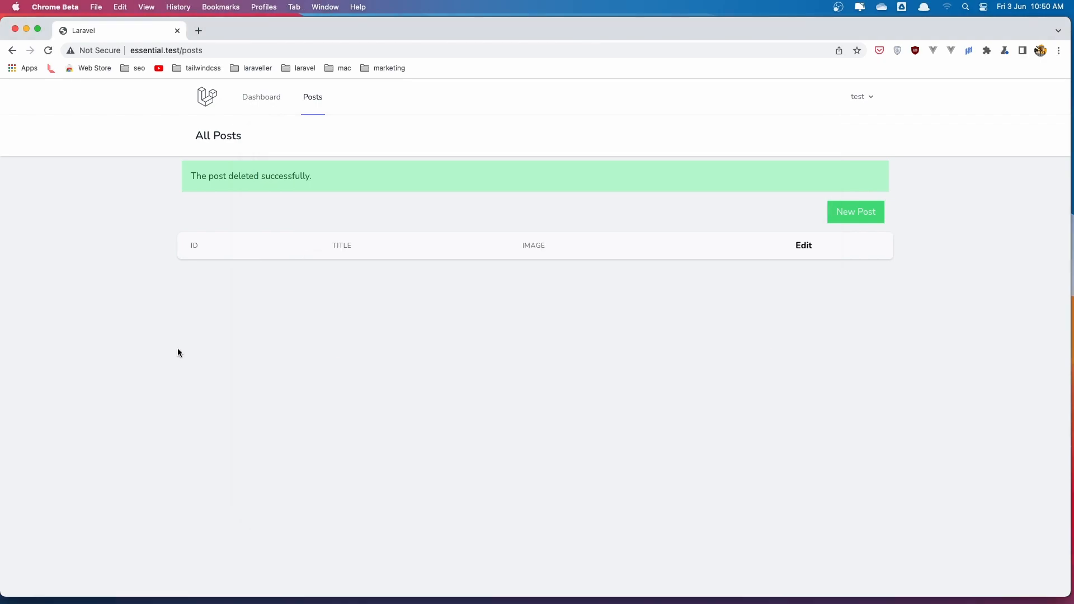
In destroy(), add a new line after Storage::delete and begin typing $post->tag
key("cmd+tab")
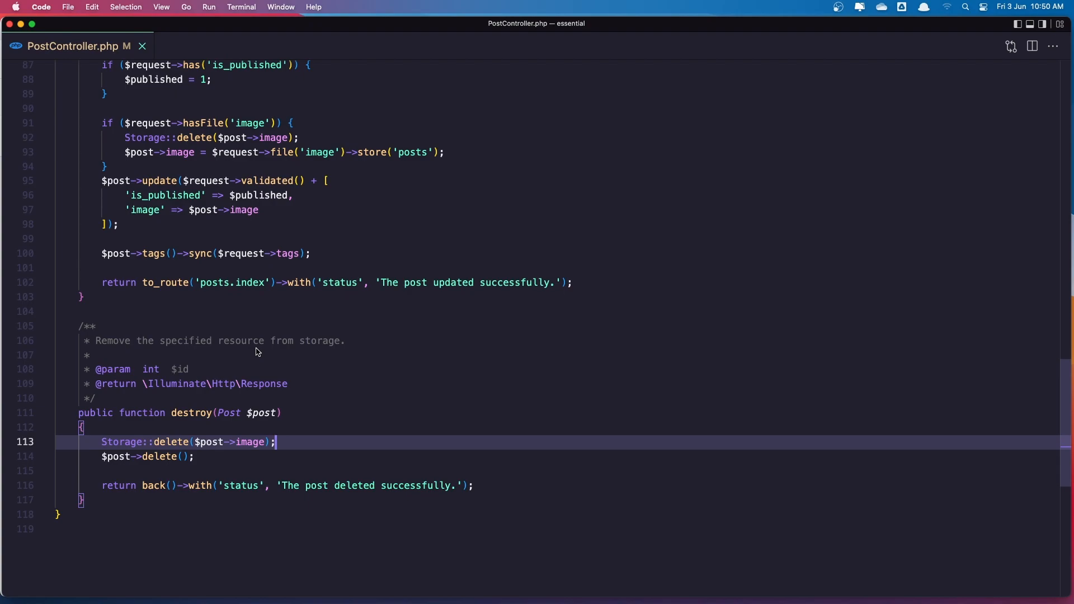
mouse_move(415, 260)
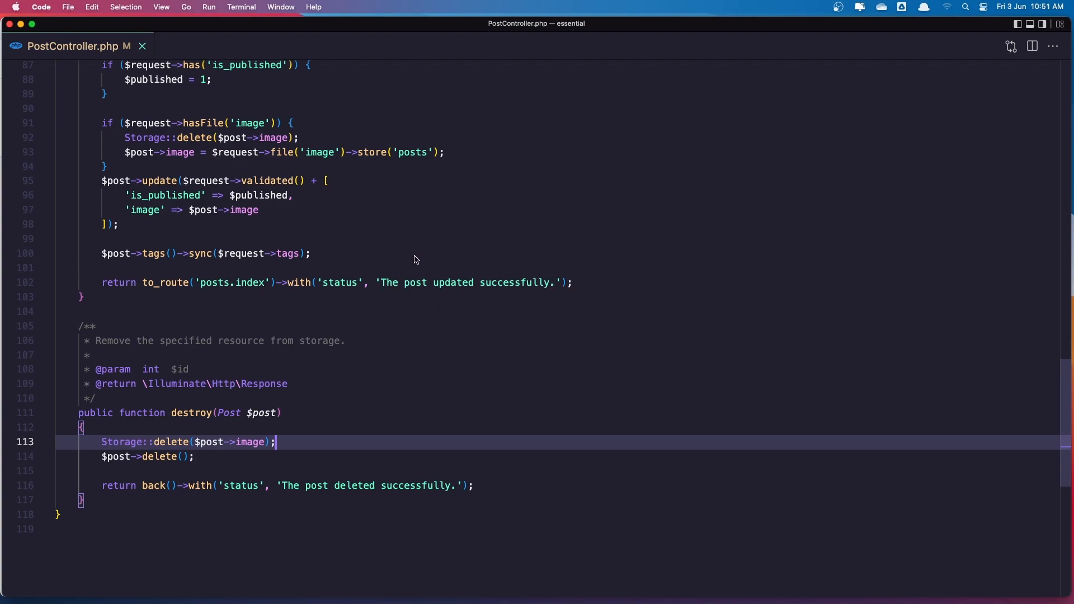
mouse_move(300, 448)
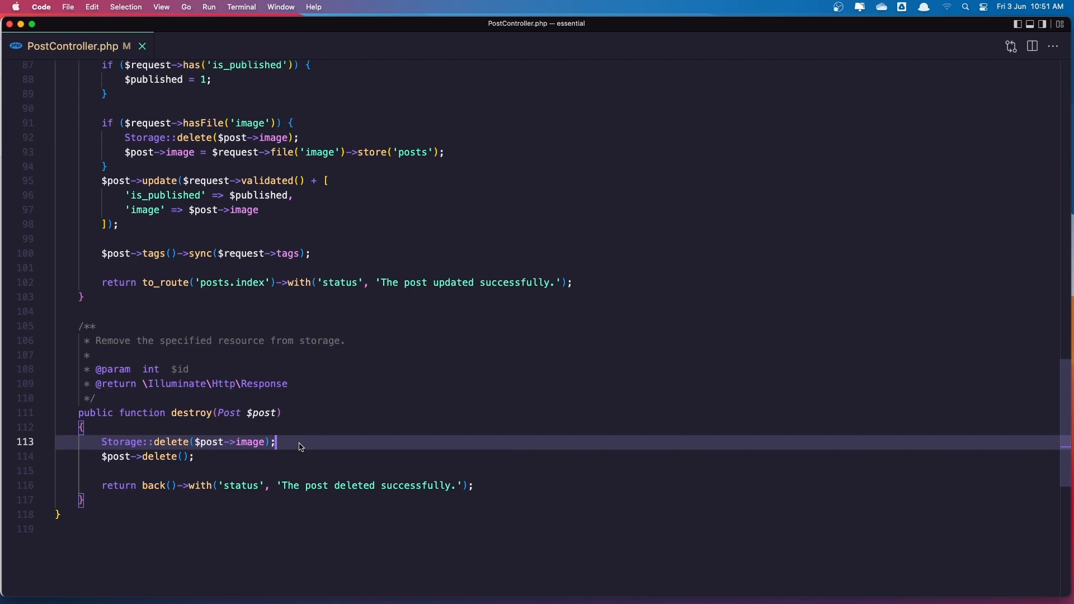
key("Enter")
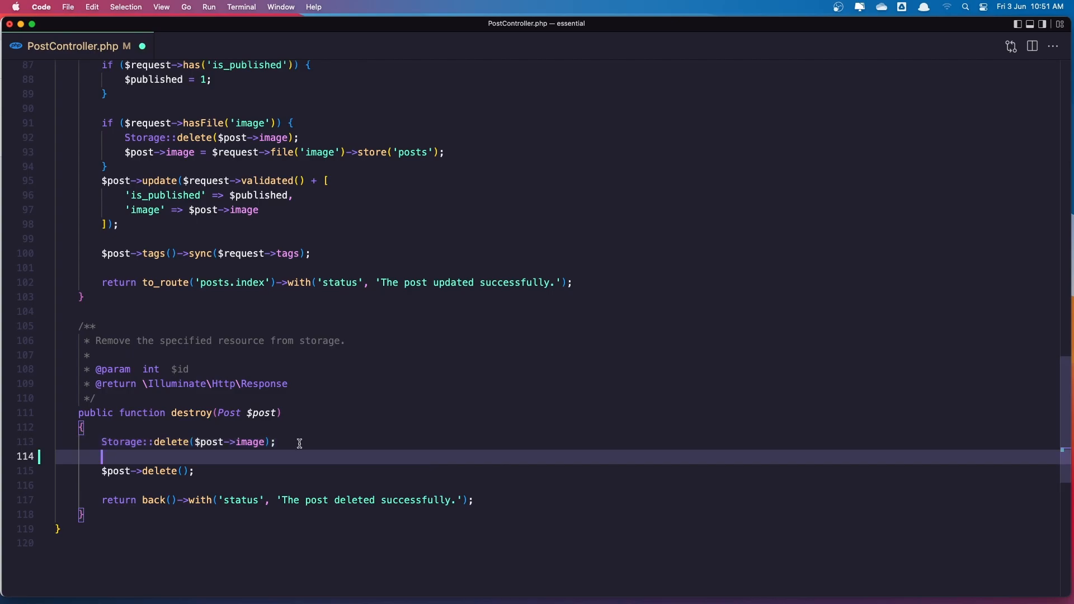
type("$post")
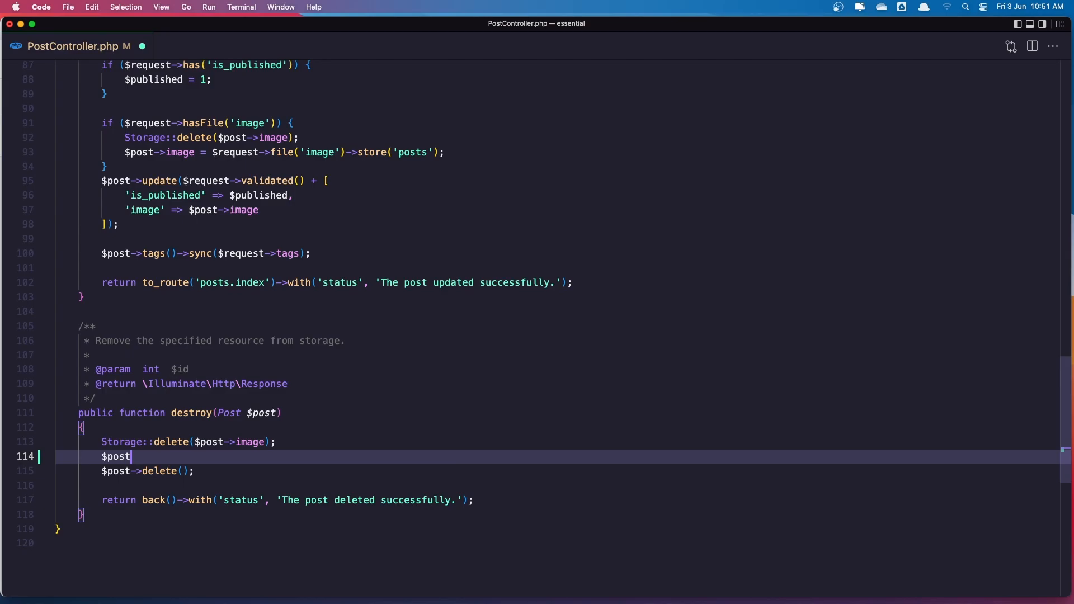
type("->tag")
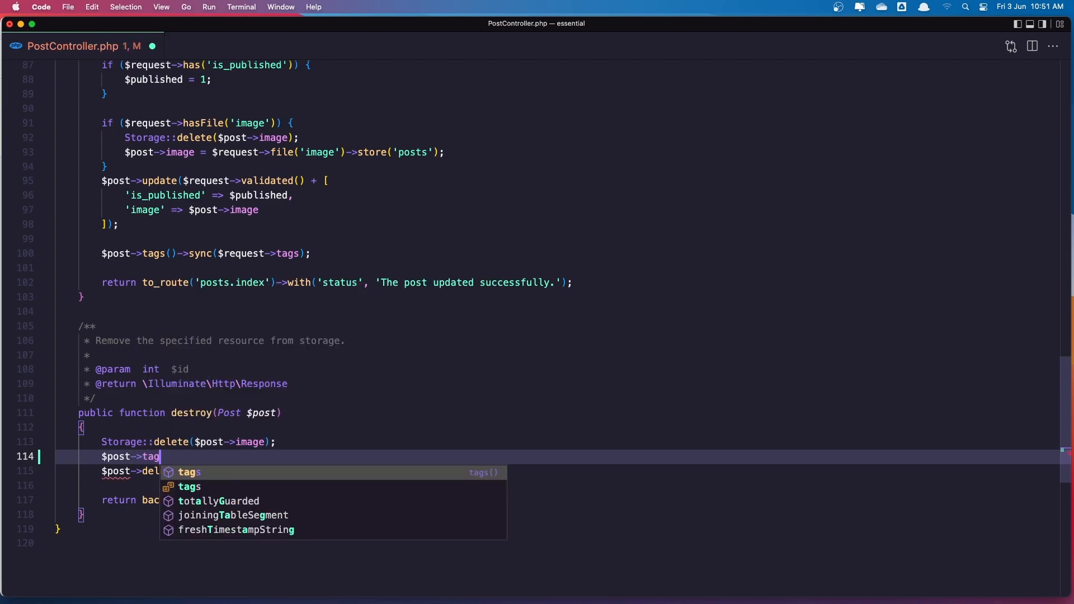